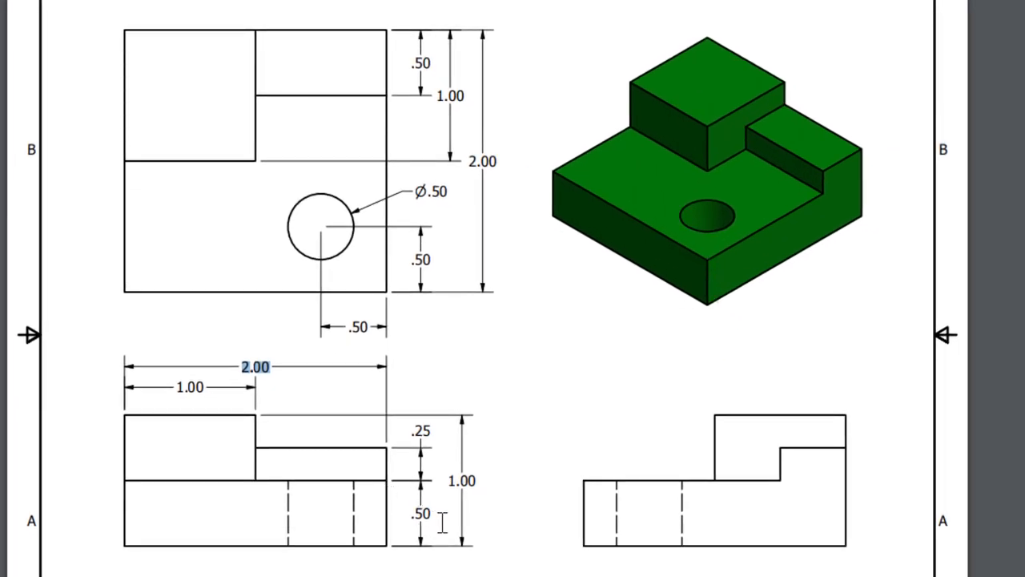
# Step: Create a new part document from the Standard.ipt template
pyautogui.click(422, 512)
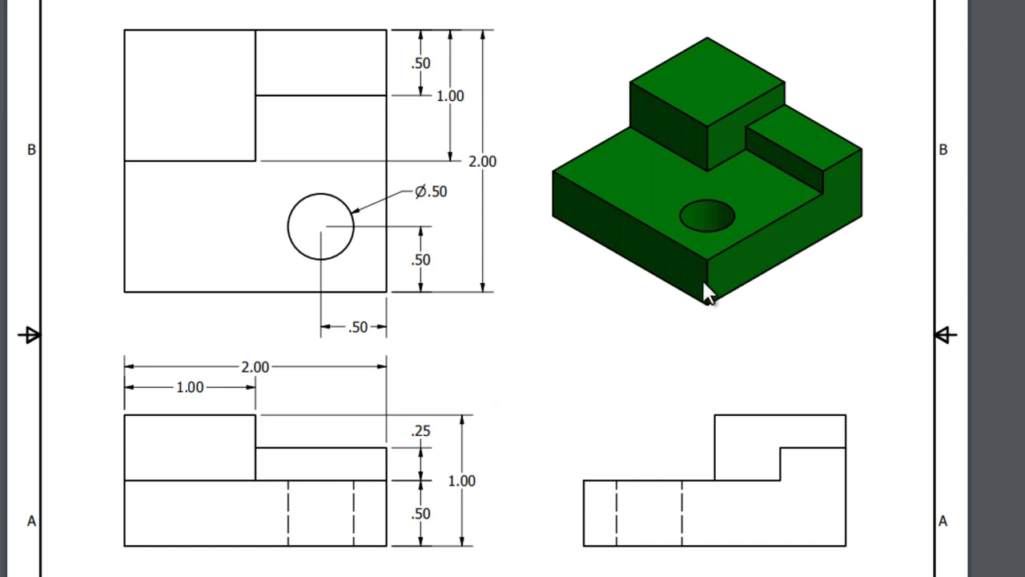
pyautogui.moveTo(592, 240)
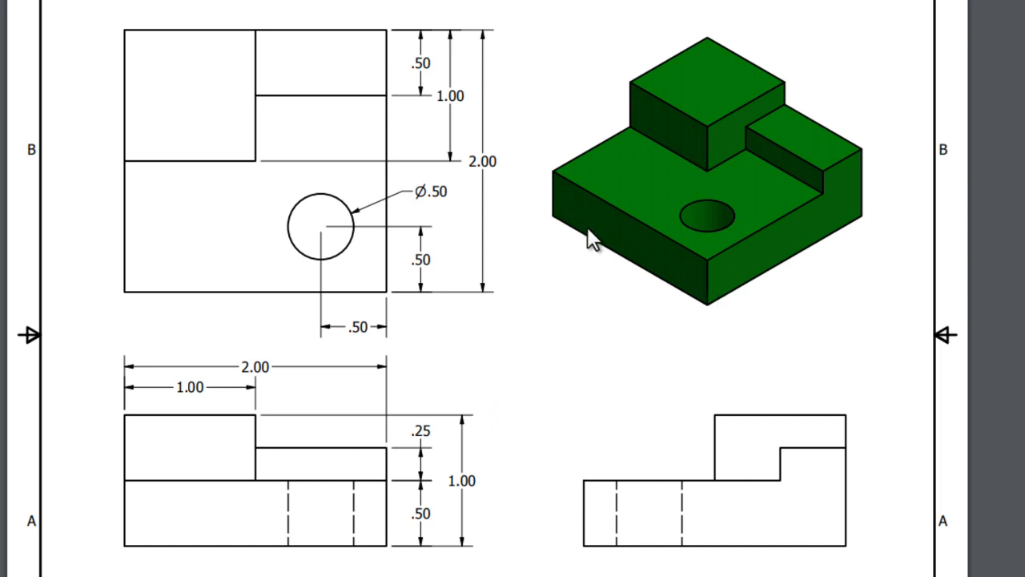
pyautogui.moveTo(801, 200)
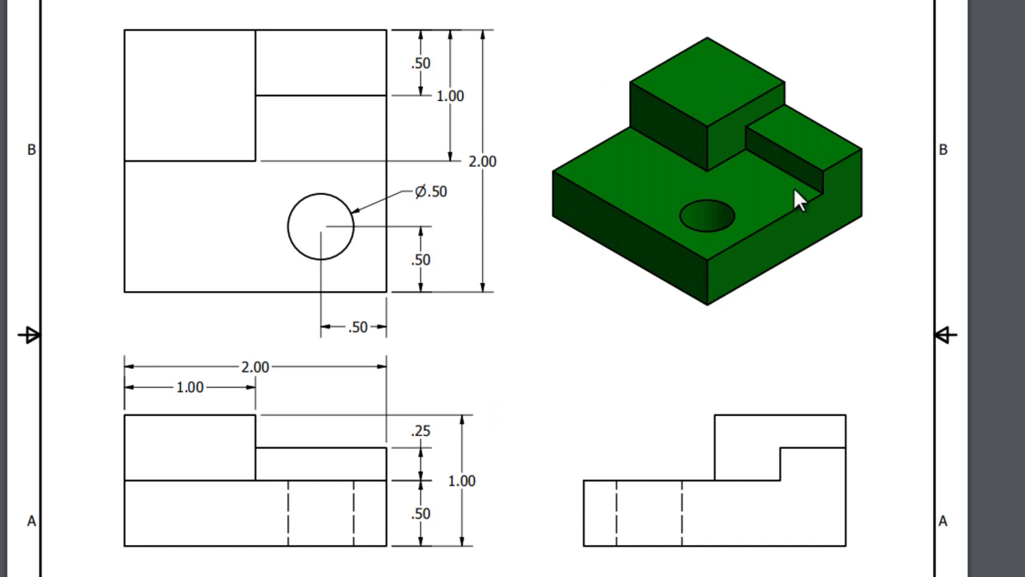
pyautogui.moveTo(673, 144)
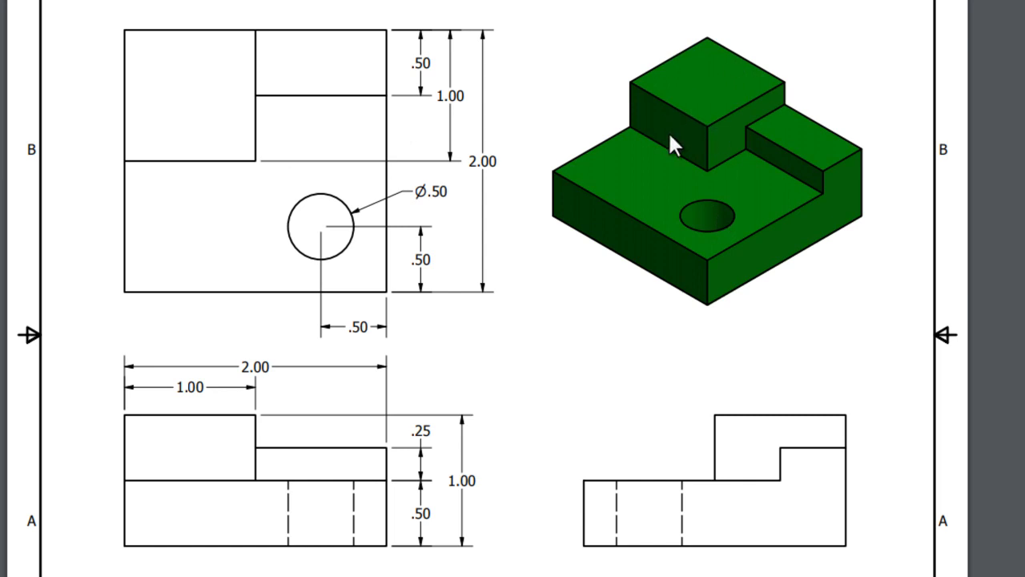
pyautogui.moveTo(715, 99)
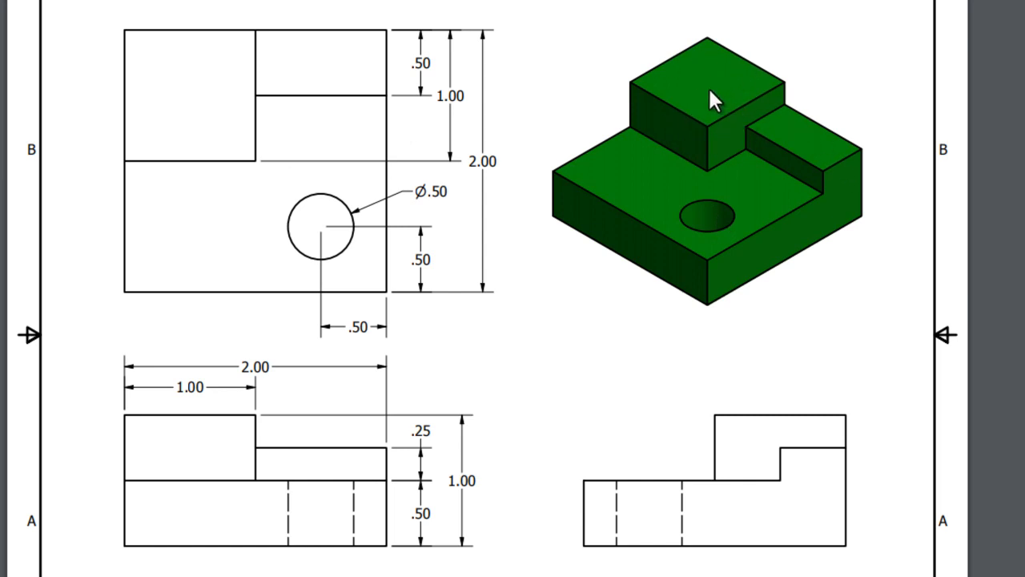
pyautogui.moveTo(804, 164)
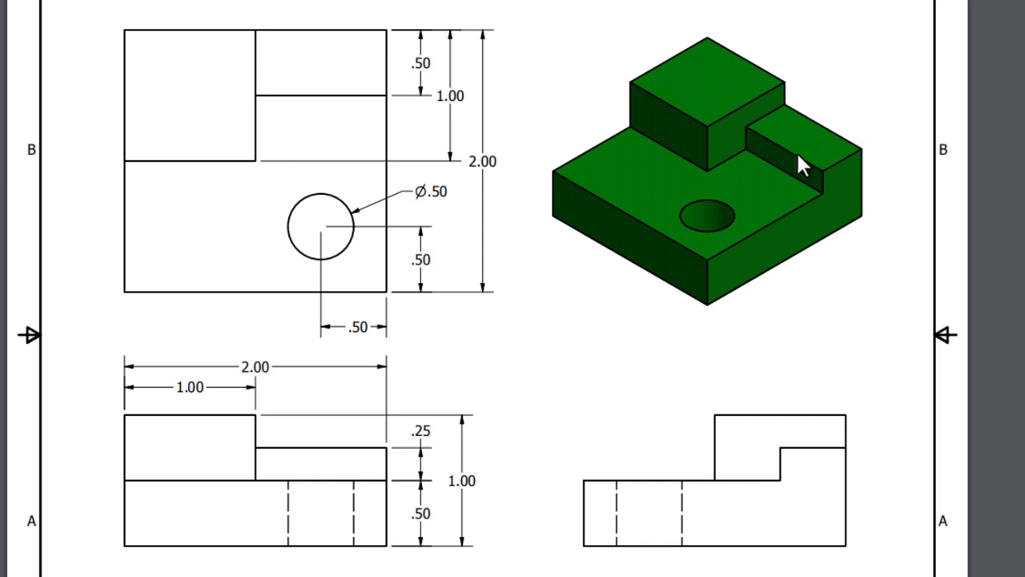
pyautogui.moveTo(675, 244)
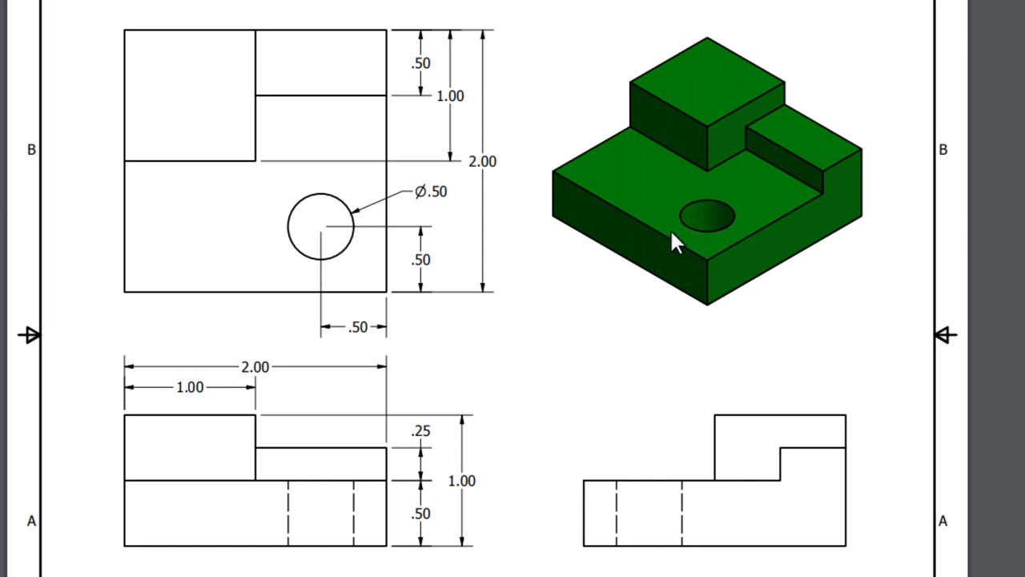
pyautogui.moveTo(653, 229)
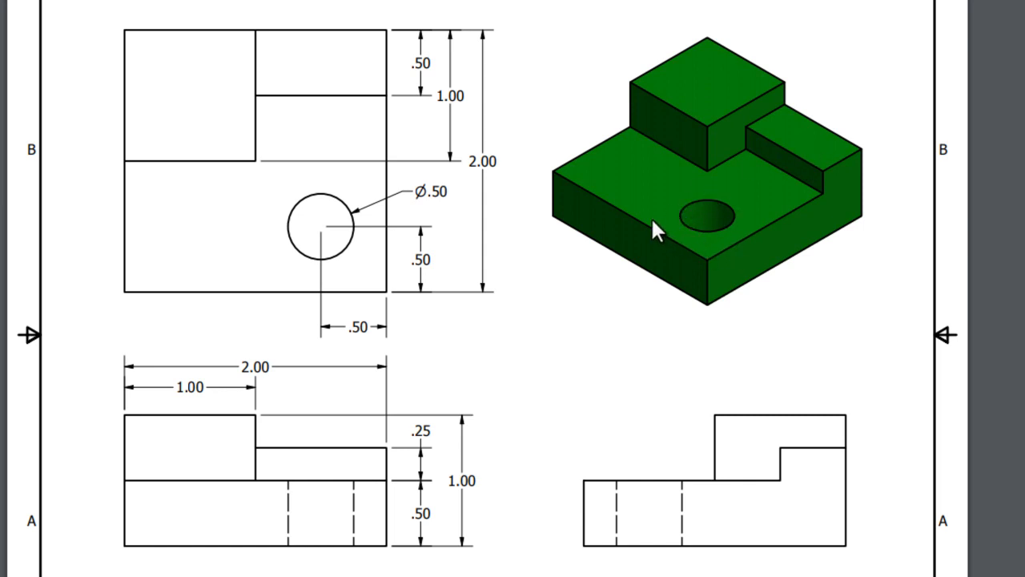
pyautogui.moveTo(949, 168)
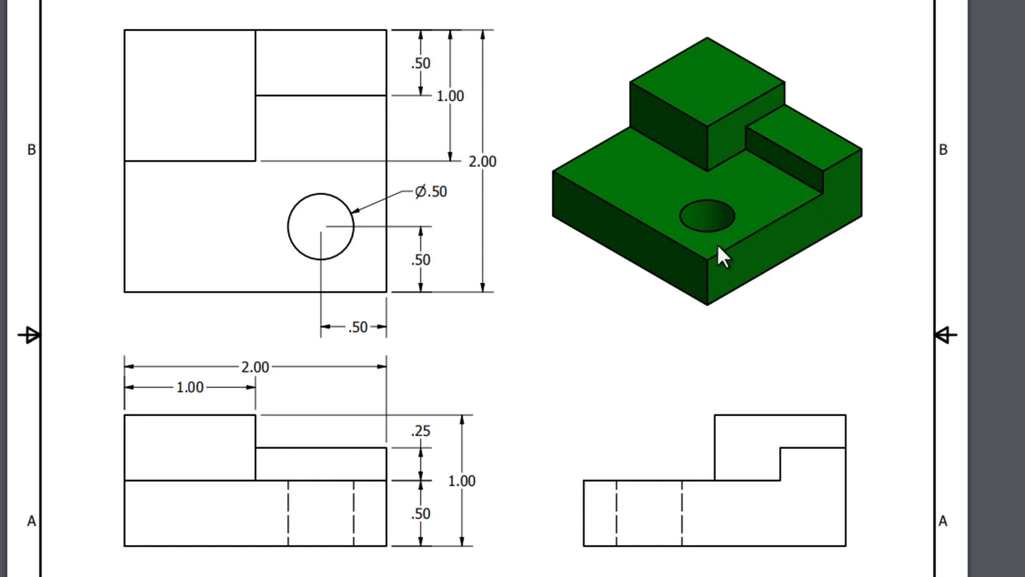
pyautogui.moveTo(721, 260)
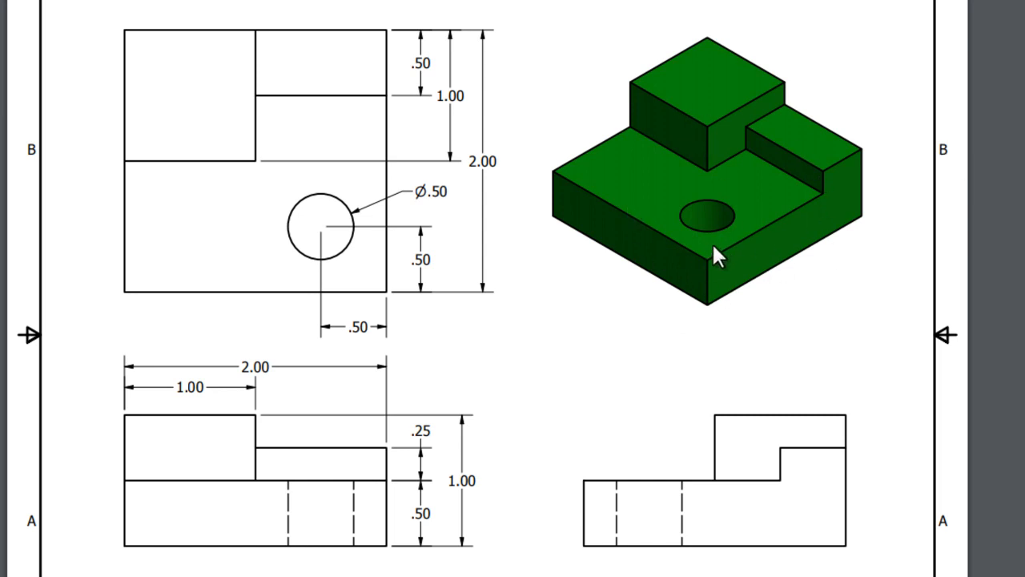
pyautogui.moveTo(648, 224)
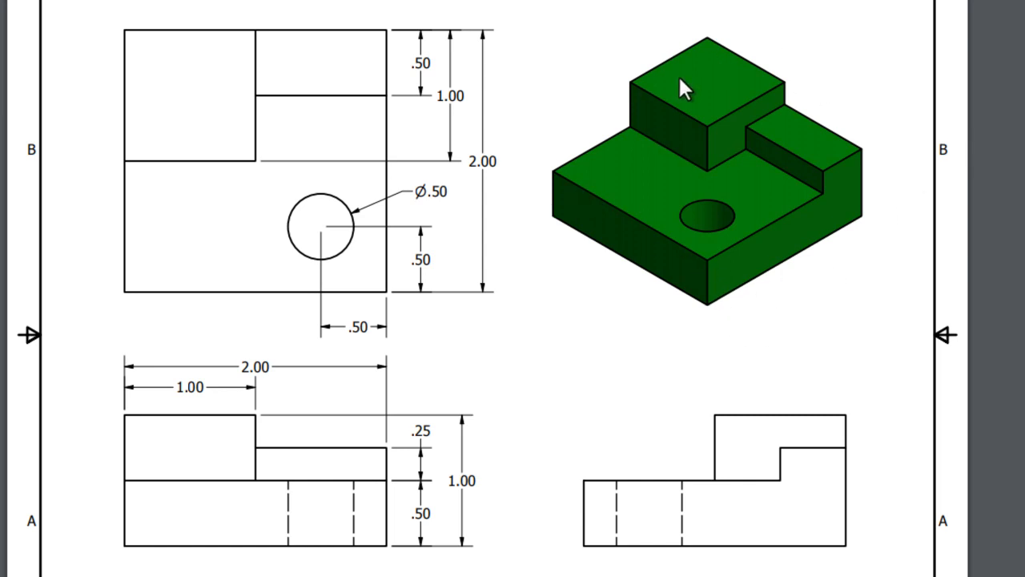
pyautogui.moveTo(746, 120)
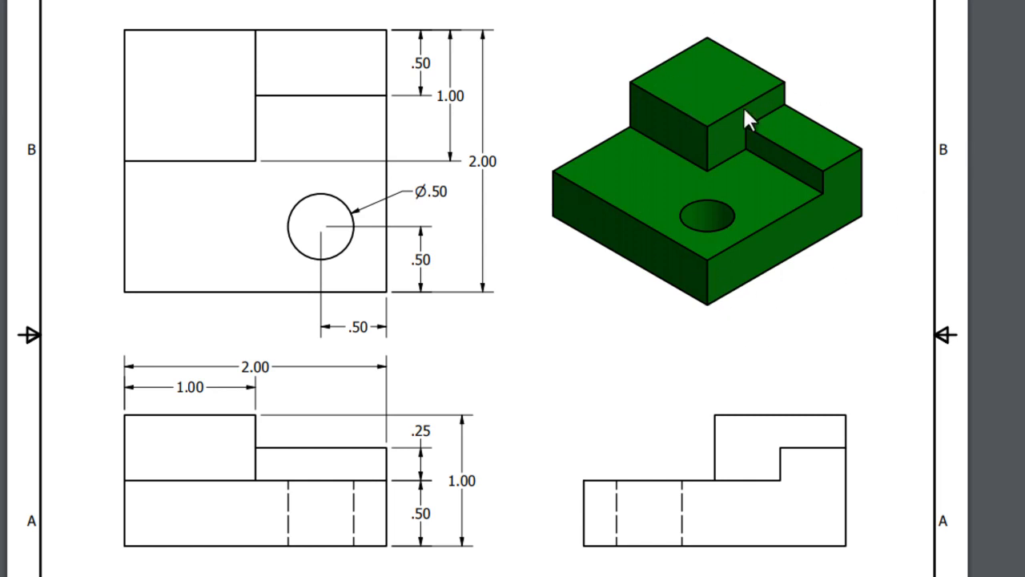
pyautogui.moveTo(833, 144)
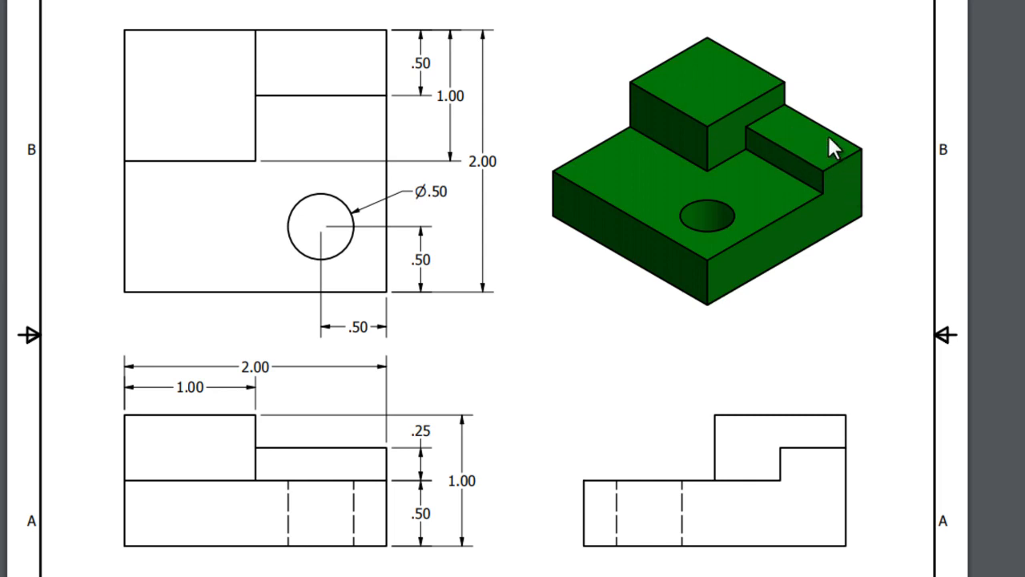
pyautogui.moveTo(698, 216)
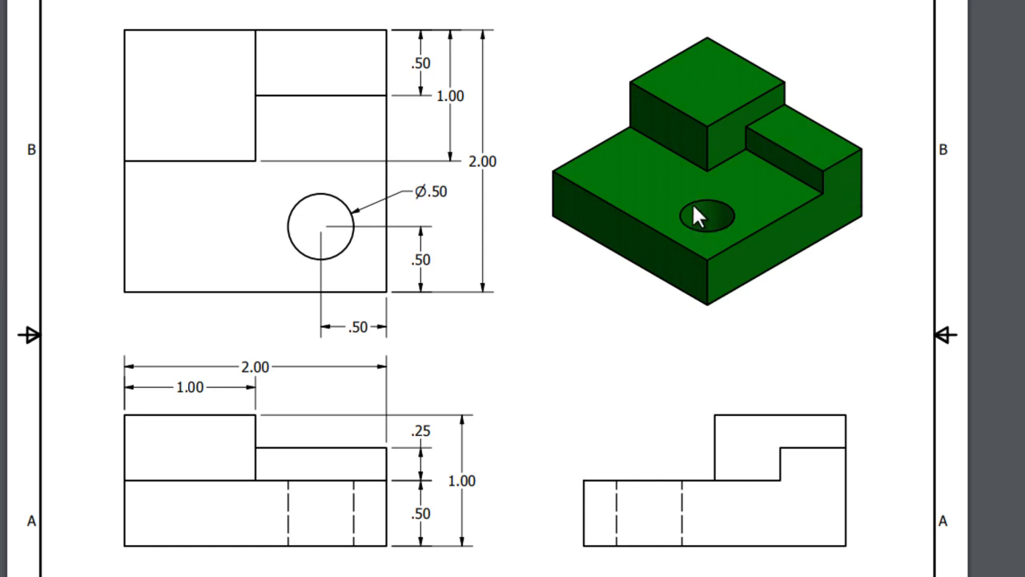
pyautogui.moveTo(492, 104)
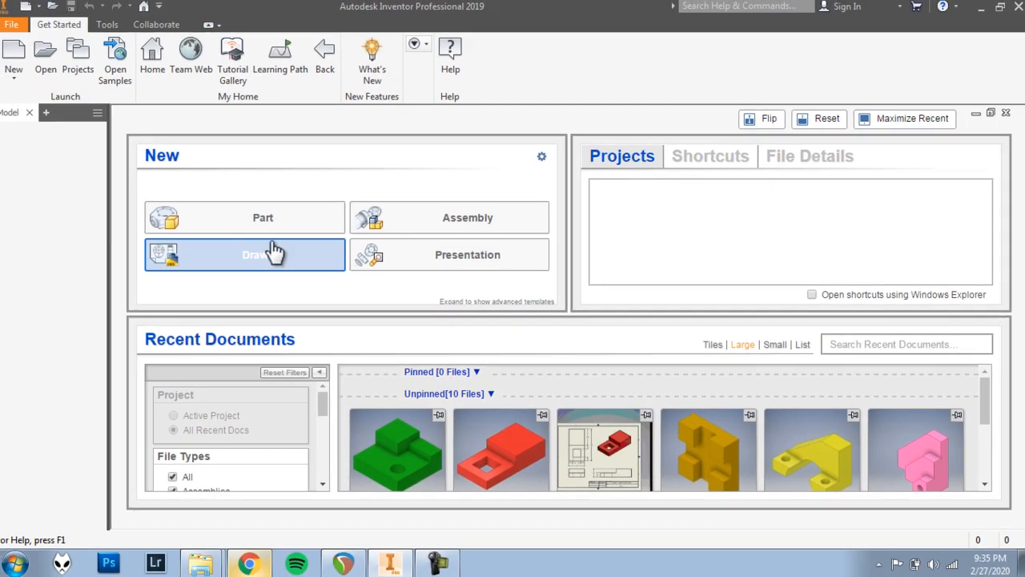
pyautogui.moveTo(263, 218)
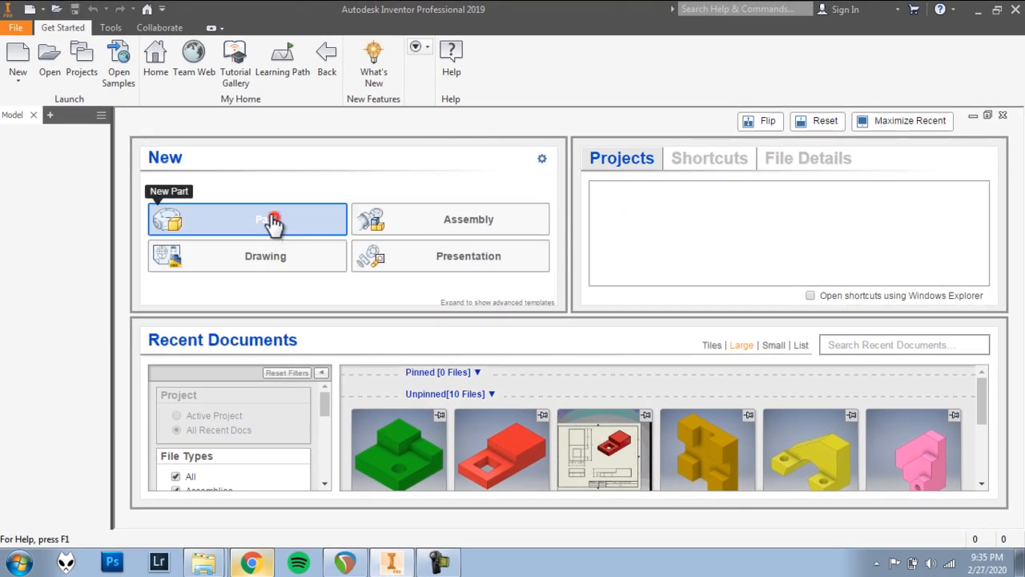
pyautogui.click(246, 219)
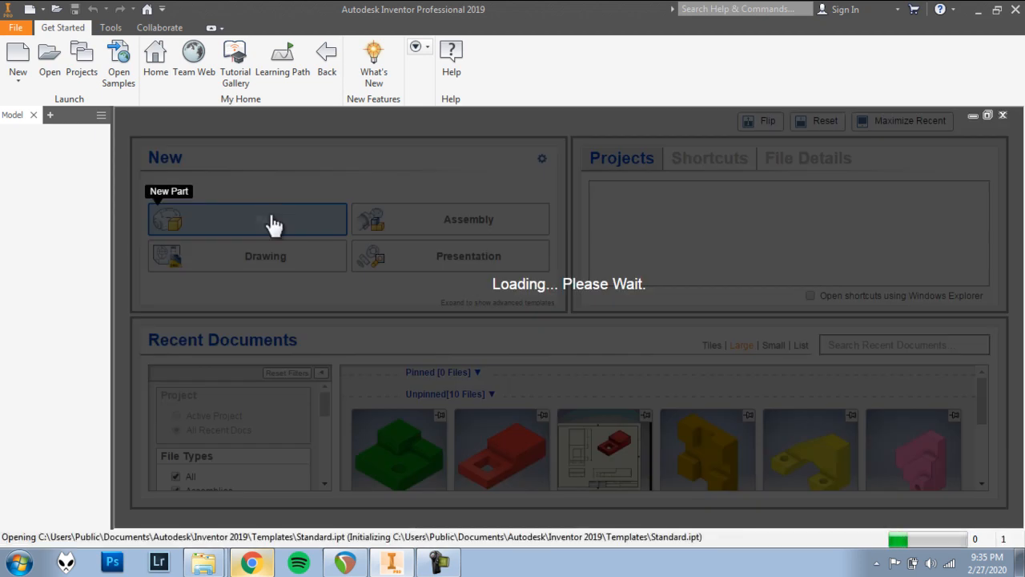
pyautogui.click(246, 219)
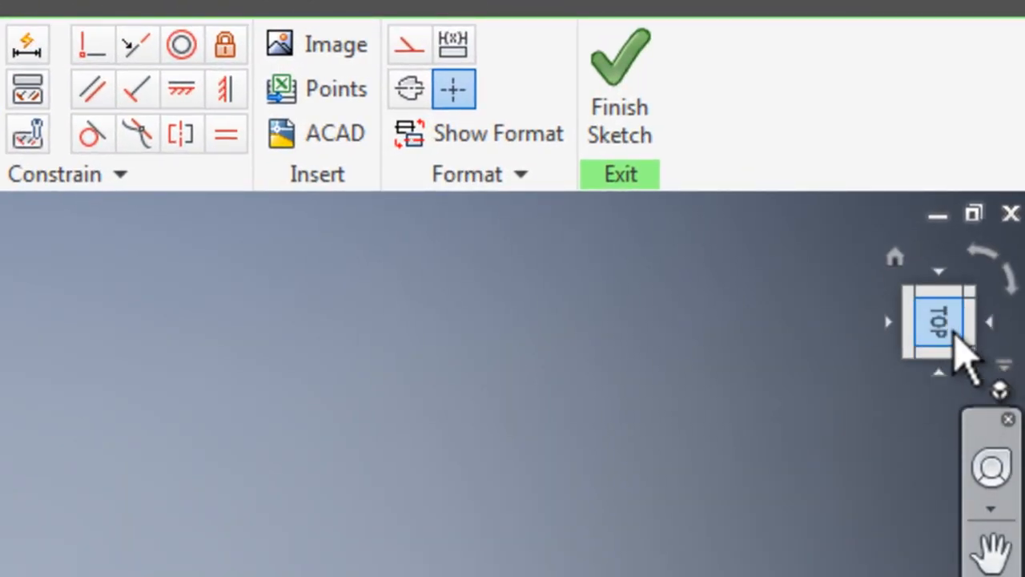
pyautogui.moveTo(993, 273)
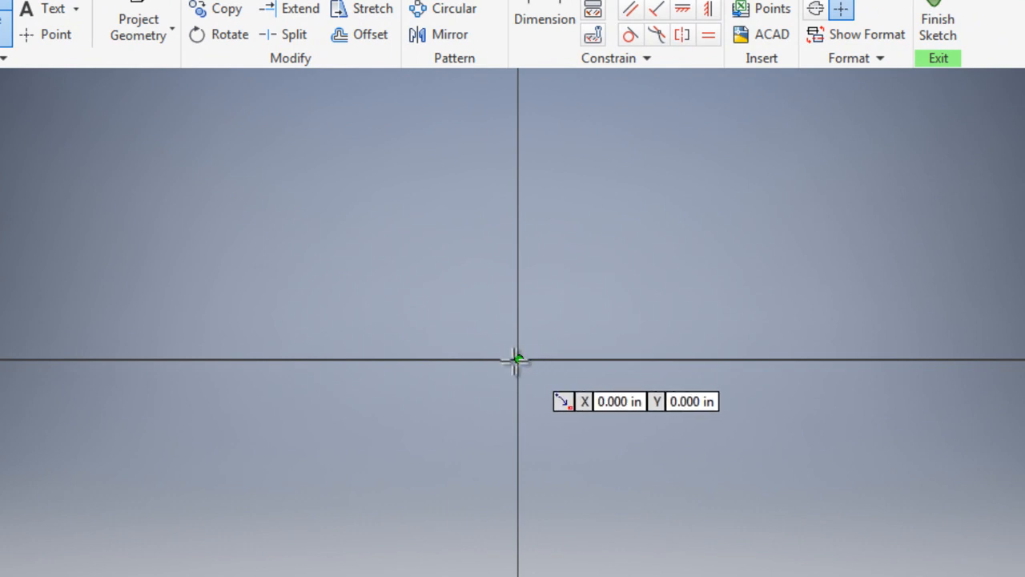
# Step: Draw a rectangle from the origin with both sides set to 2 in
pyautogui.moveTo(519, 360); pyautogui.dragTo(636, 231)
pyautogui.write('2.000')
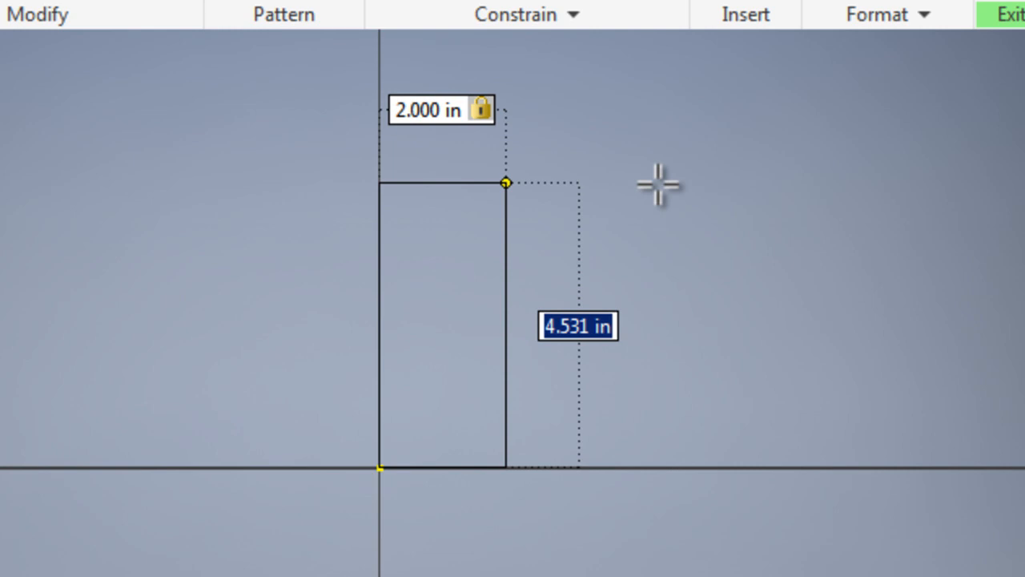
pyautogui.write('2')
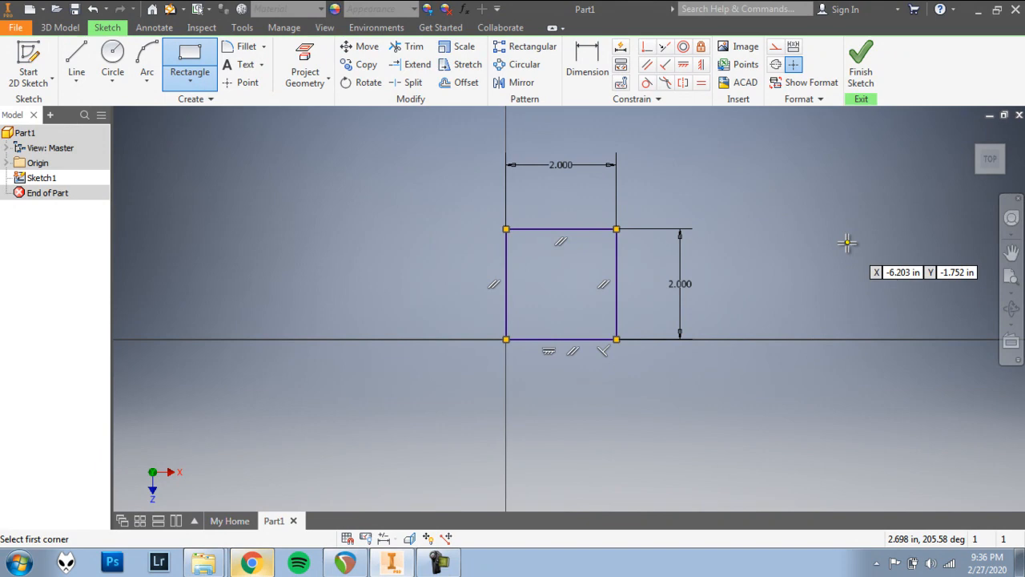
pyautogui.moveTo(599, 246)
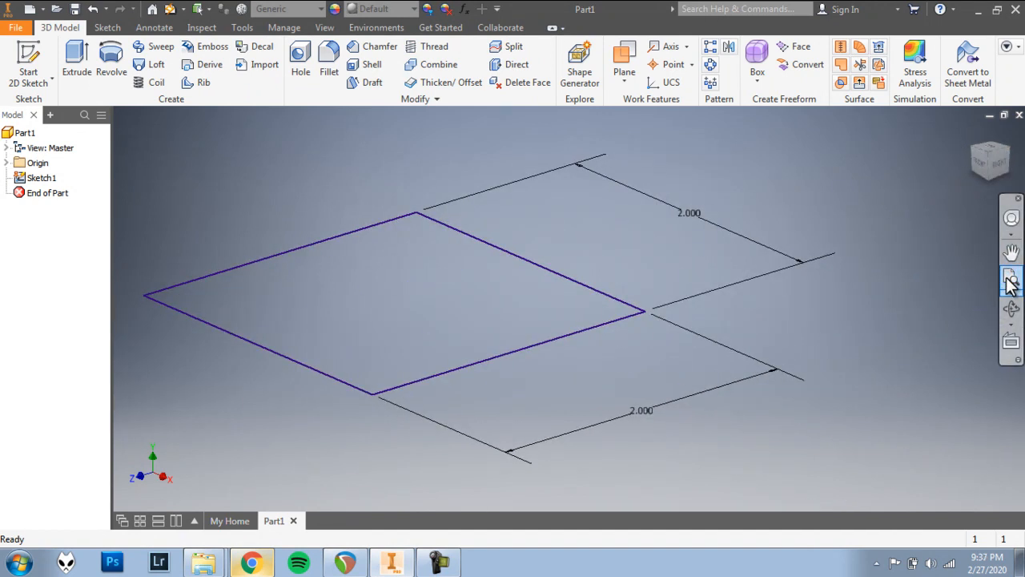
pyautogui.moveTo(696, 312)
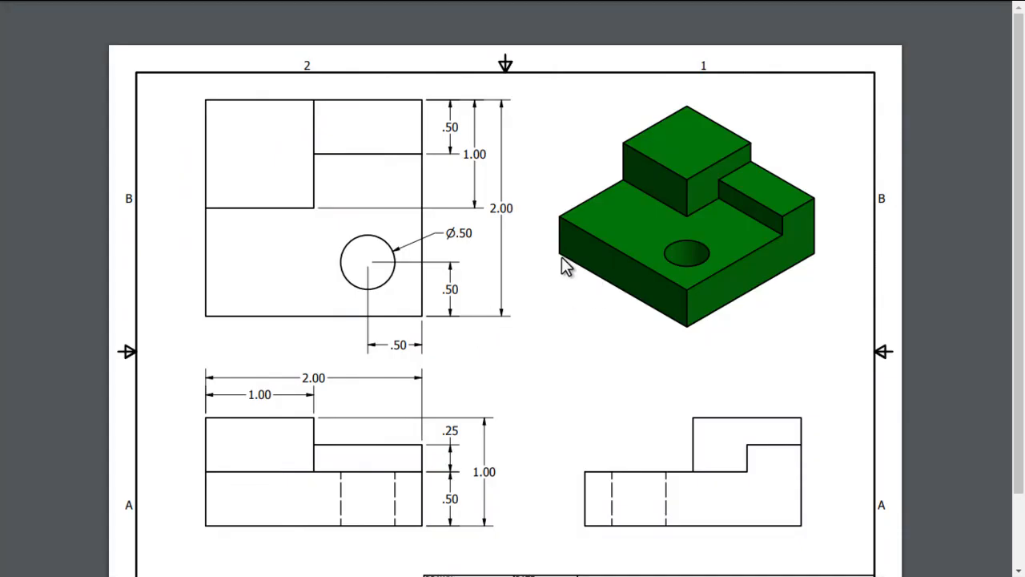
pyautogui.moveTo(831, 243)
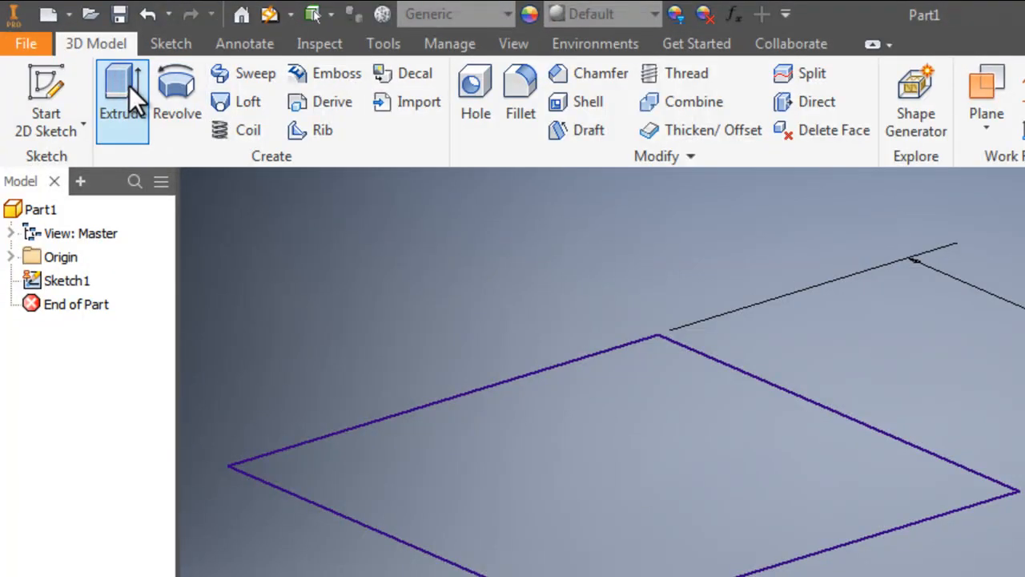
# Step: Extrude the 2 × 2 in square 0.5 in into Extrusion1
pyautogui.click(121, 96)
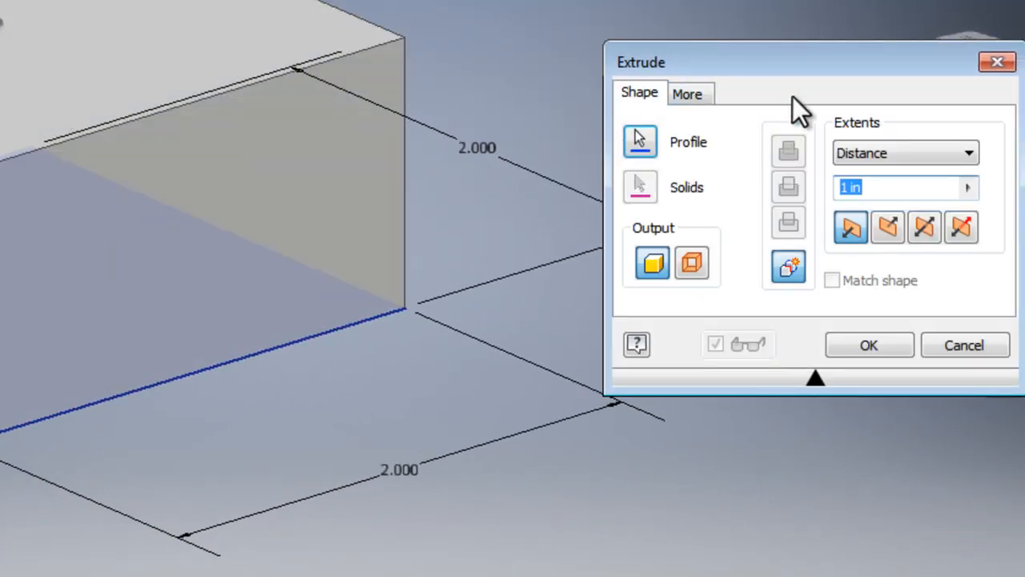
pyautogui.click(881, 186)
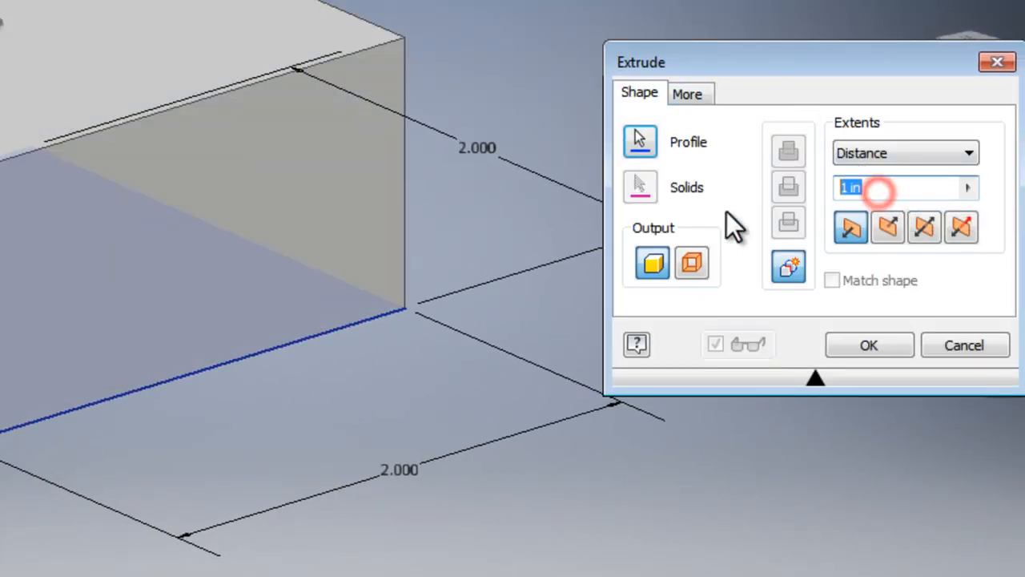
pyautogui.write('.5')
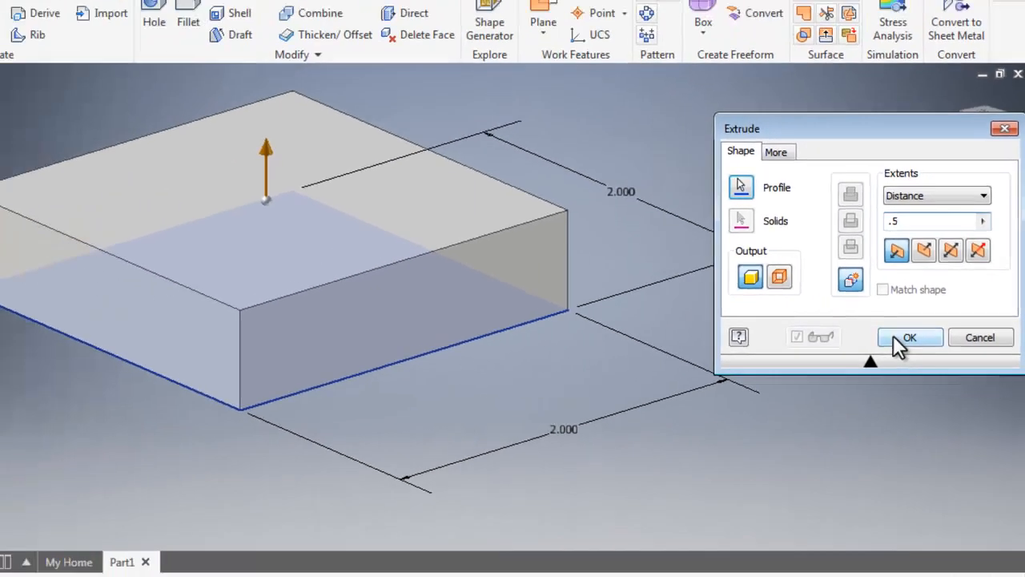
pyautogui.click(910, 337)
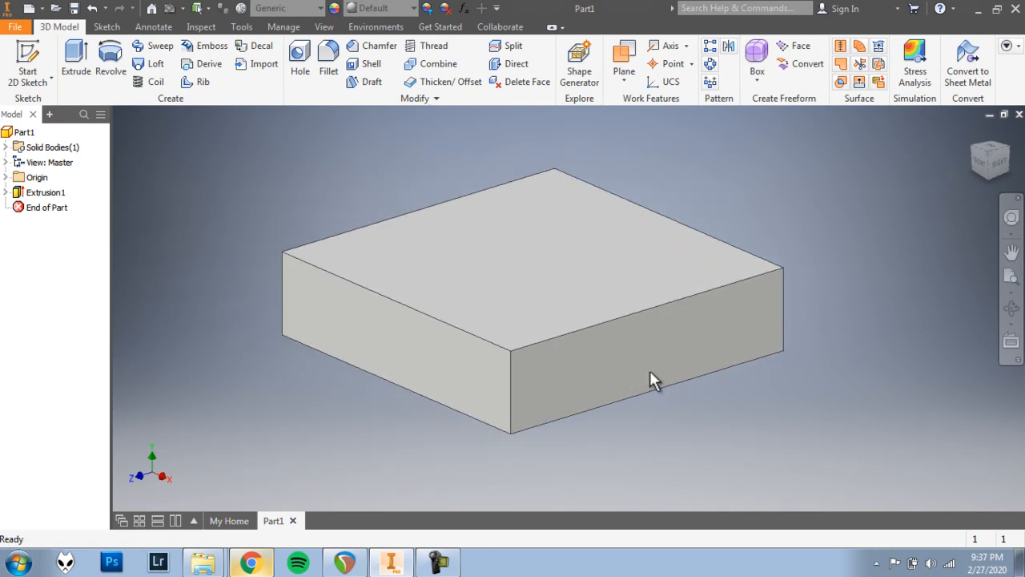
pyautogui.click(653, 378)
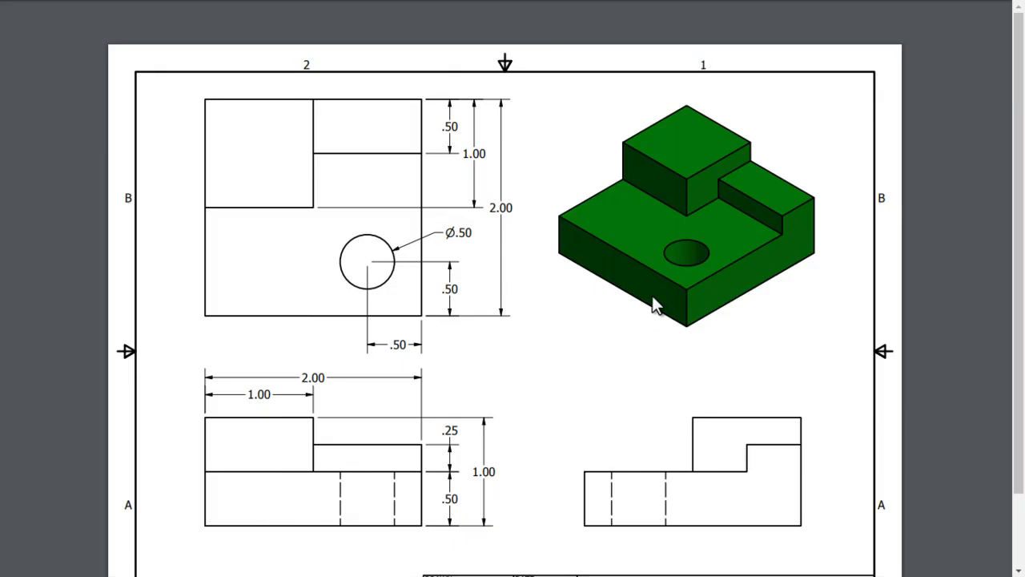
pyautogui.moveTo(609, 168)
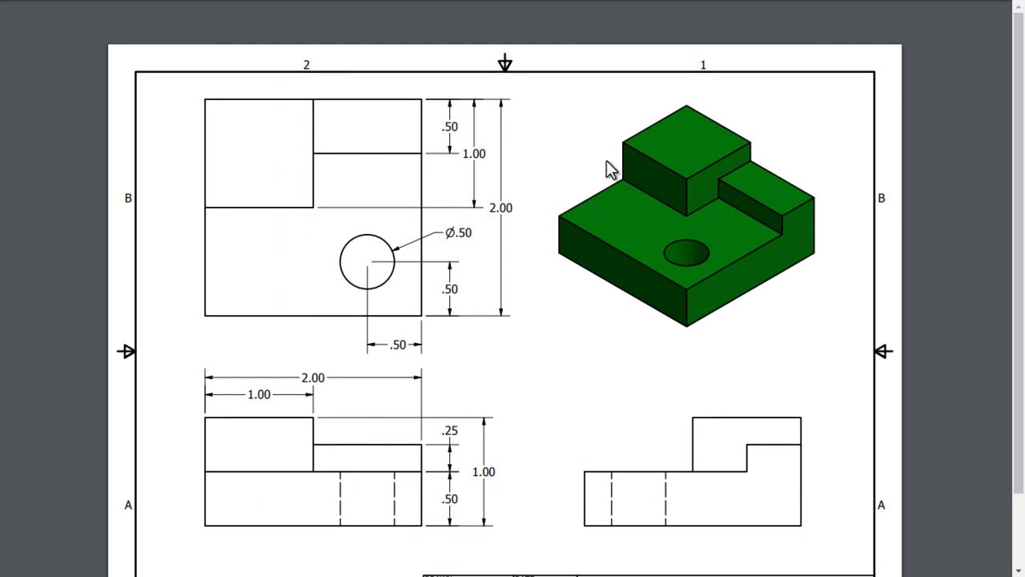
pyautogui.moveTo(532, 293)
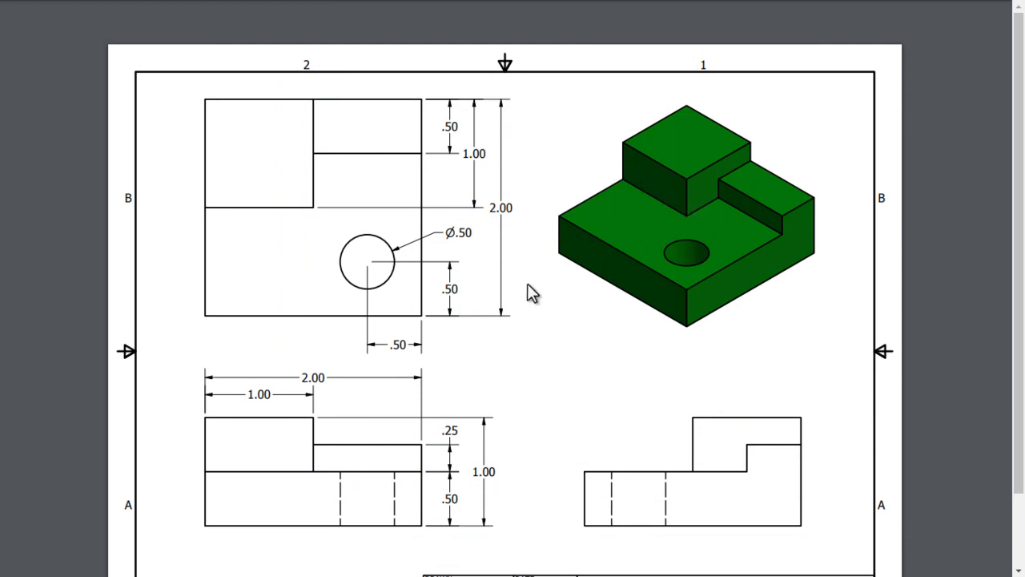
pyautogui.moveTo(199, 111)
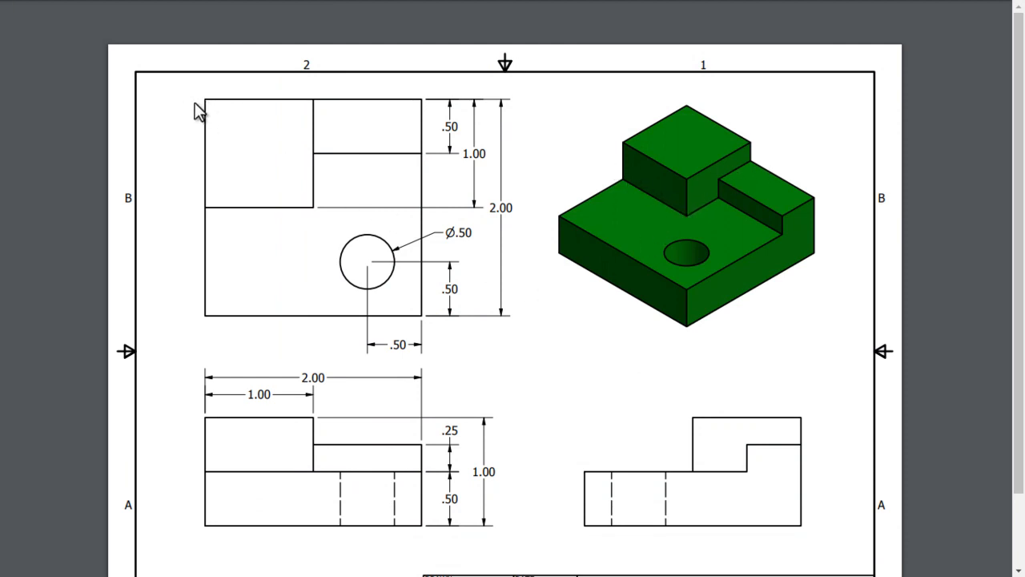
pyautogui.moveTo(236, 121)
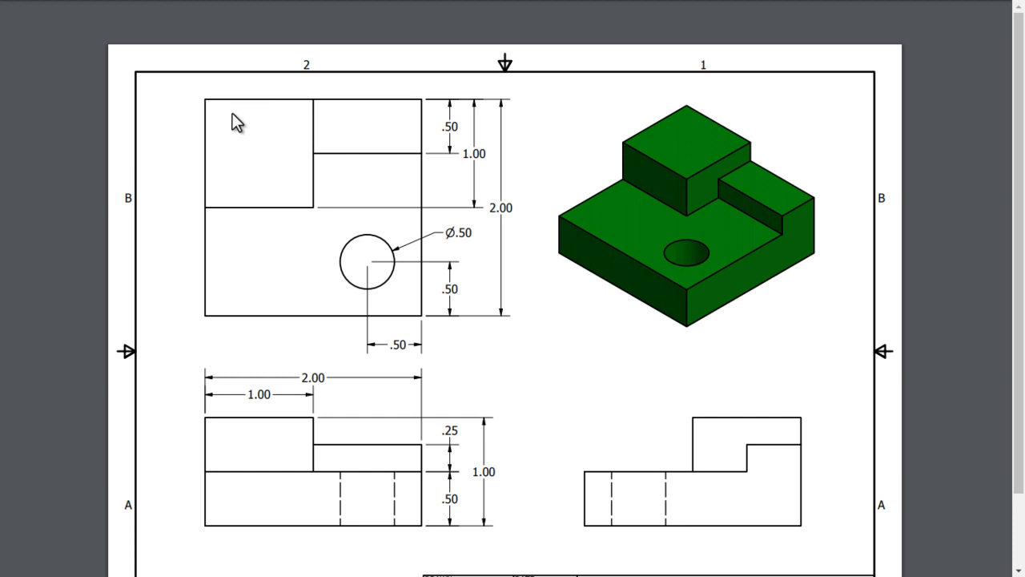
pyautogui.moveTo(484, 129)
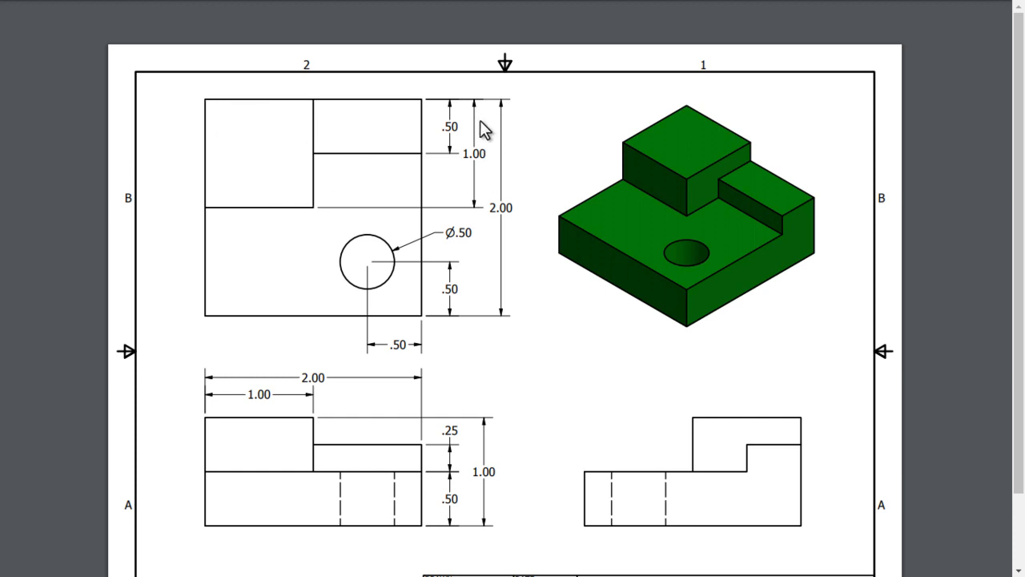
pyautogui.moveTo(327, 182)
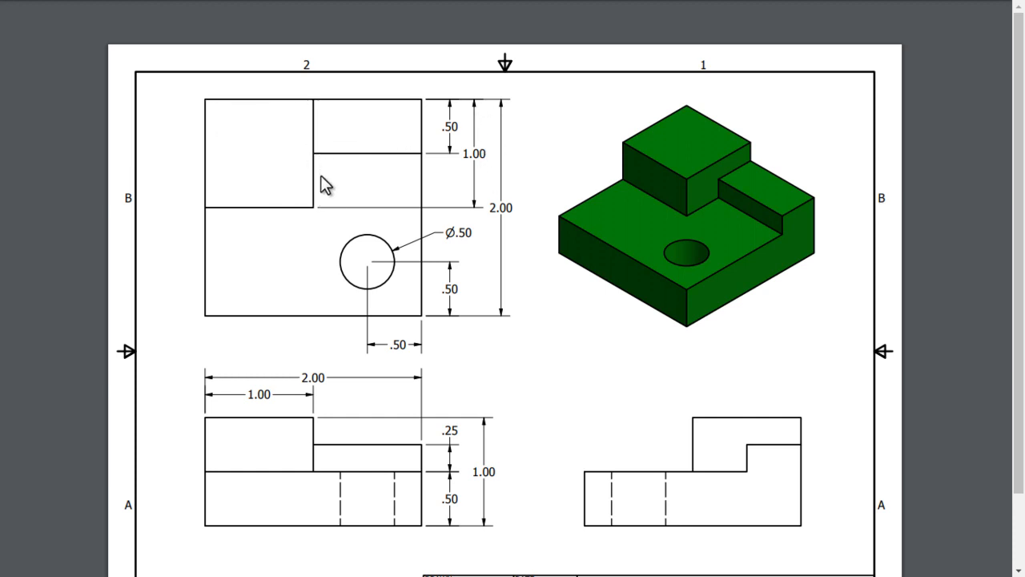
pyautogui.moveTo(268, 216)
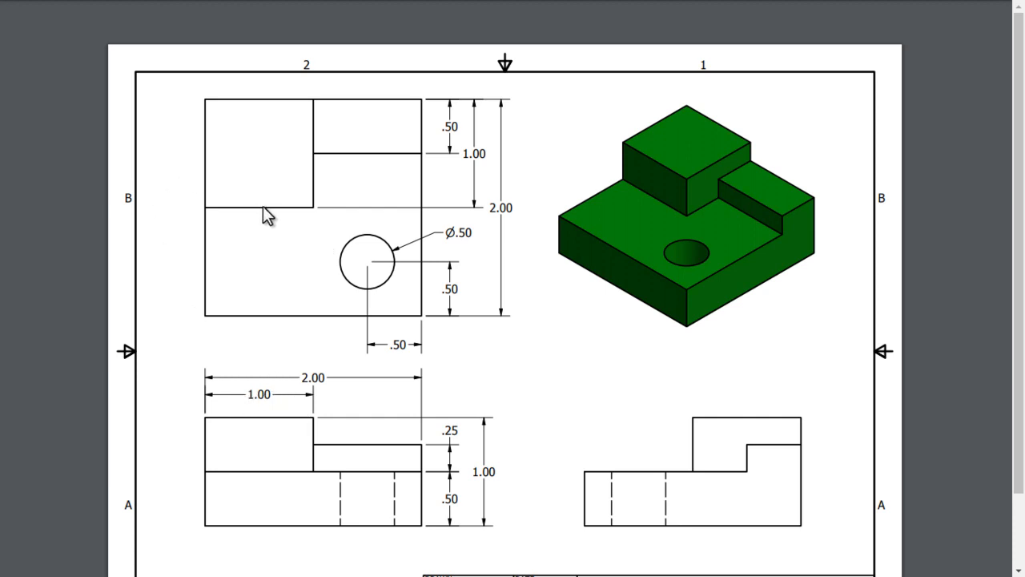
pyautogui.moveTo(210, 111)
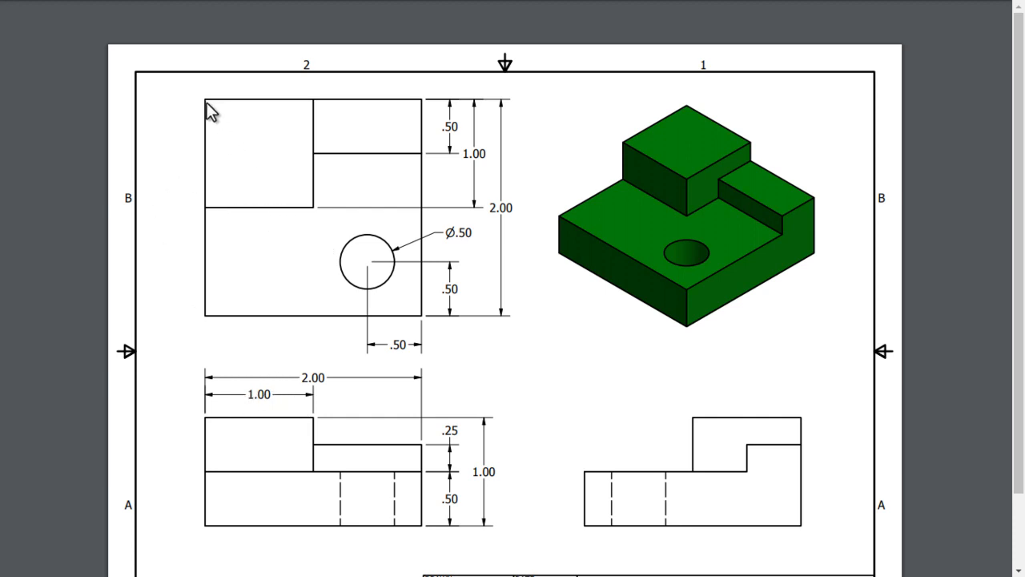
pyautogui.moveTo(314, 215)
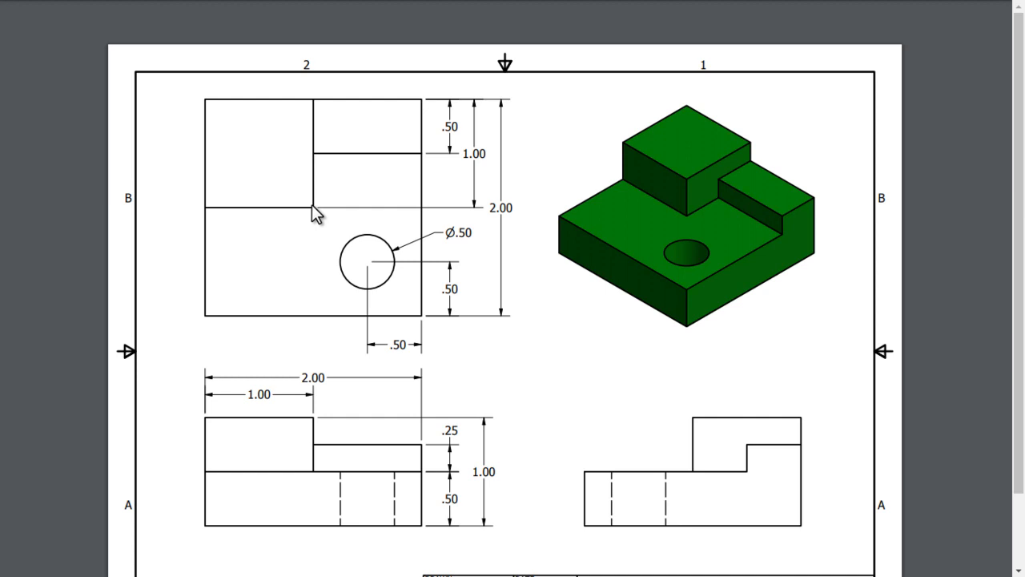
pyautogui.moveTo(376, 416)
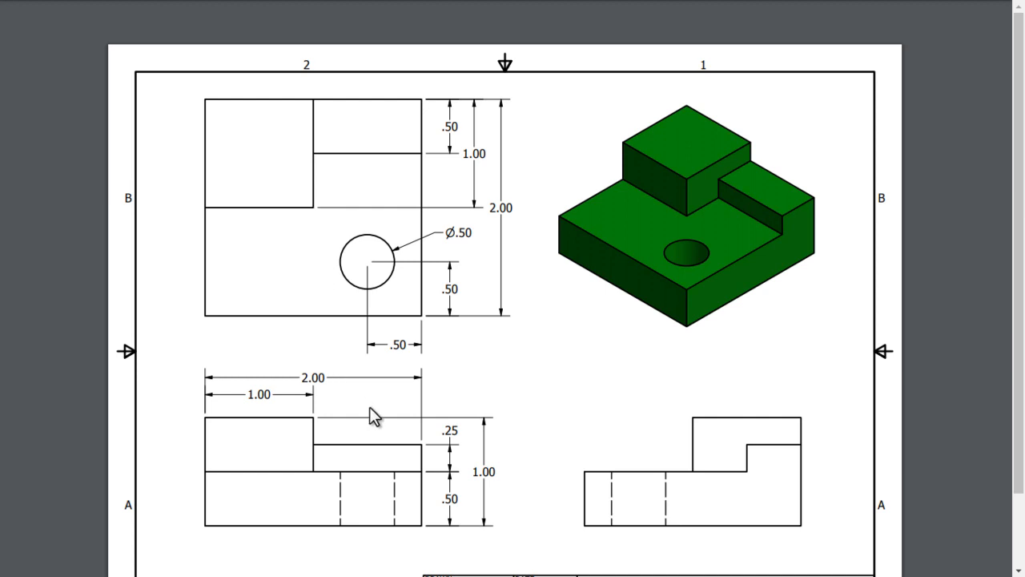
pyautogui.moveTo(460, 527)
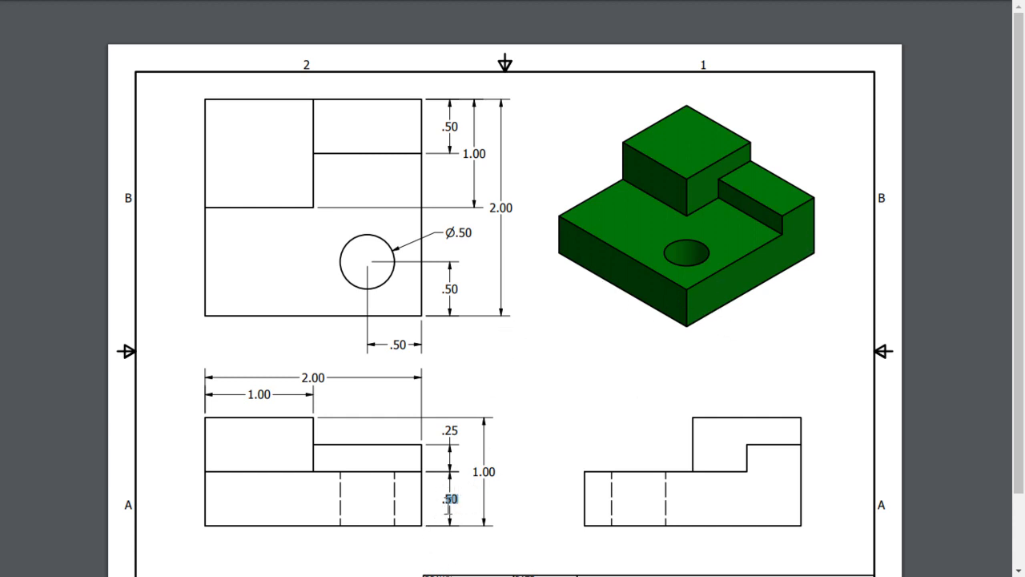
pyautogui.moveTo(348, 470)
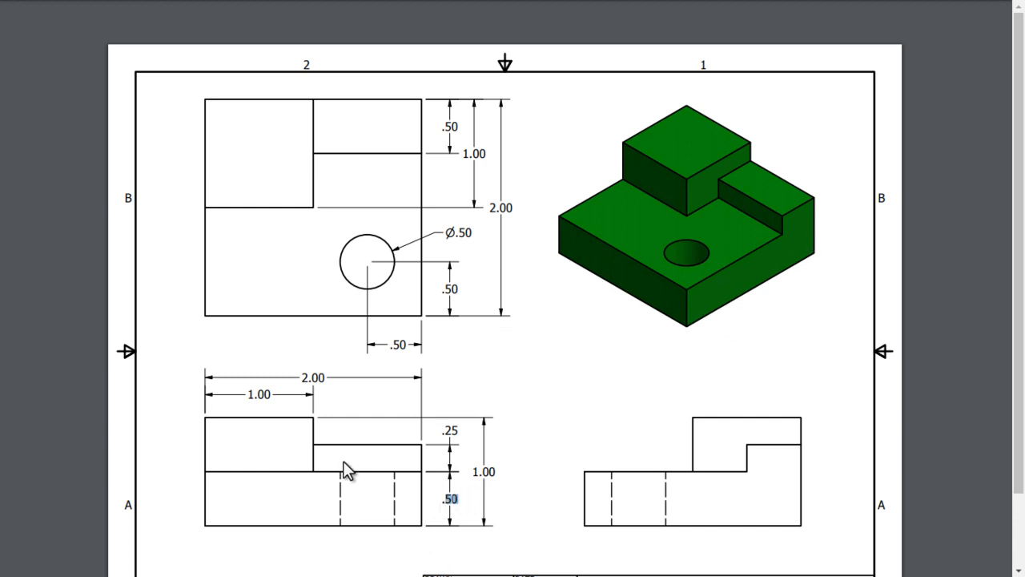
pyautogui.moveTo(314, 475)
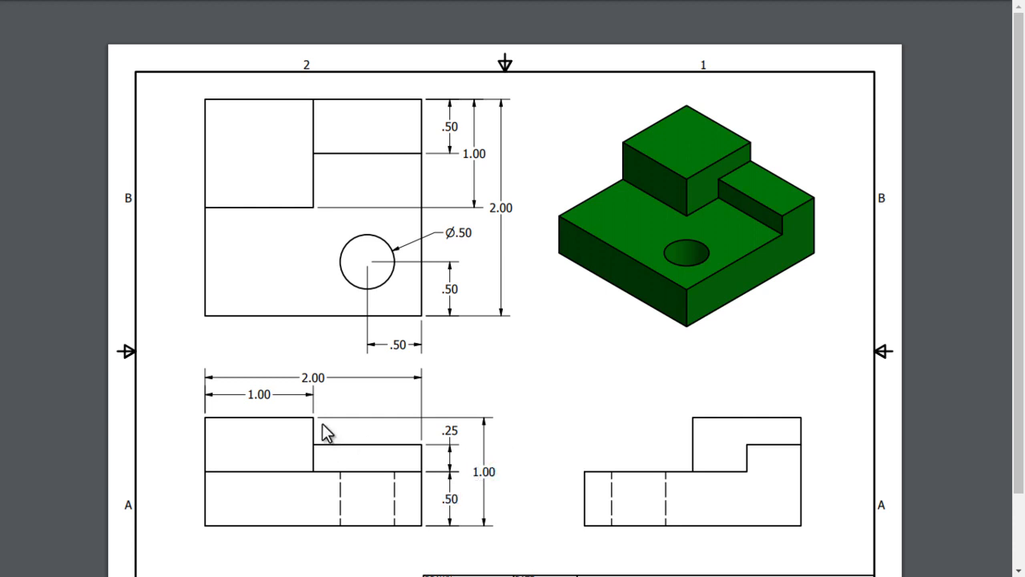
pyautogui.moveTo(330, 450)
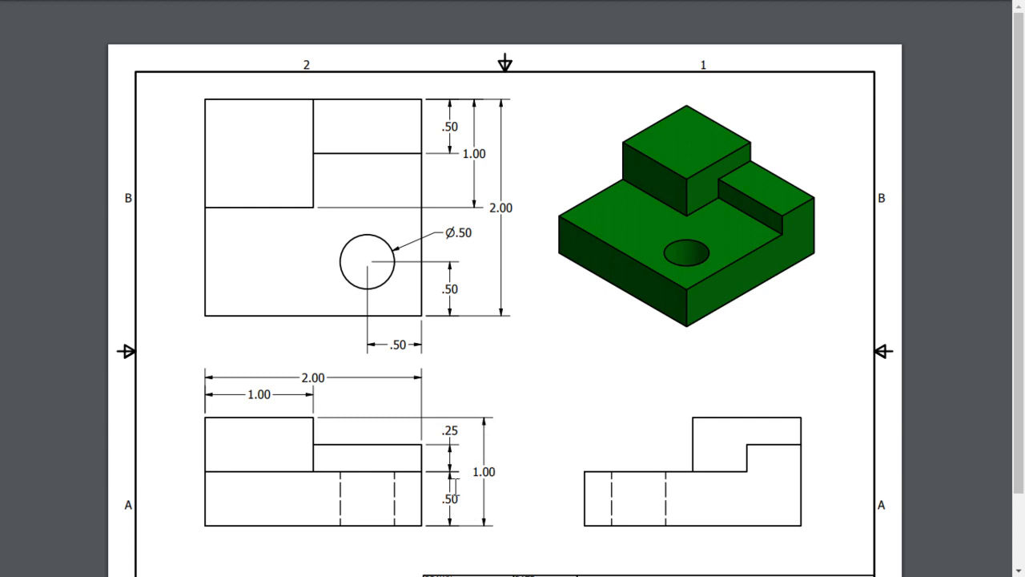
pyautogui.moveTo(414, 492)
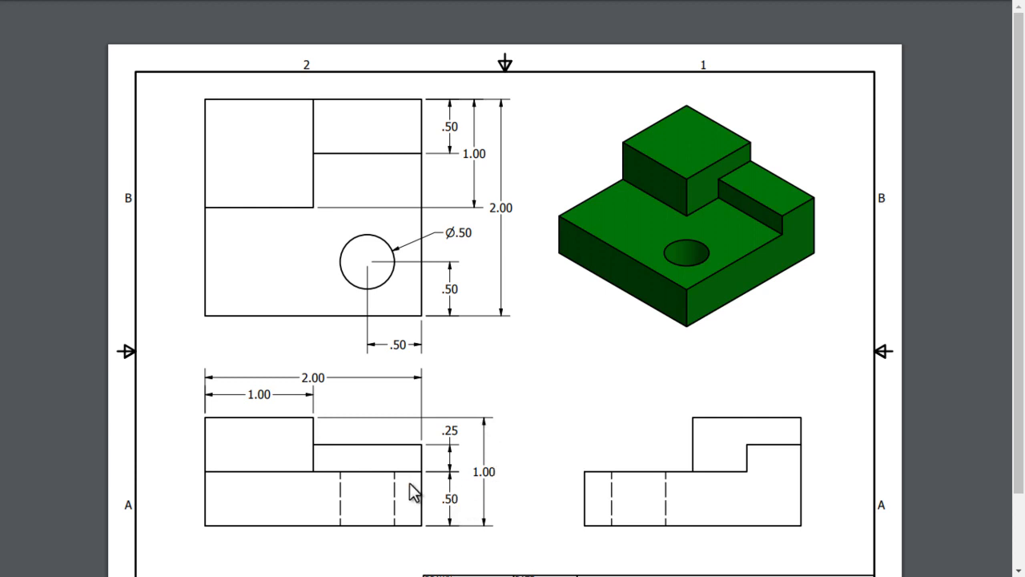
pyautogui.moveTo(289, 455)
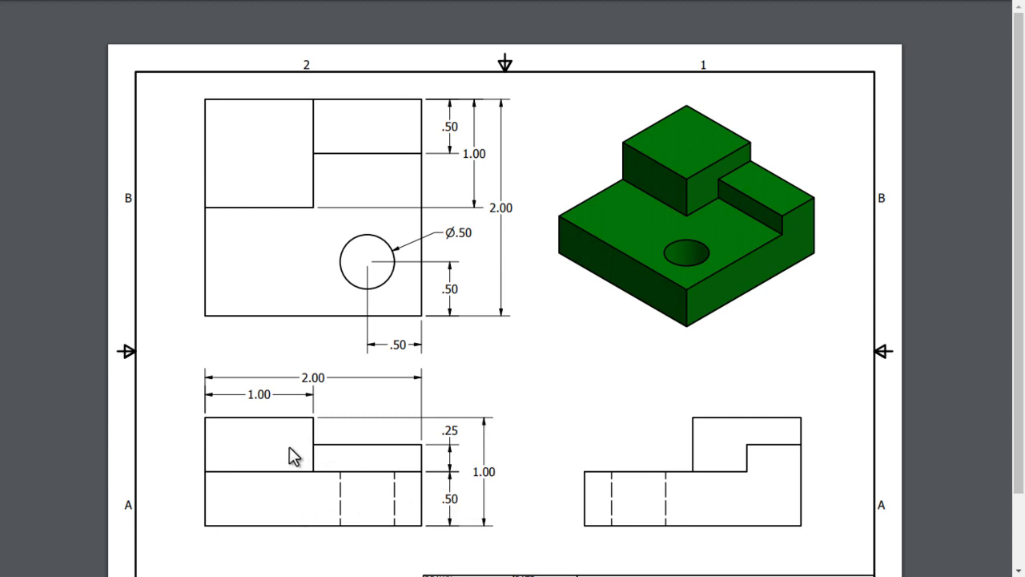
pyautogui.moveTo(280, 435)
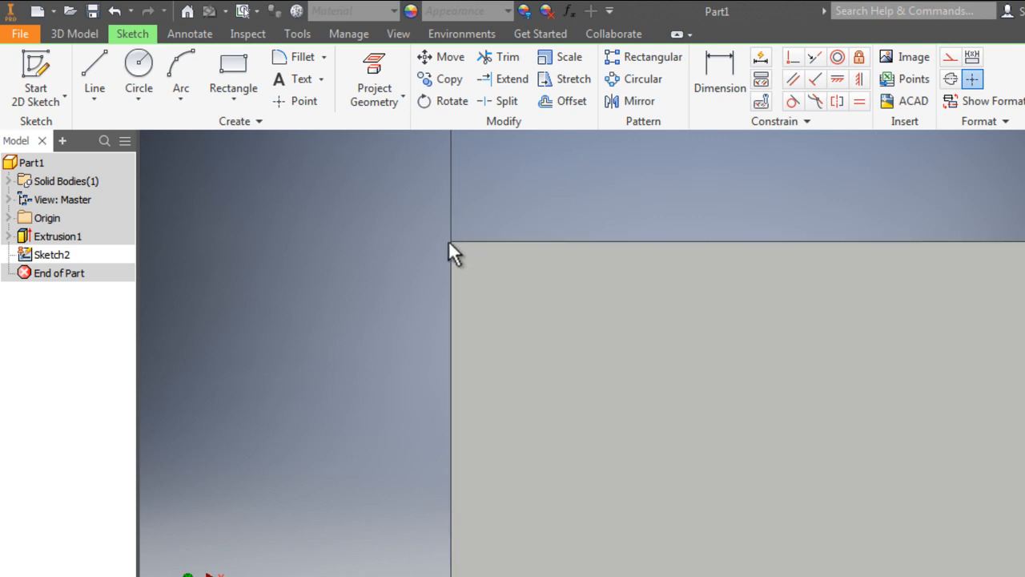
pyautogui.moveTo(559, 308)
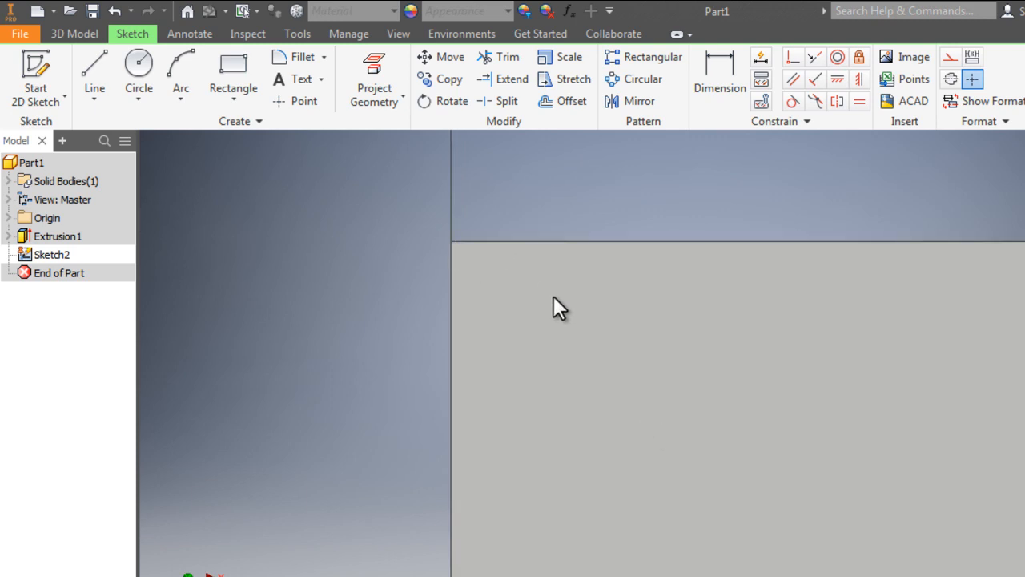
# Step: Draw a 1 by 1 in rectangle from the origin corner of the block face
pyautogui.click(233, 72)
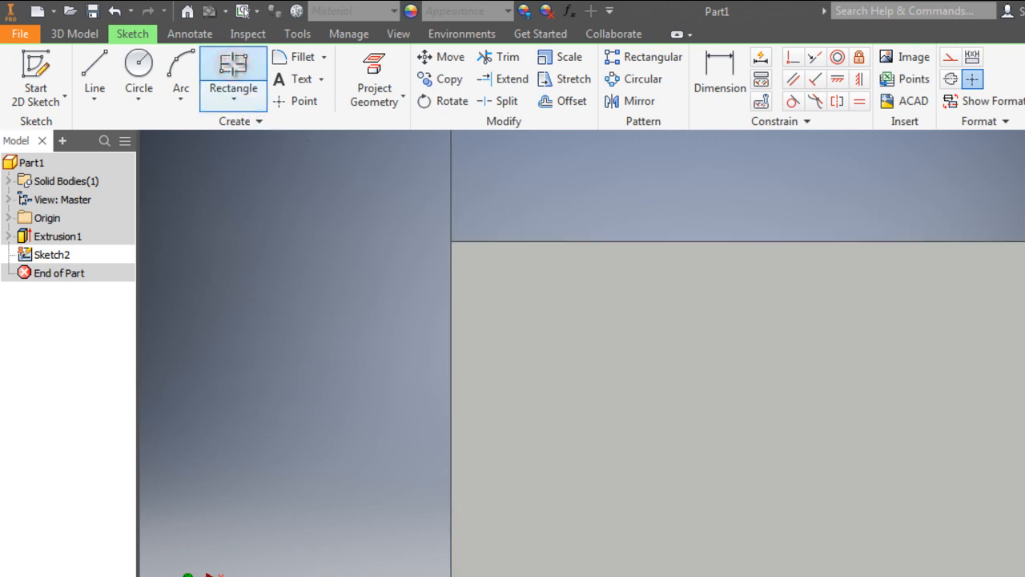
pyautogui.click(233, 66)
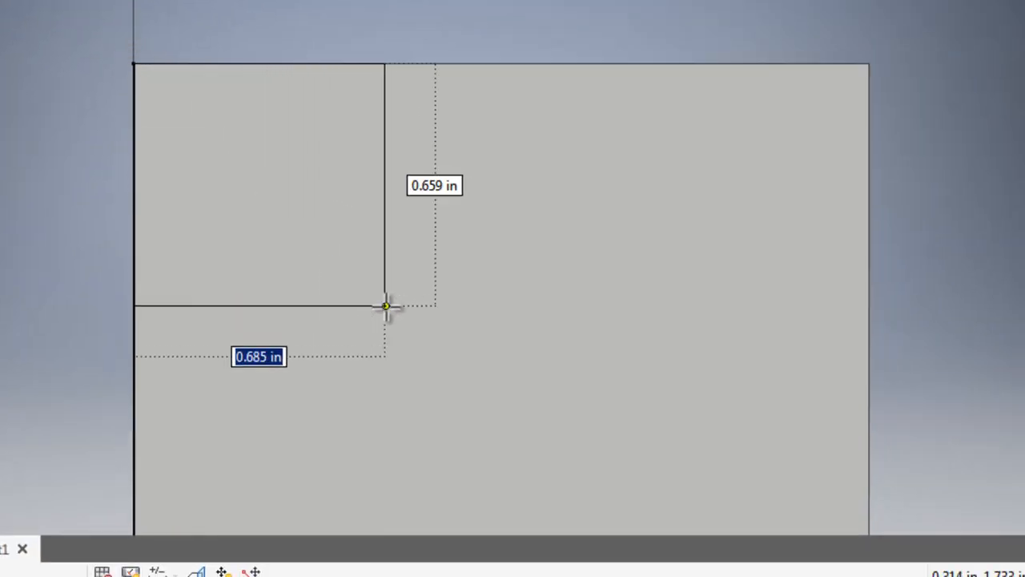
pyautogui.moveTo(384, 306); pyautogui.dragTo(453, 340)
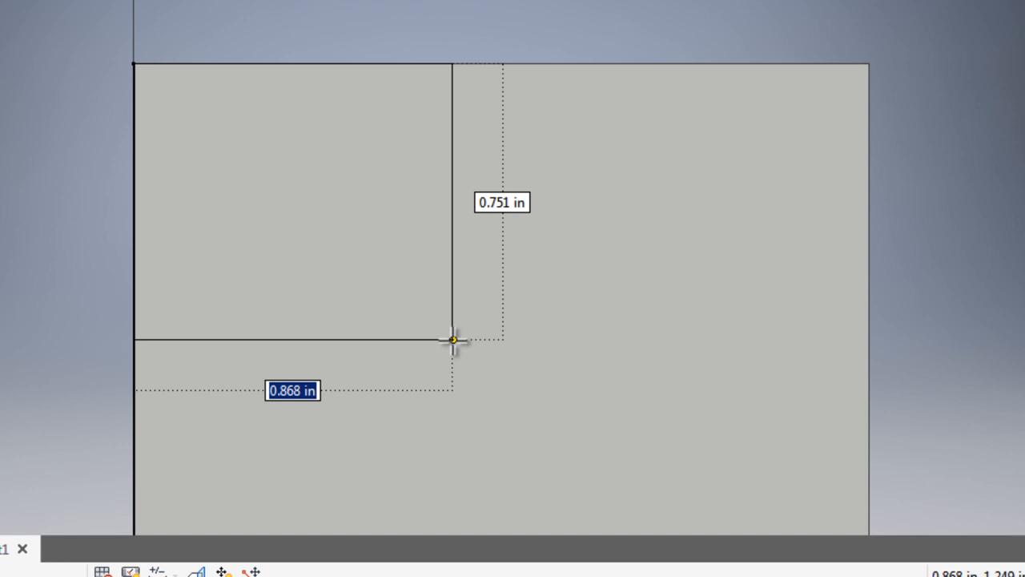
pyautogui.write('1.000')
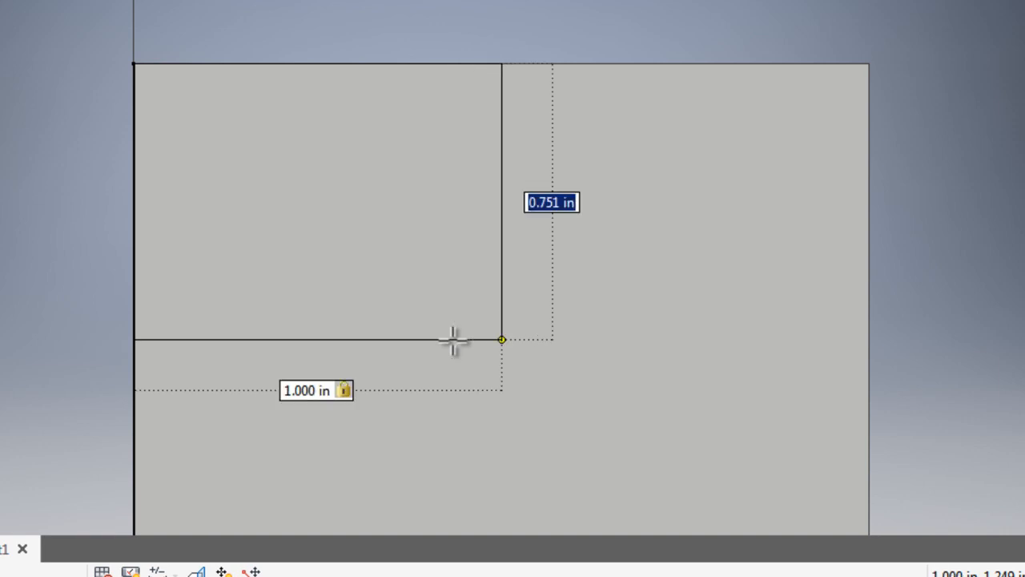
pyautogui.write('1')
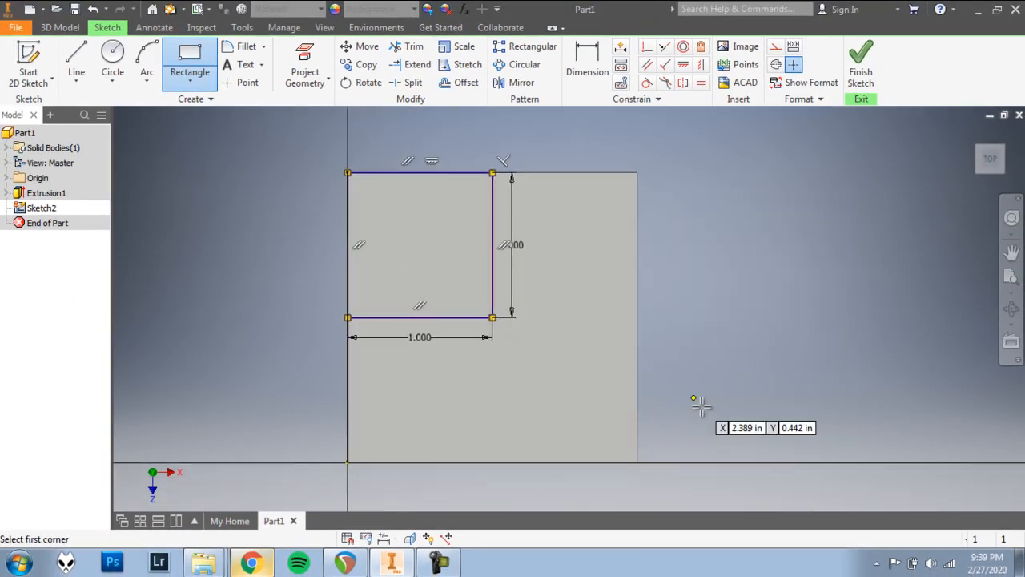
pyautogui.moveTo(549, 348)
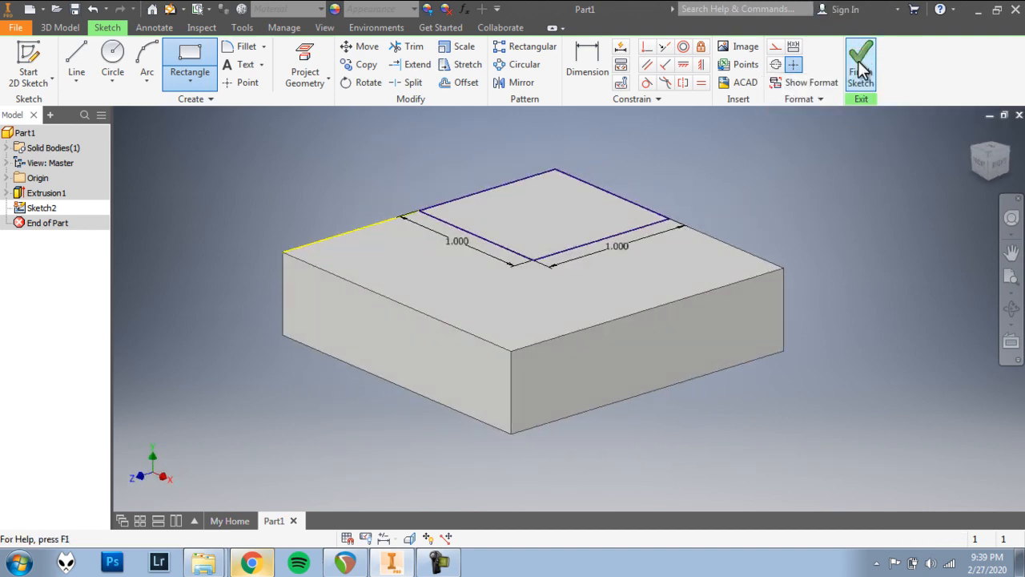
# Step: Finish Sketch2 and extrude the 1 × 1 in square profile into Extrusion2
pyautogui.click(860, 63)
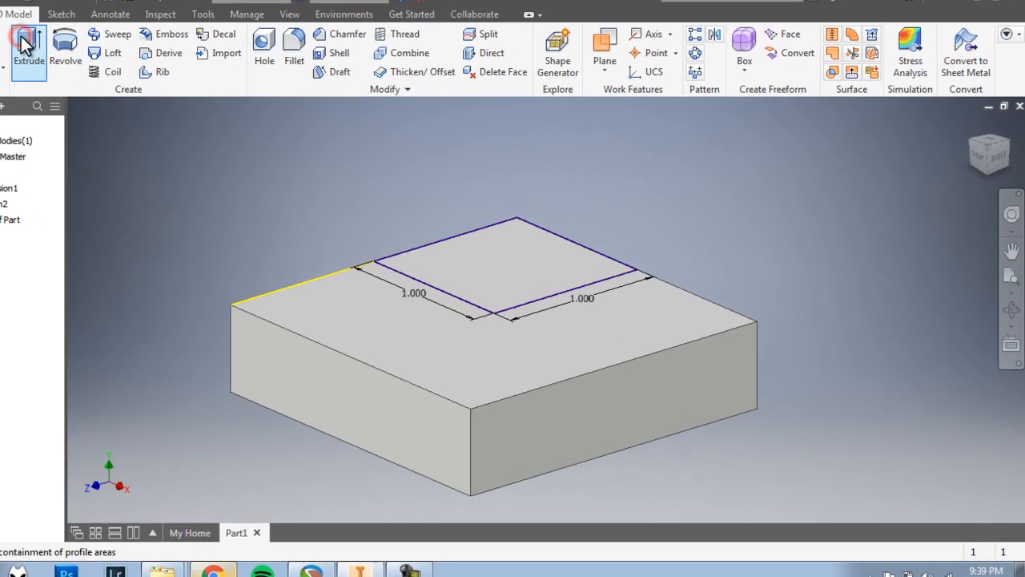
pyautogui.click(29, 50)
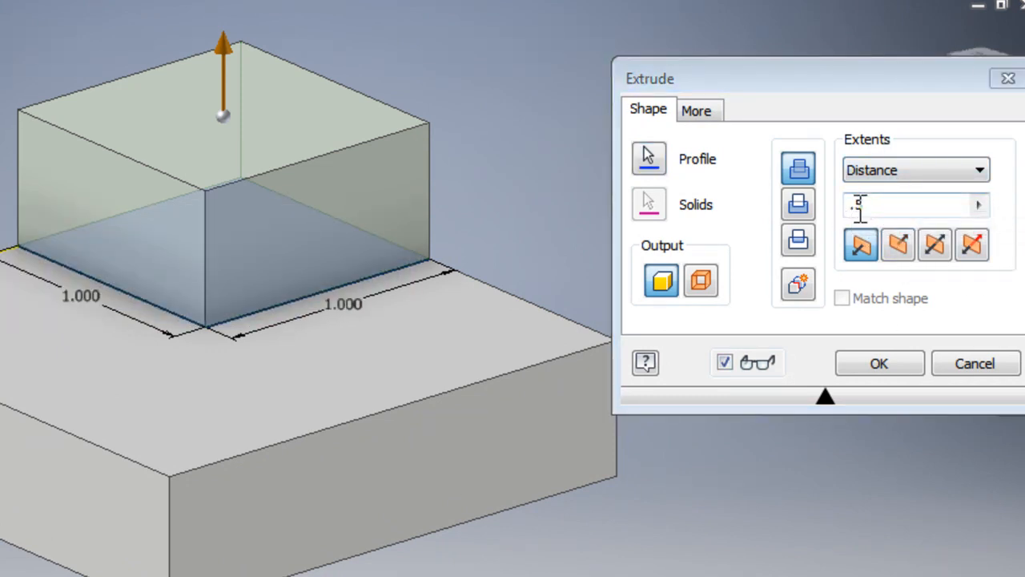
pyautogui.click(878, 362)
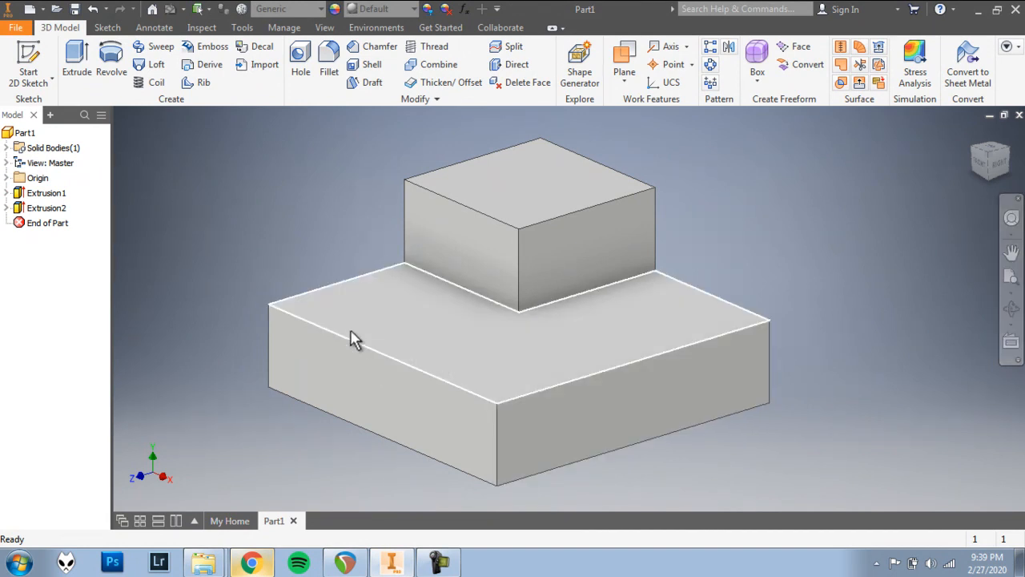
pyautogui.moveTo(691, 208)
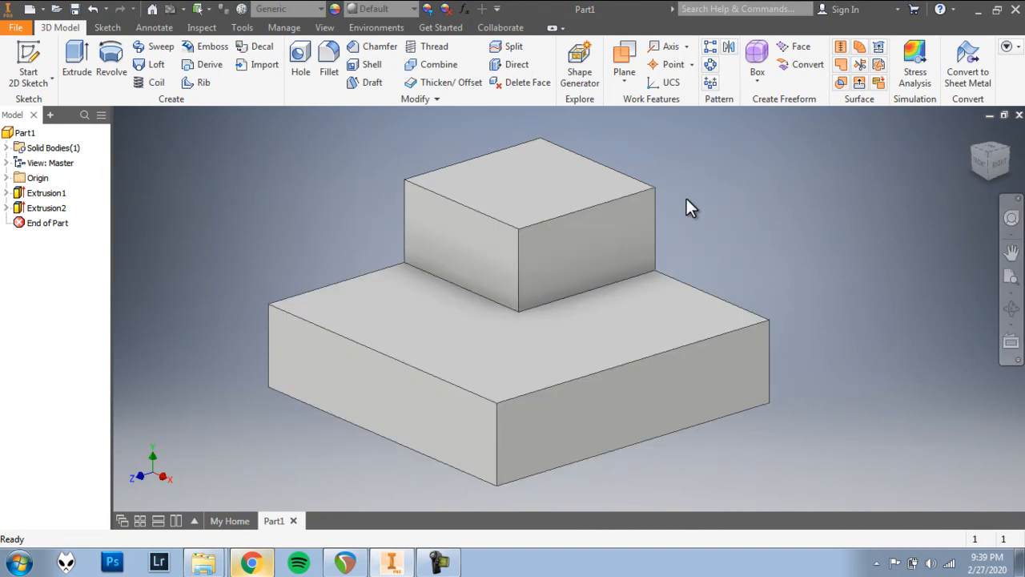
pyautogui.moveTo(529, 240)
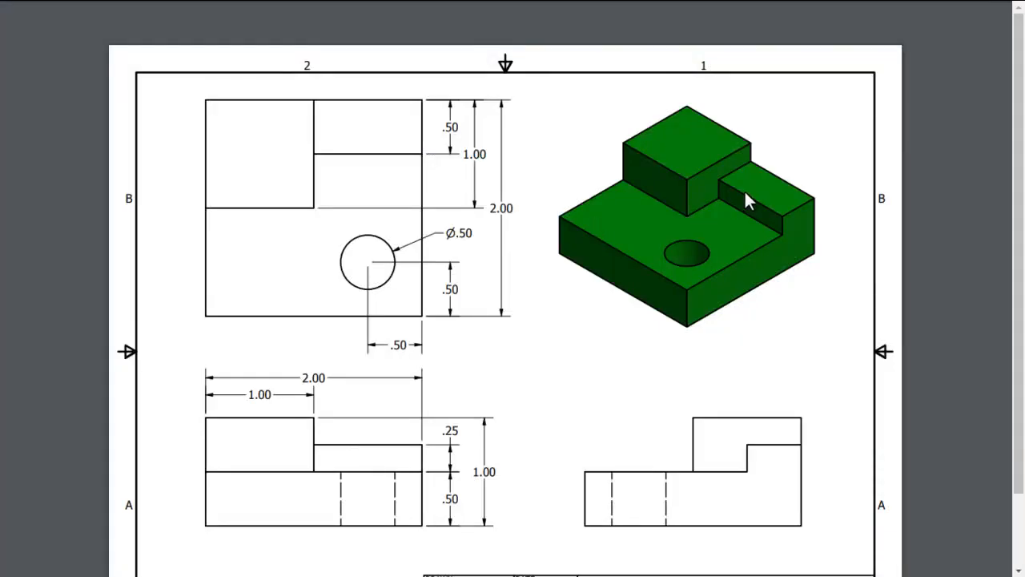
pyautogui.moveTo(711, 211)
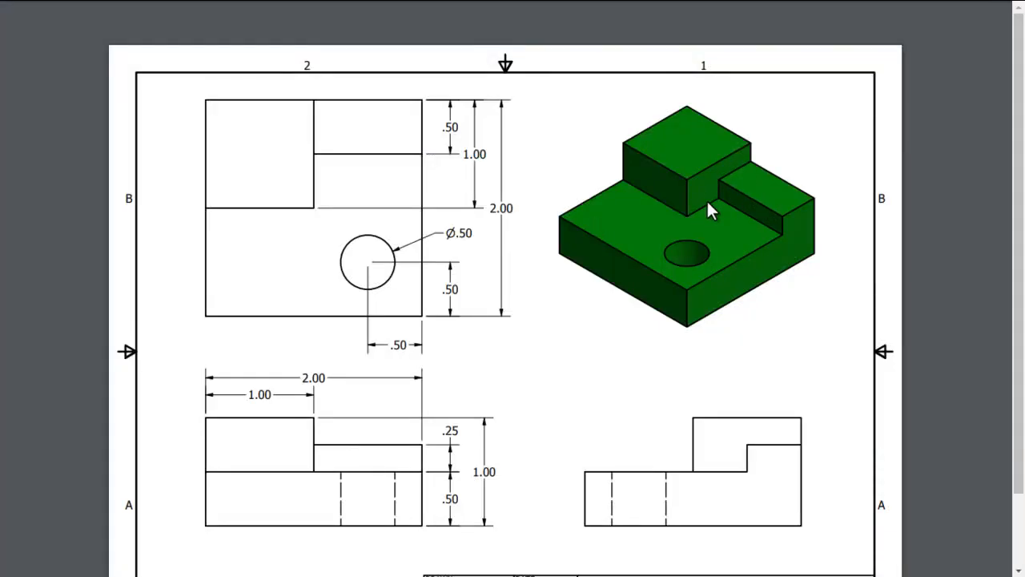
pyautogui.moveTo(737, 232)
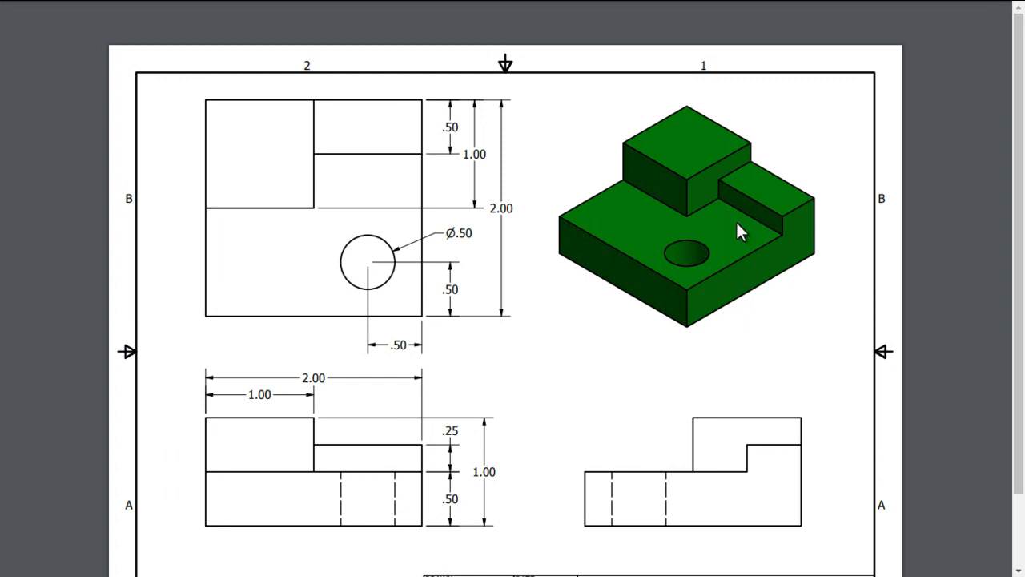
pyautogui.moveTo(655, 134)
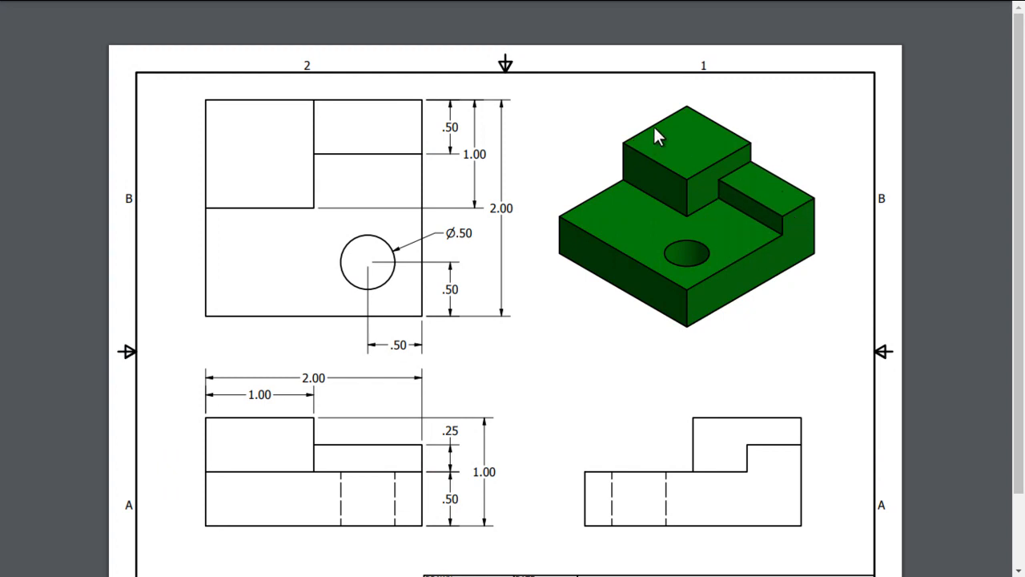
pyautogui.moveTo(553, 206)
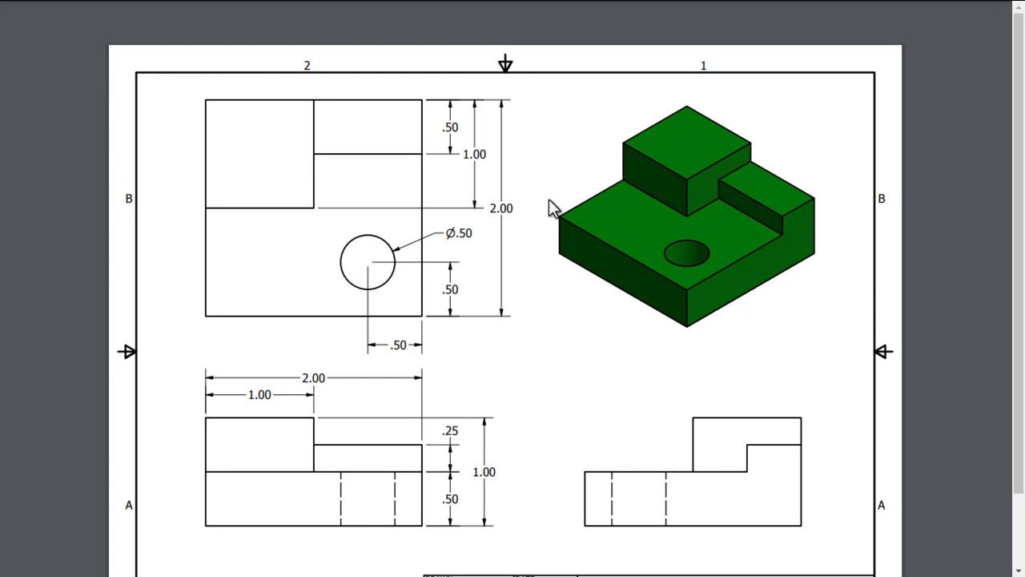
pyautogui.moveTo(432, 110)
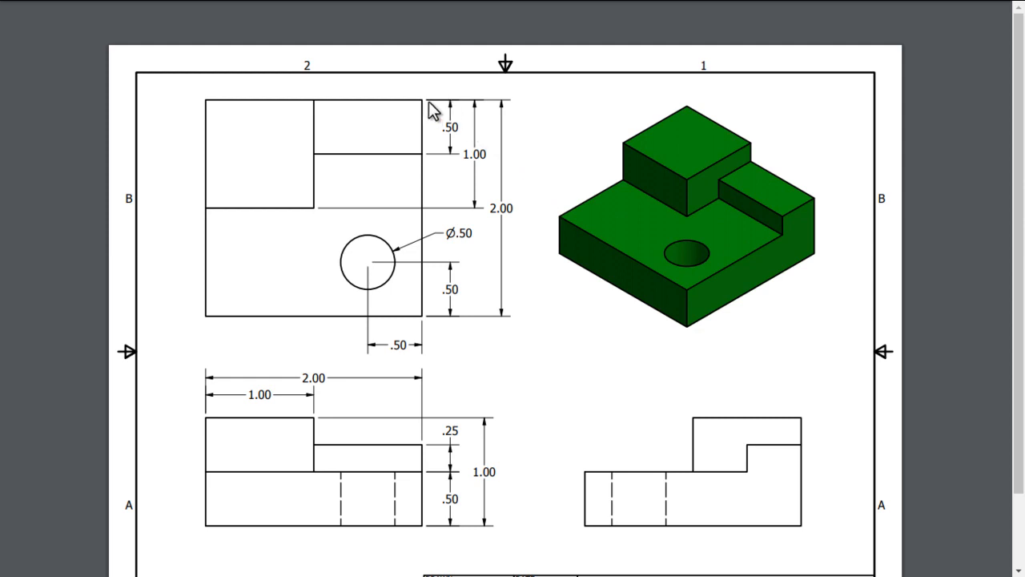
pyautogui.moveTo(444, 108)
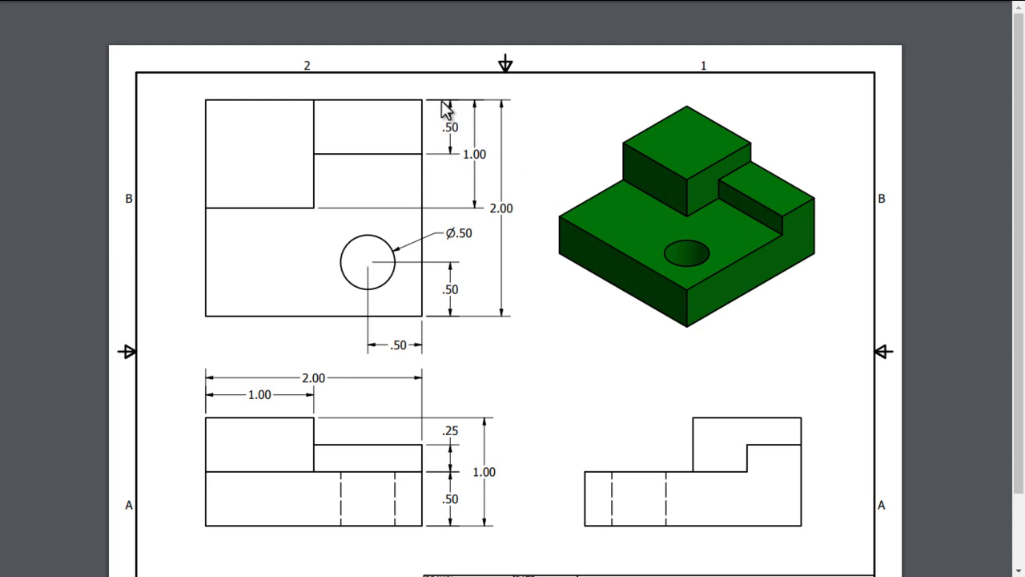
pyautogui.moveTo(446, 160)
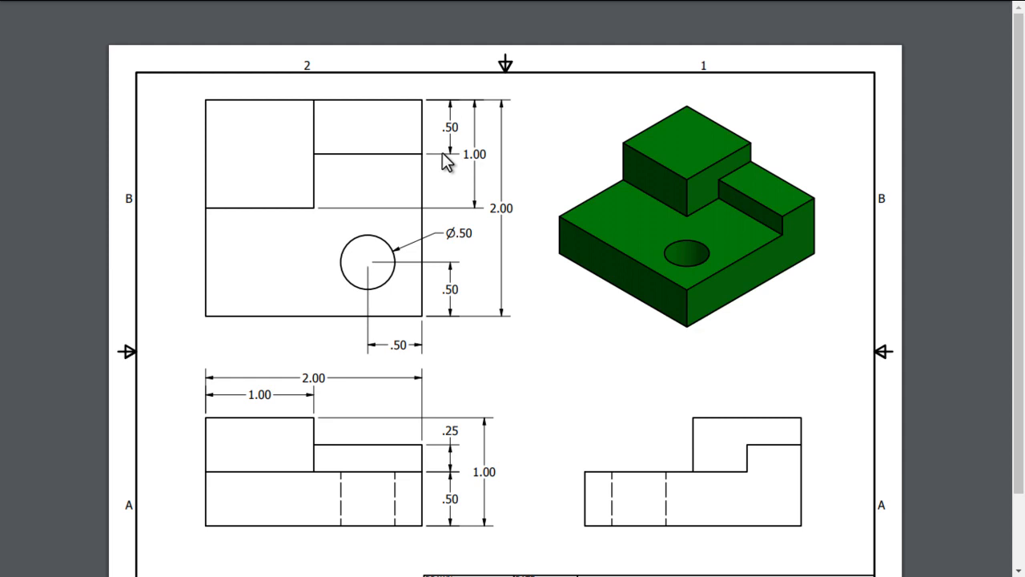
pyautogui.moveTo(387, 442)
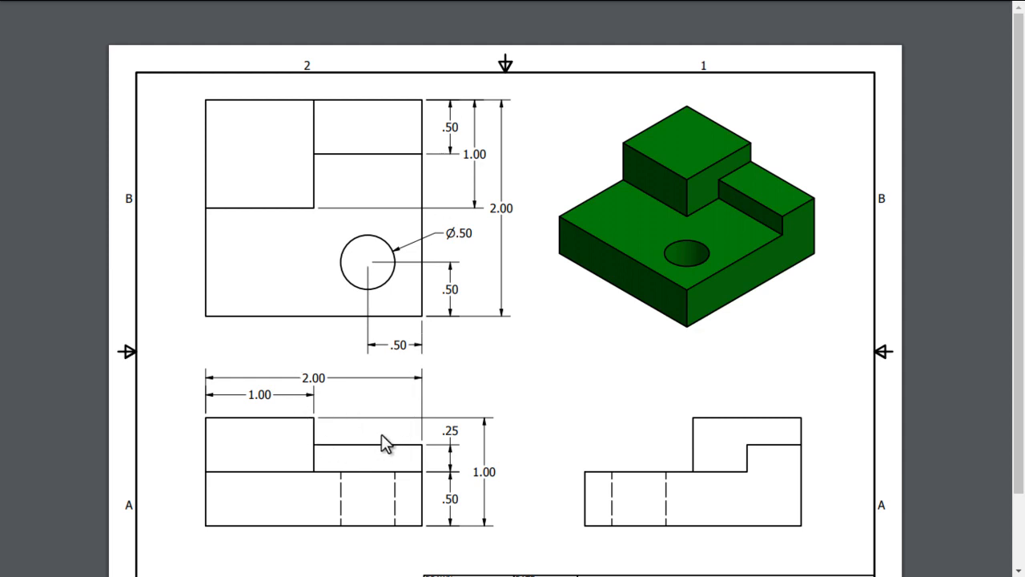
pyautogui.moveTo(374, 447)
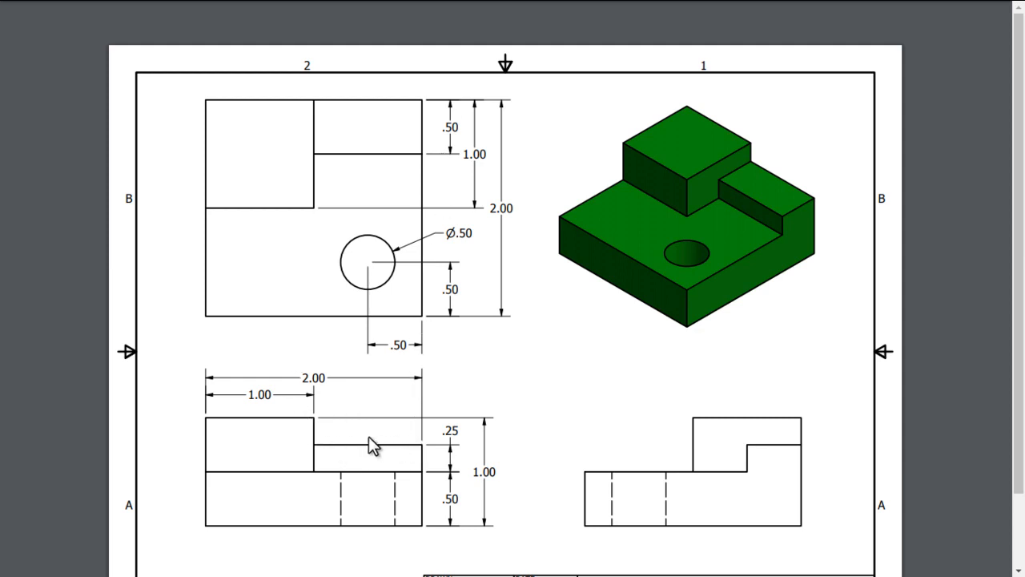
pyautogui.moveTo(434, 399)
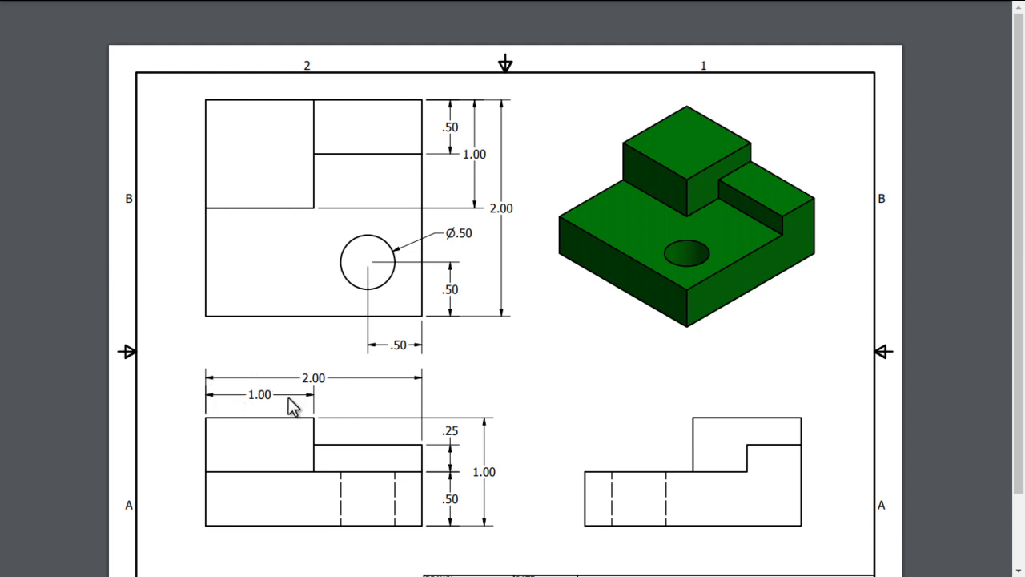
pyautogui.moveTo(402, 436)
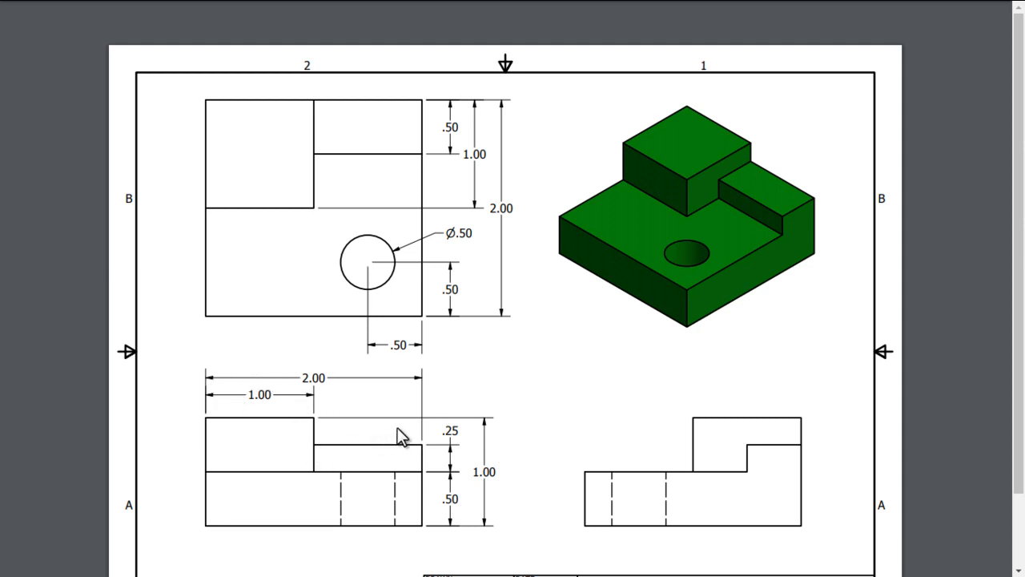
pyautogui.moveTo(430, 110)
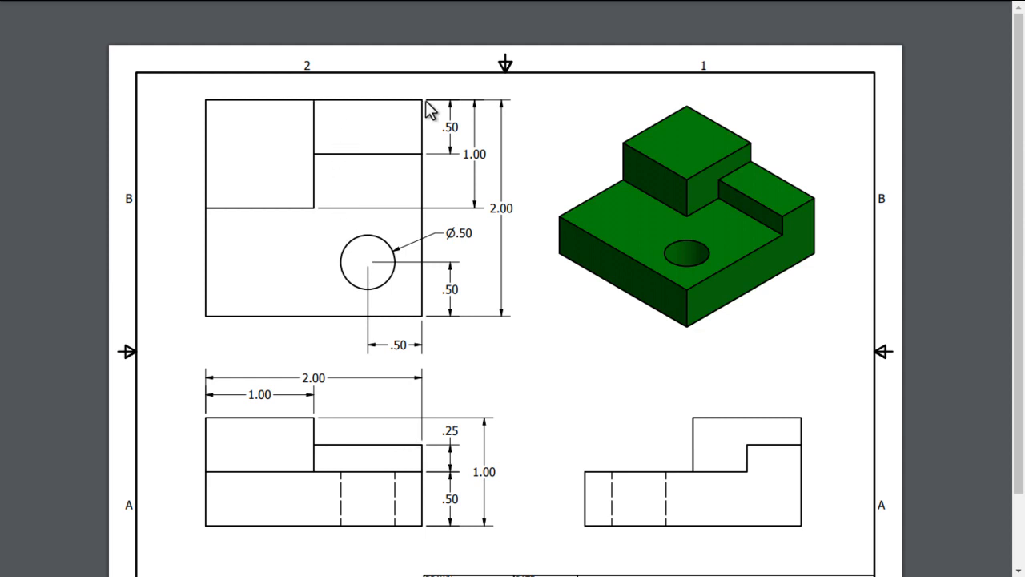
pyautogui.moveTo(414, 334)
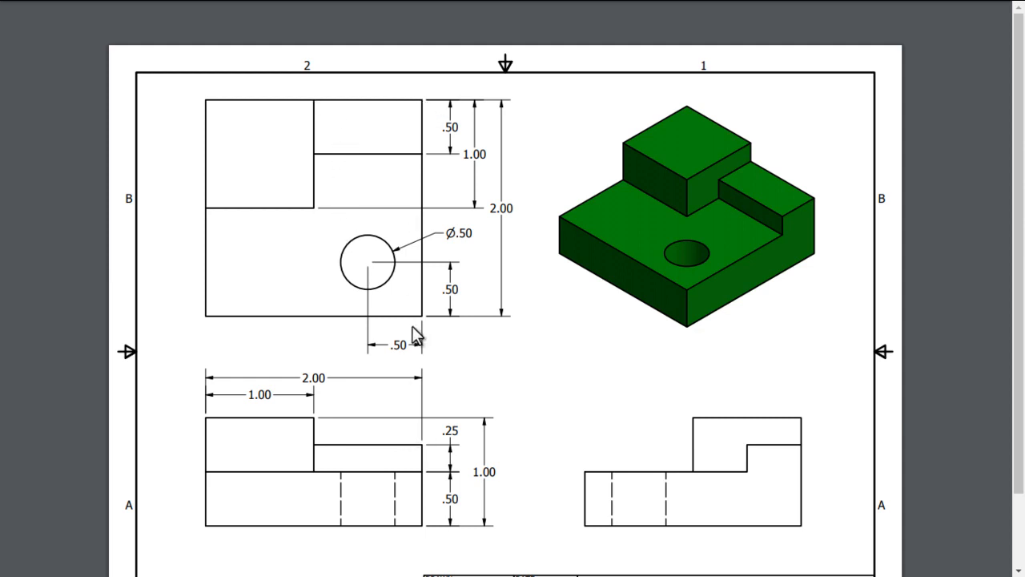
pyautogui.moveTo(377, 252)
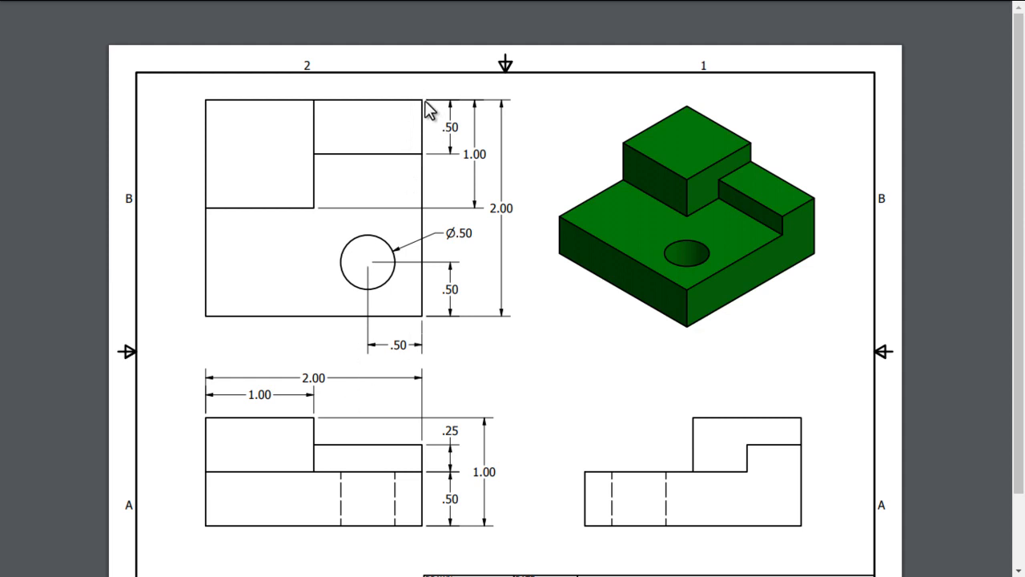
pyautogui.moveTo(321, 160)
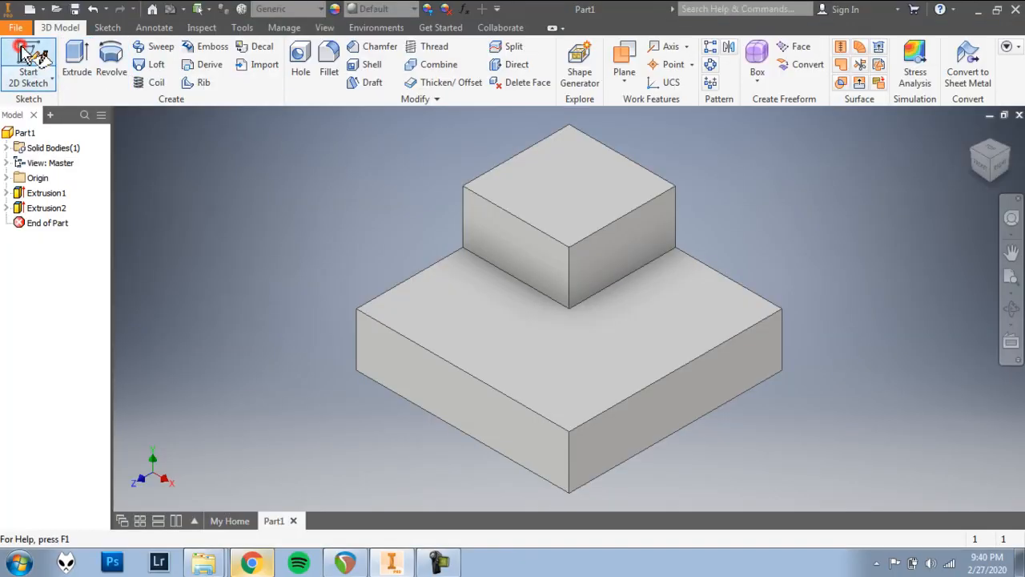
# Step: Start Sketch3 on the base top face and draw a rectangle from the base corner
pyautogui.click(28, 60)
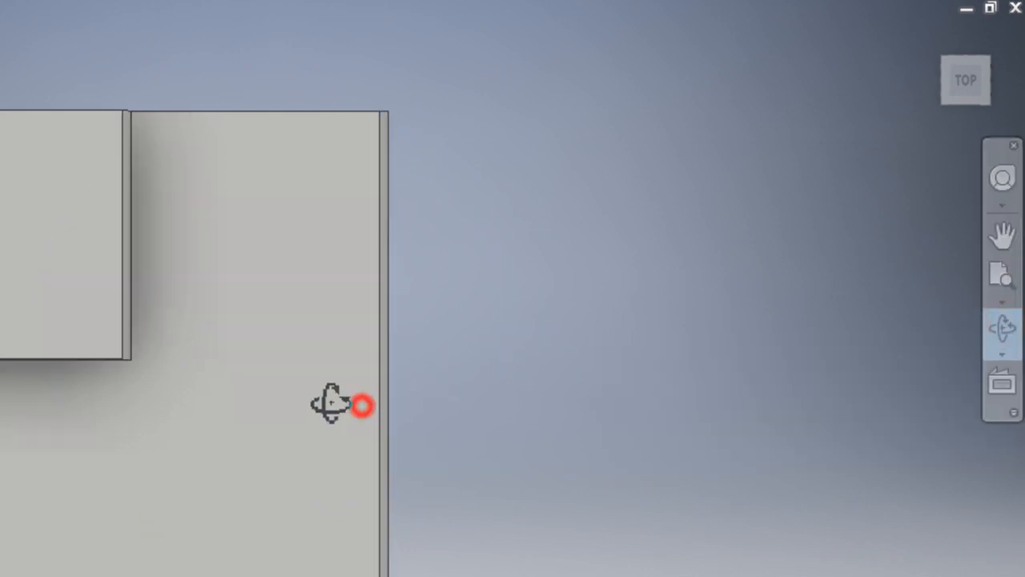
pyautogui.moveTo(344, 405); pyautogui.dragTo(306, 385)
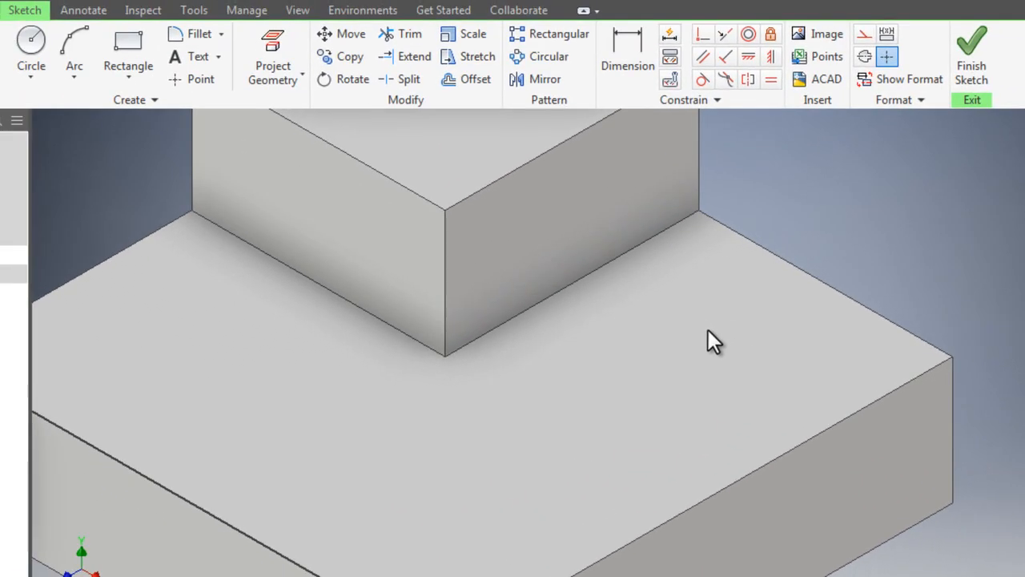
pyautogui.click(128, 48)
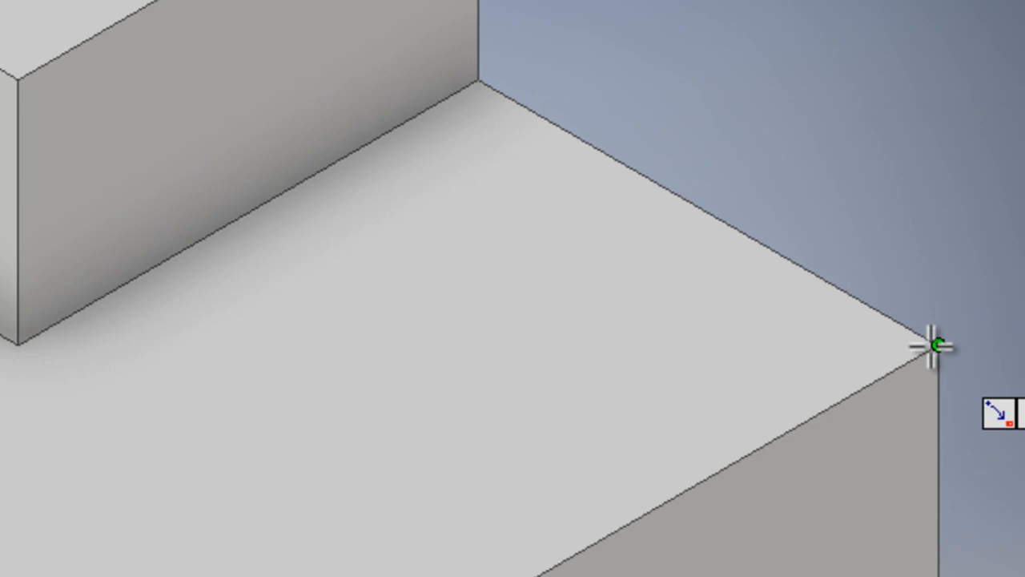
pyautogui.click(935, 342)
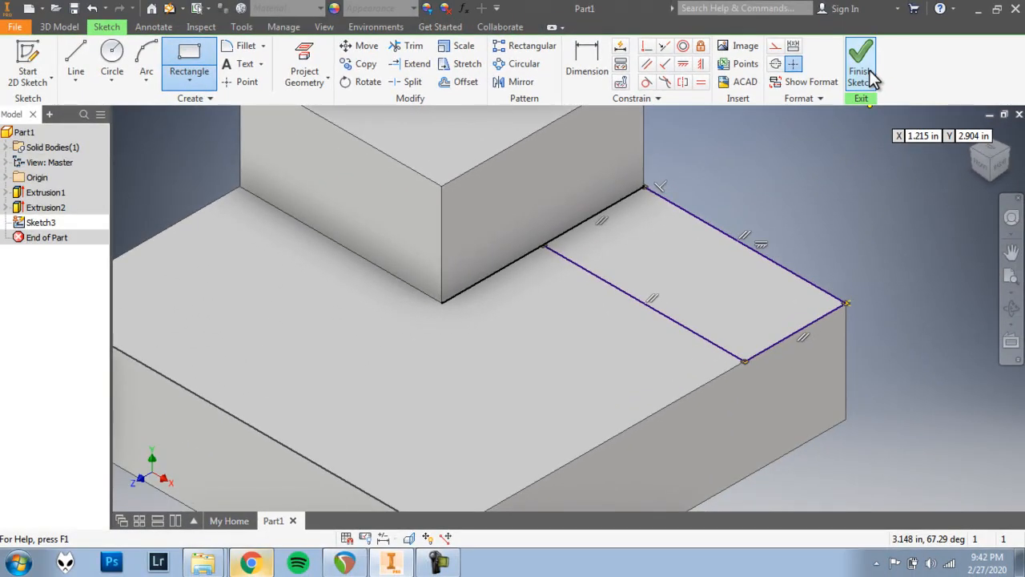
# Step: Finish Sketch3 and extrude the rectangle beside the tall block by 0.25 in
pyautogui.click(861, 61)
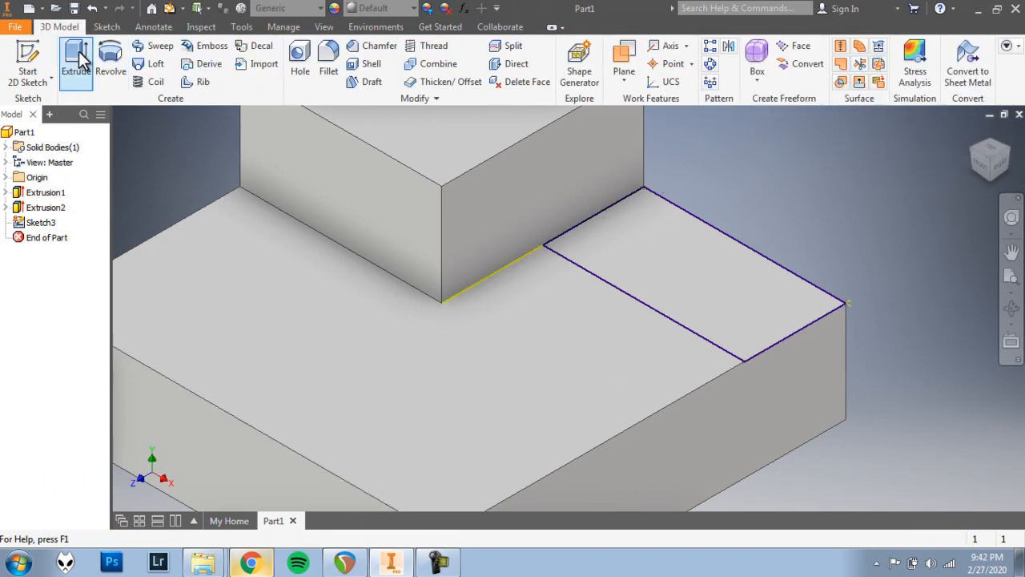
pyautogui.click(76, 60)
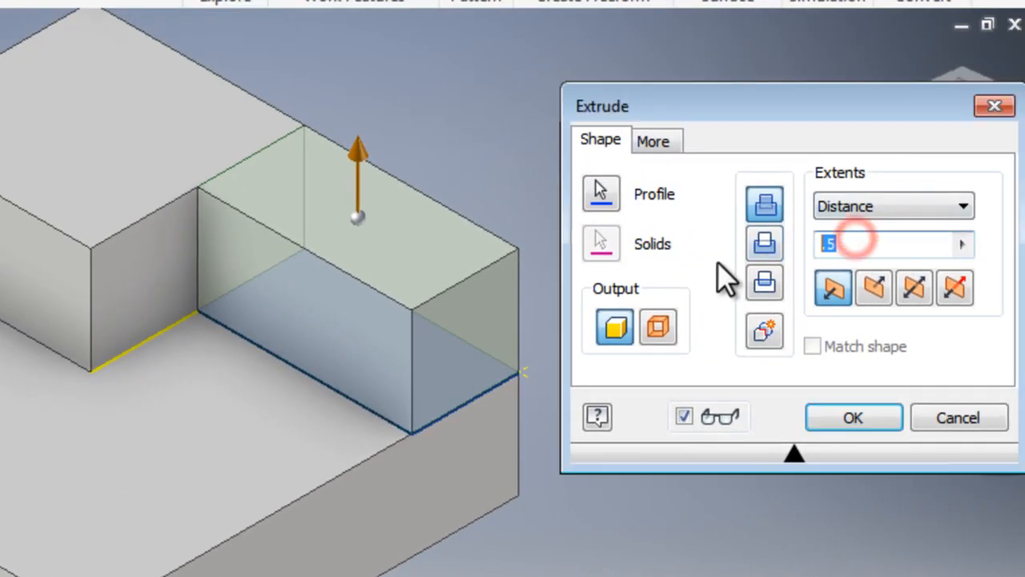
pyautogui.write('.25')
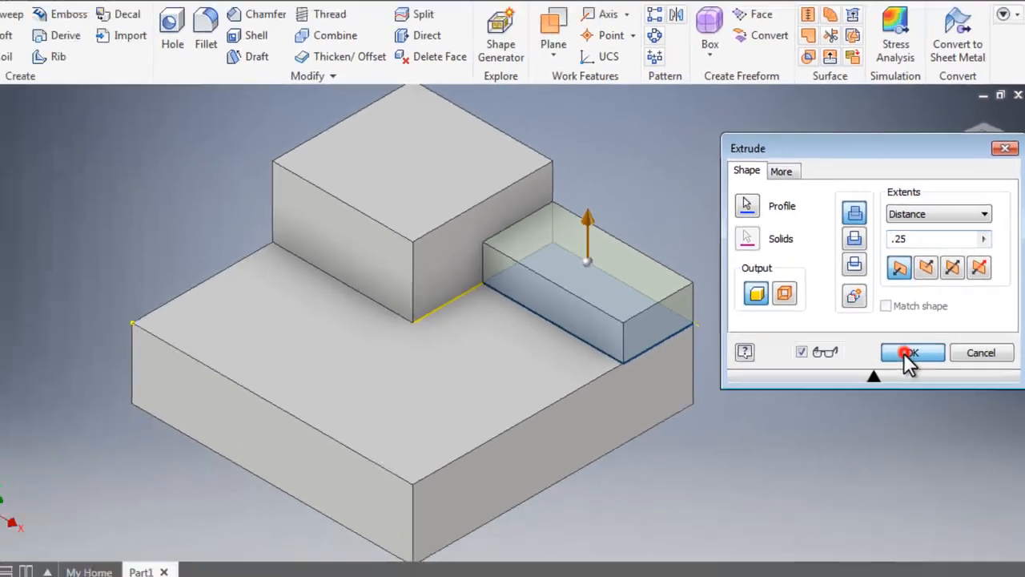
pyautogui.click(912, 352)
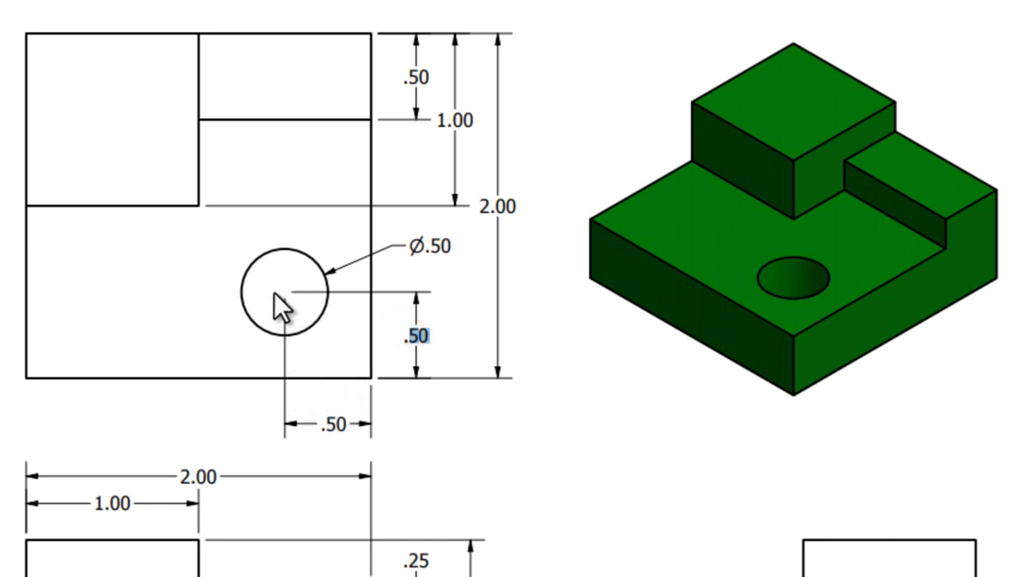
pyautogui.moveTo(543, 400)
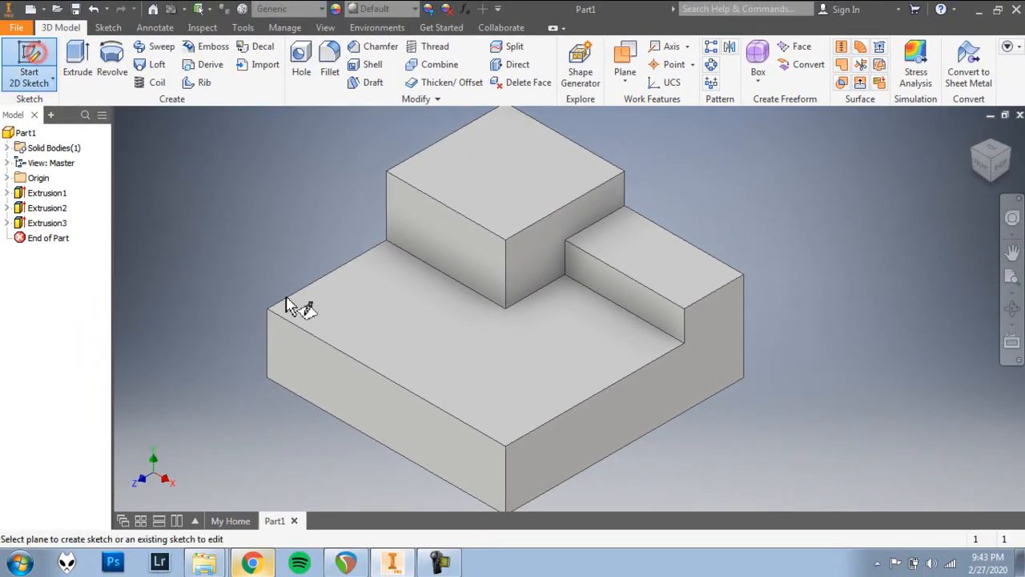
# Step: Start Sketch4 on the base top face and draw a 0.5 in diameter hole circle
pyautogui.click(468, 377)
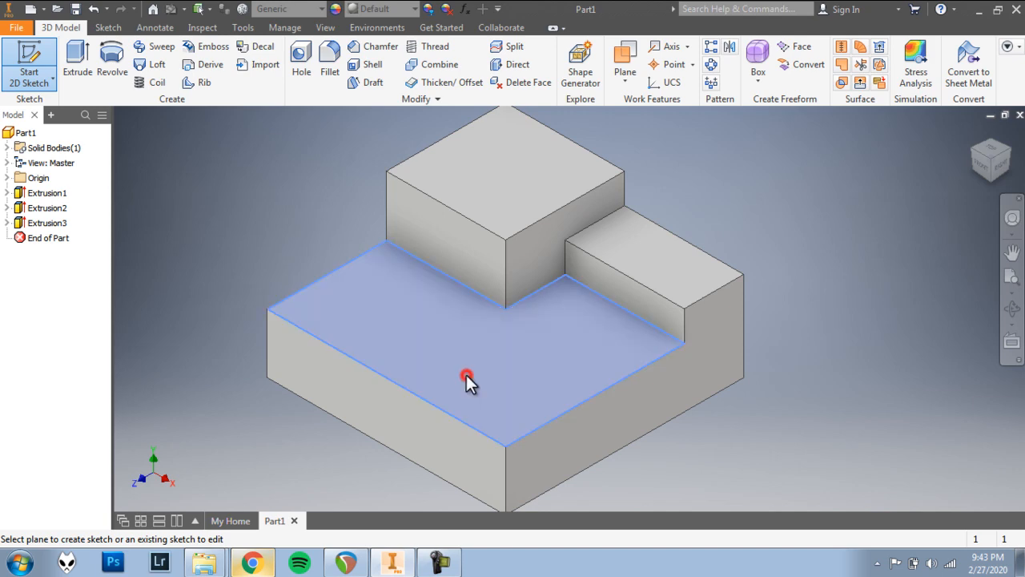
pyautogui.click(468, 378)
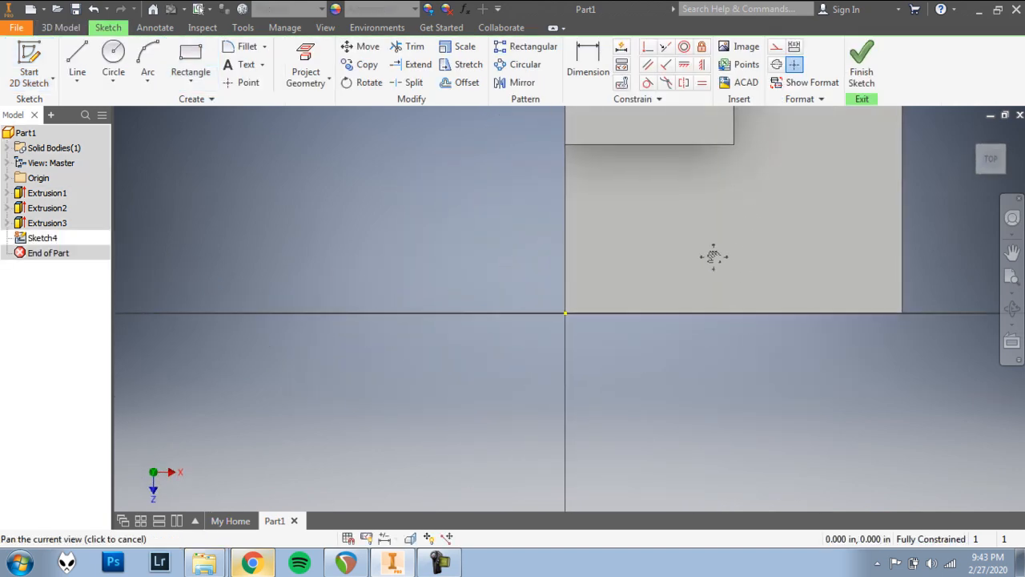
pyautogui.moveTo(713, 256); pyautogui.dragTo(640, 409)
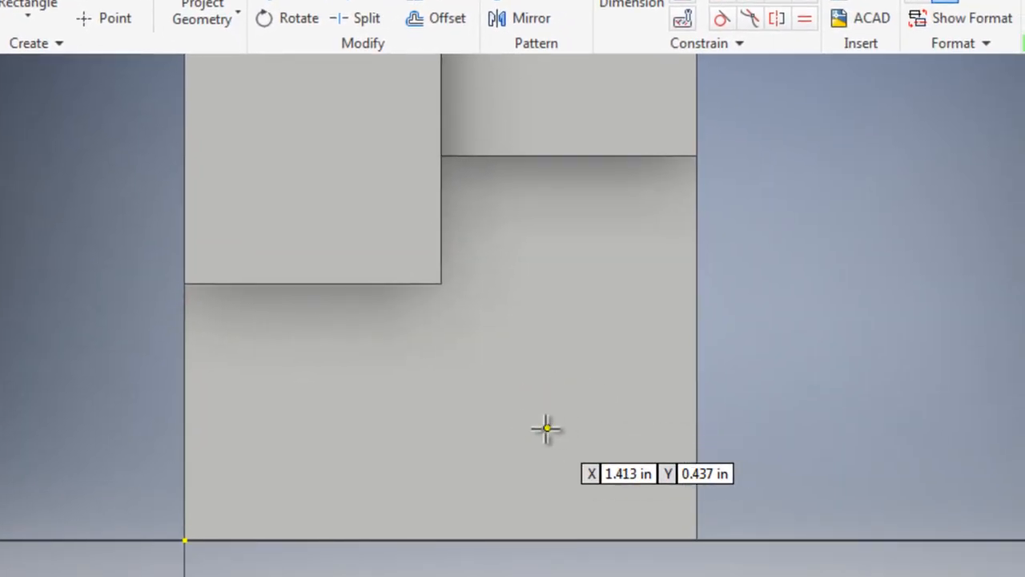
pyautogui.click(547, 428)
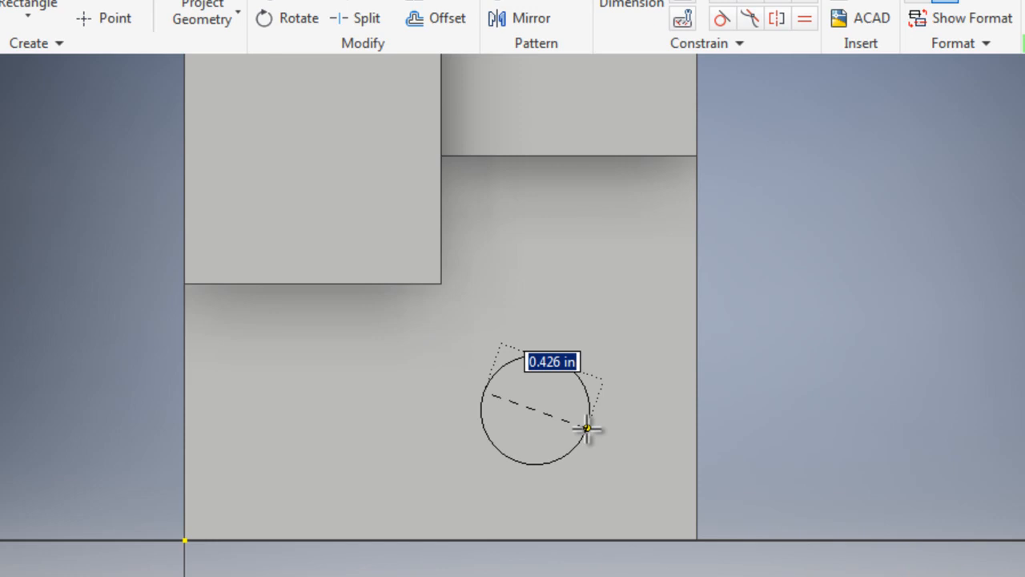
pyautogui.moveTo(588, 428); pyautogui.dragTo(647, 466)
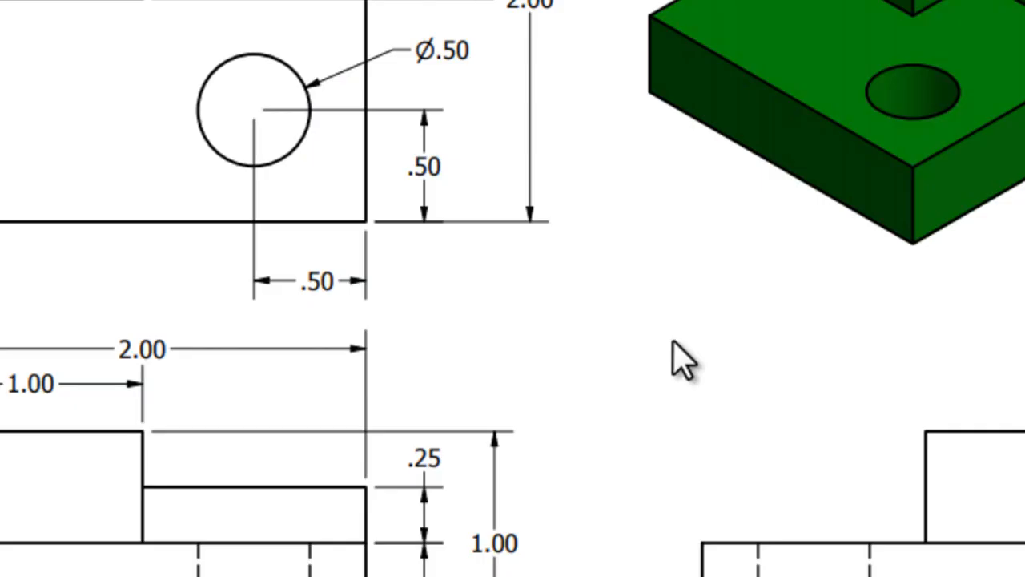
pyautogui.write('.5')
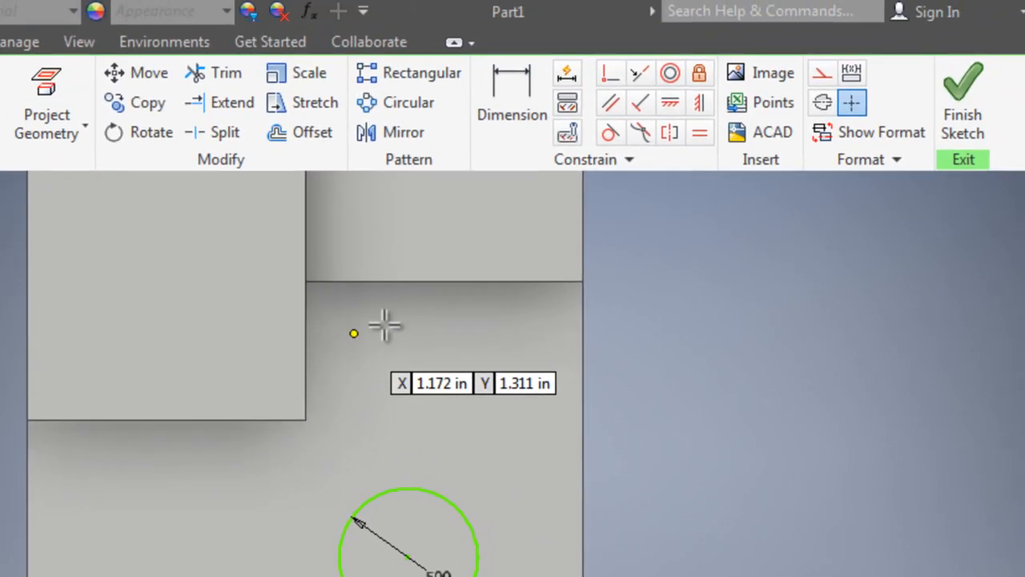
pyautogui.moveTo(511, 104)
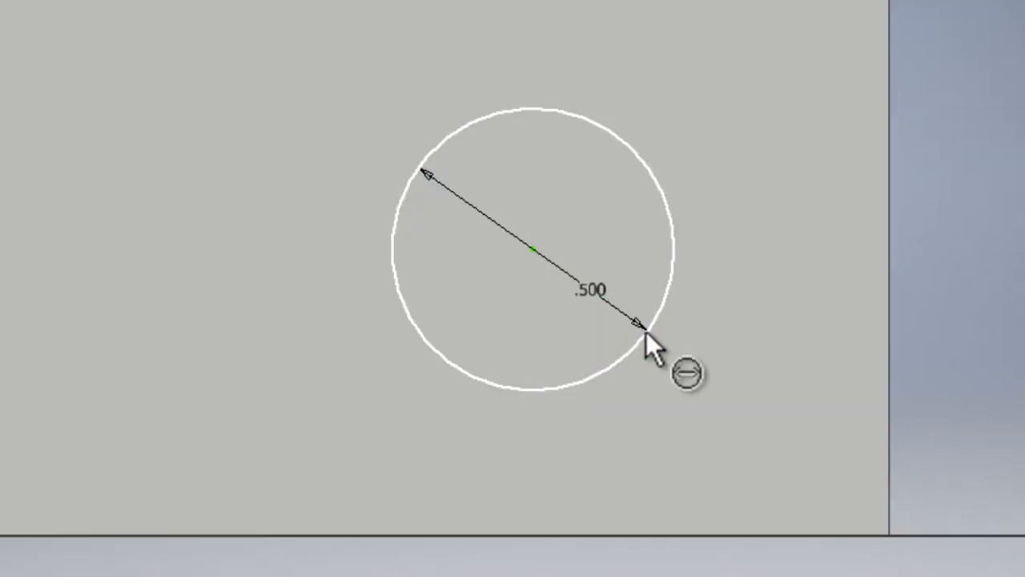
# Step: Dimension the circle to 0.5 in diameter and 0.5 in from the right and bottom edges
pyautogui.click(644, 328)
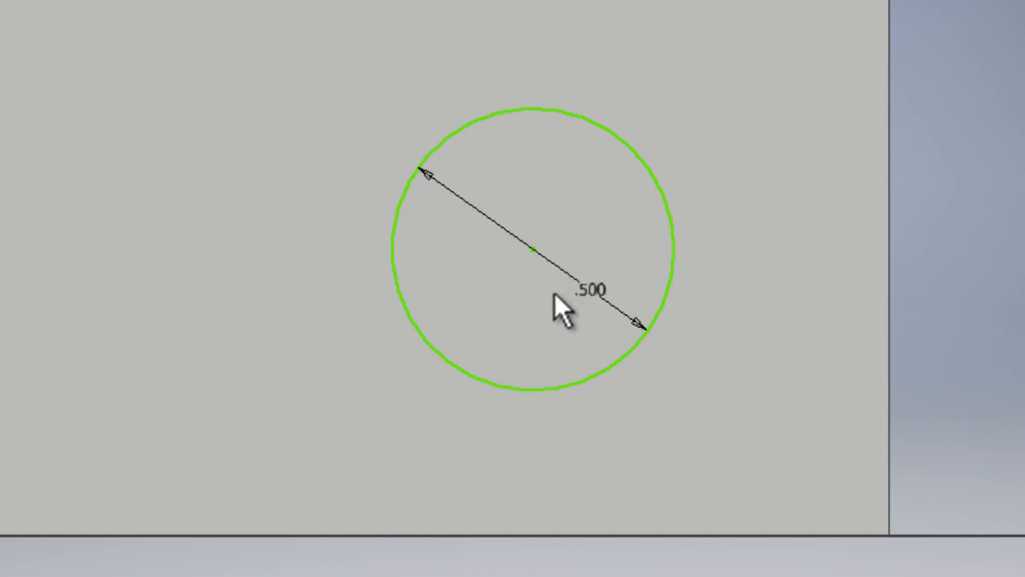
pyautogui.moveTo(536, 264)
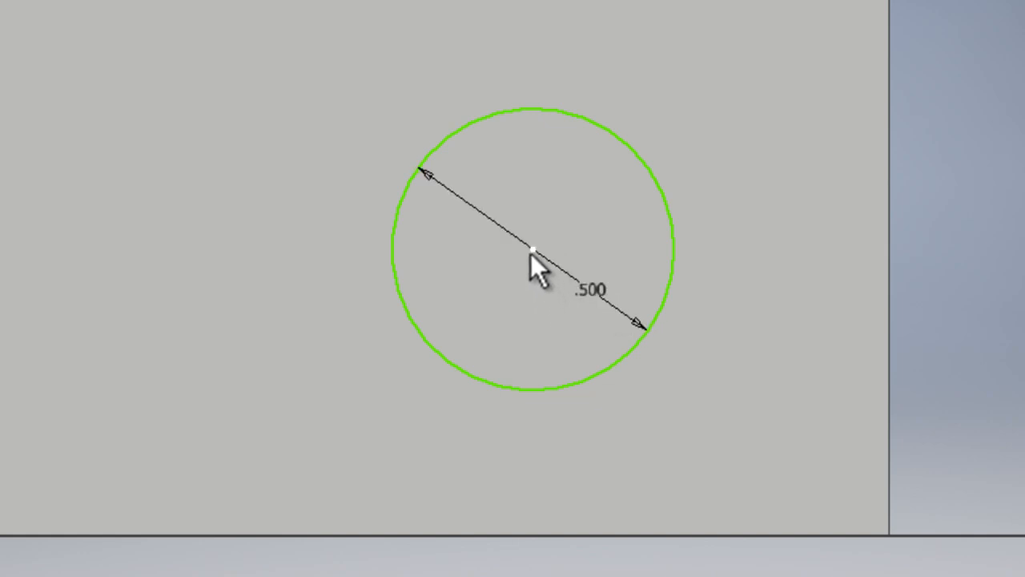
pyautogui.click(532, 245)
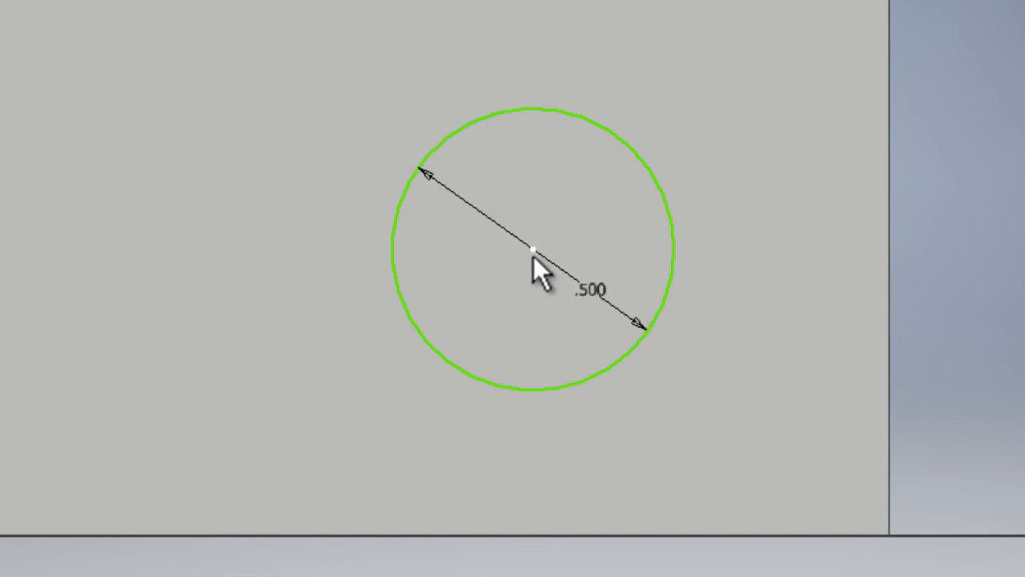
pyautogui.click(532, 251)
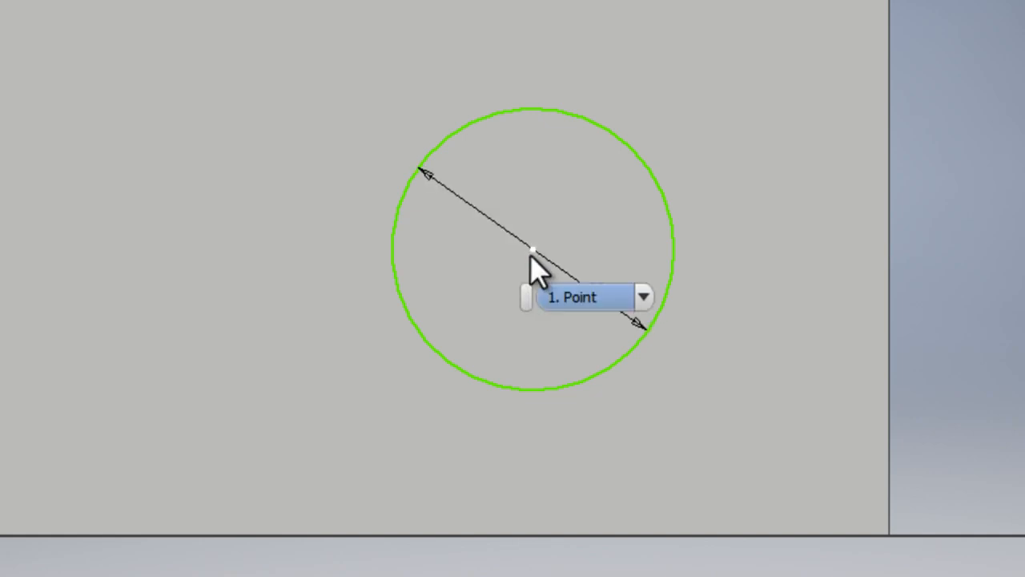
pyautogui.moveTo(472, 280)
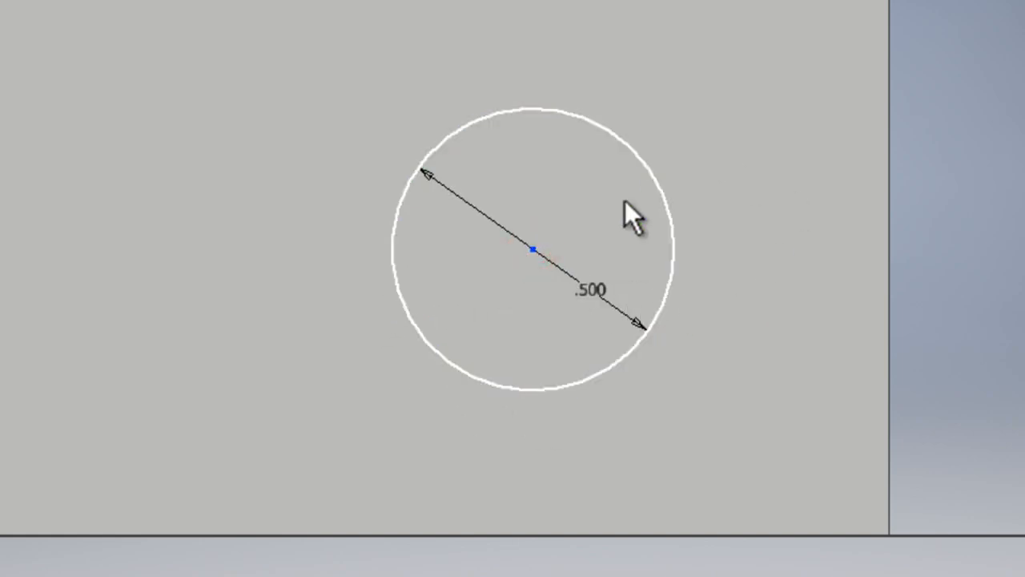
pyautogui.click(535, 257)
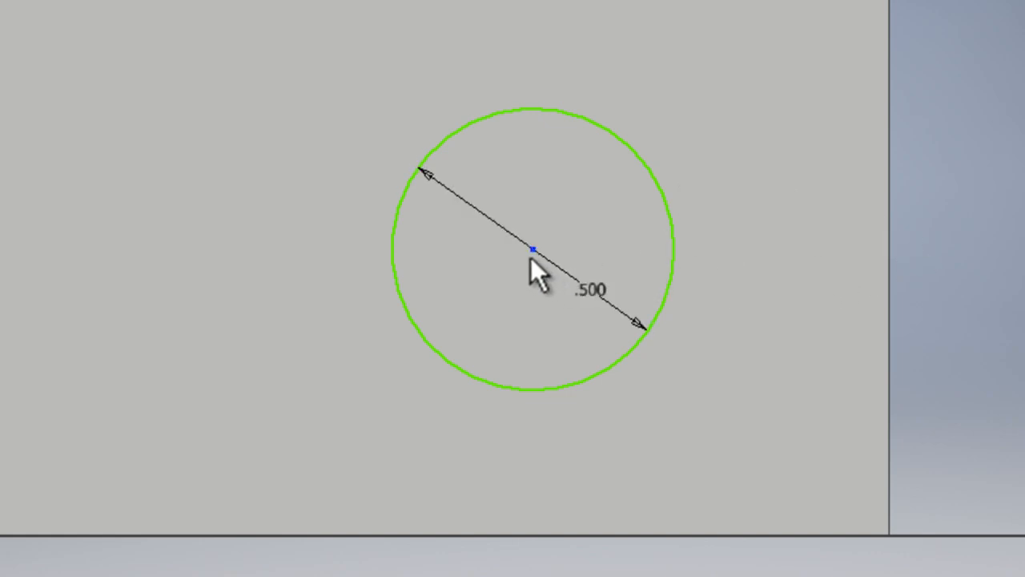
pyautogui.moveTo(545, 292)
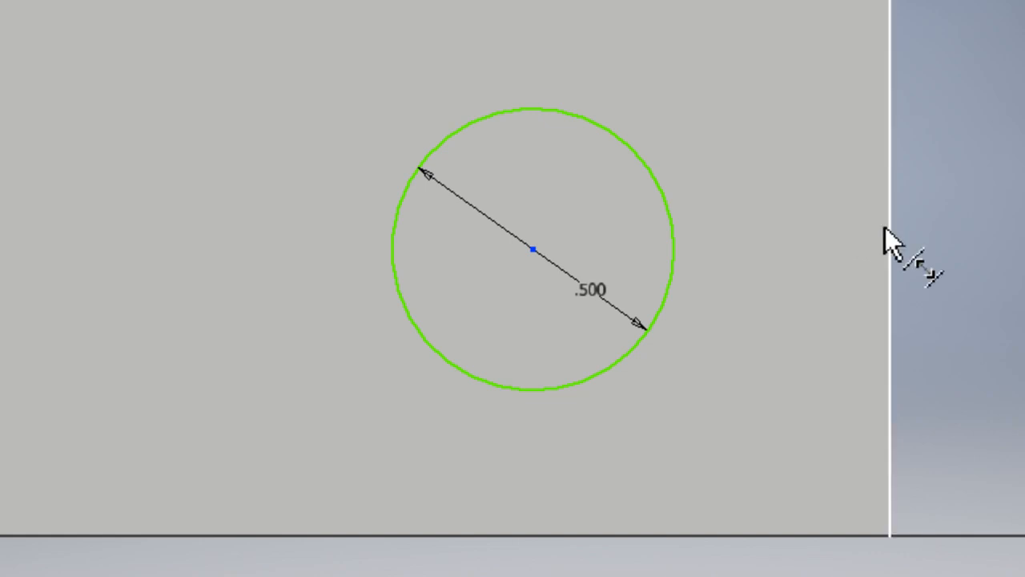
pyautogui.moveTo(896, 241)
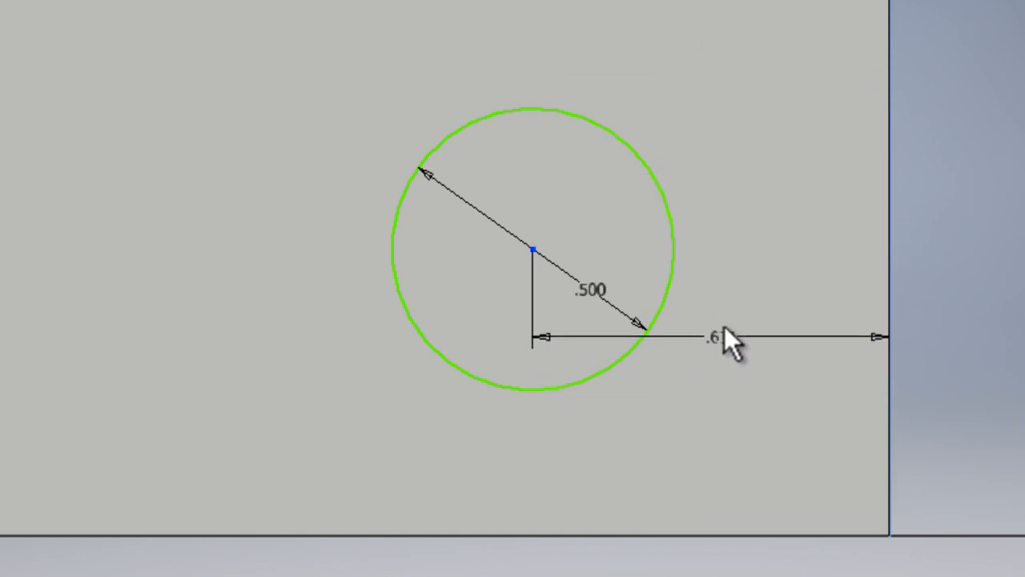
pyautogui.moveTo(725, 337); pyautogui.dragTo(684, 288)
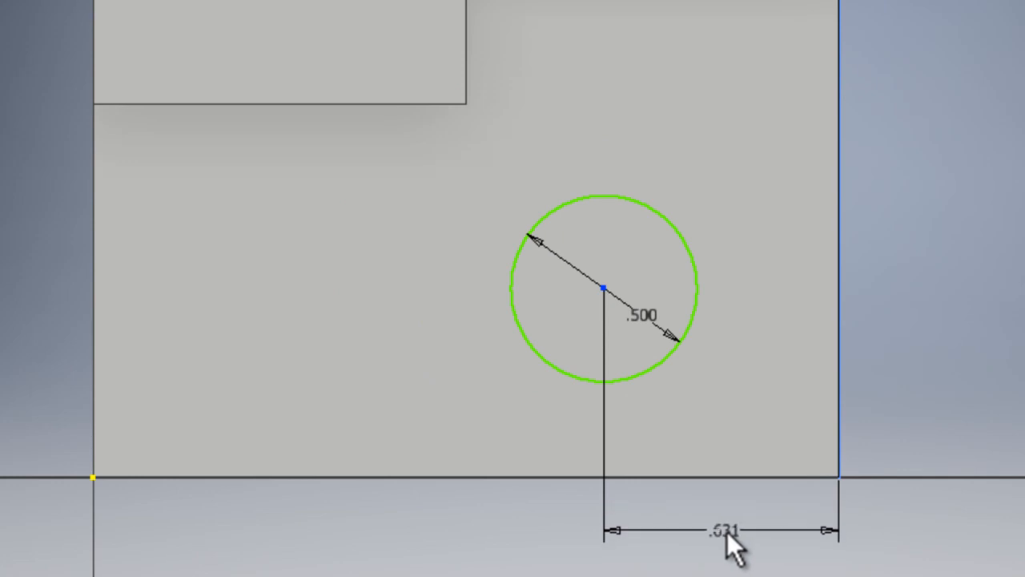
pyautogui.doubleClick(723, 529)
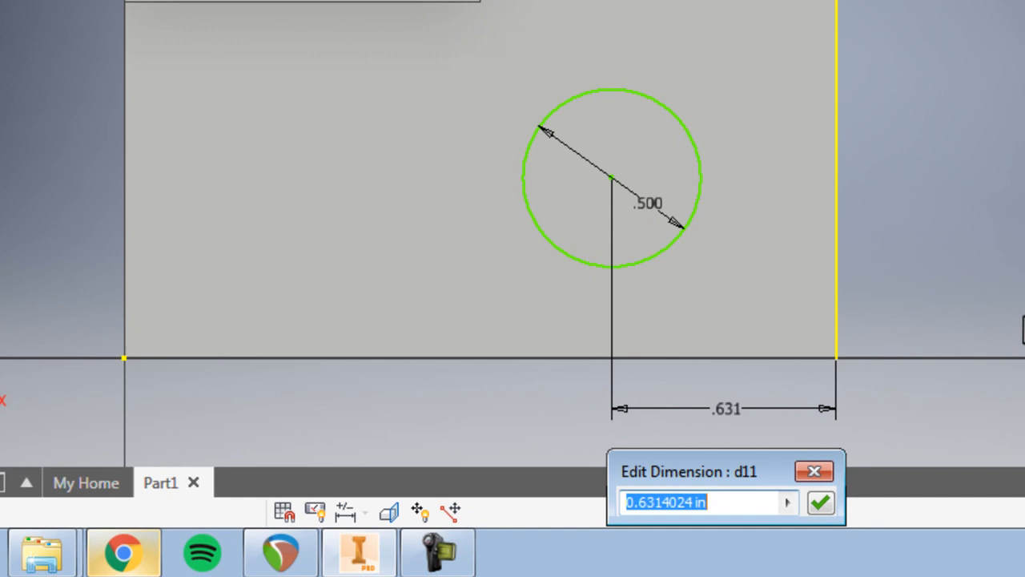
pyautogui.write('.5')
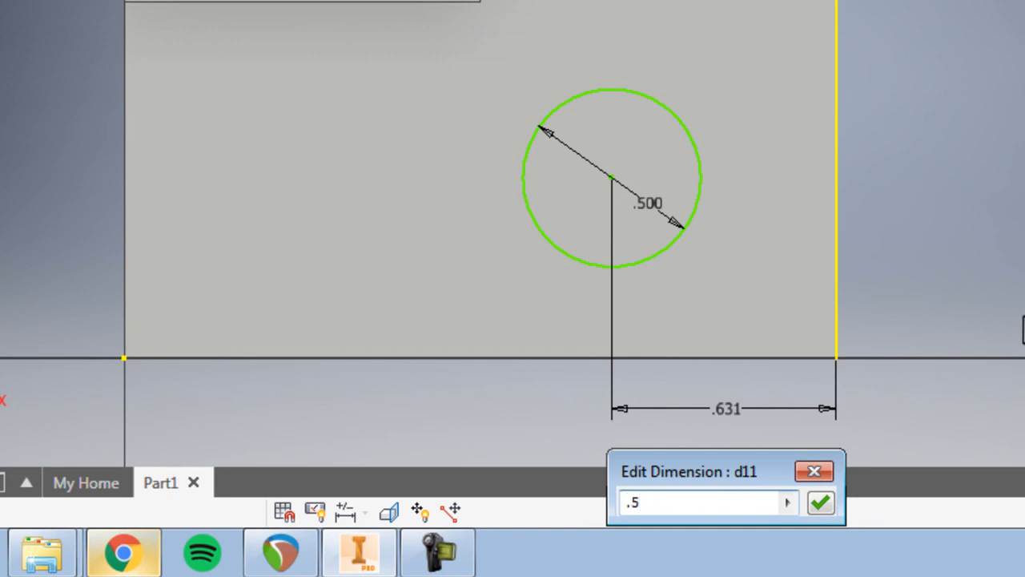
pyautogui.click(820, 502)
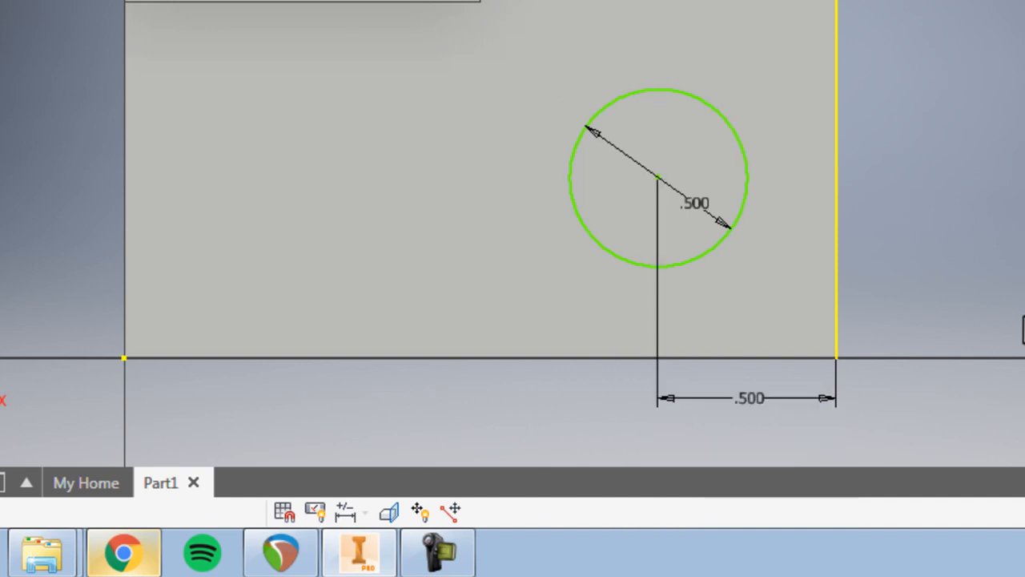
pyautogui.moveTo(1005, 320)
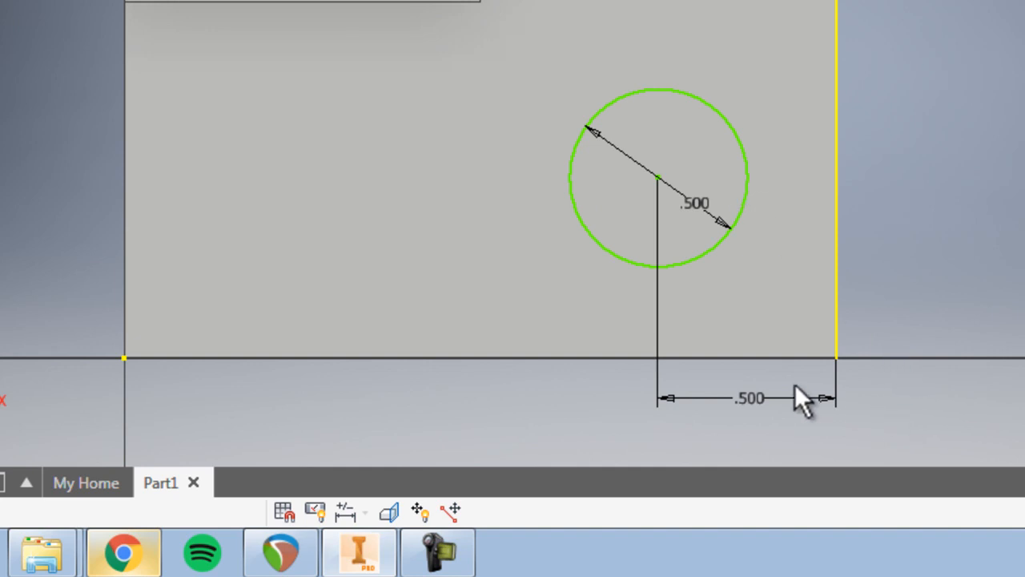
pyautogui.moveTo(853, 244)
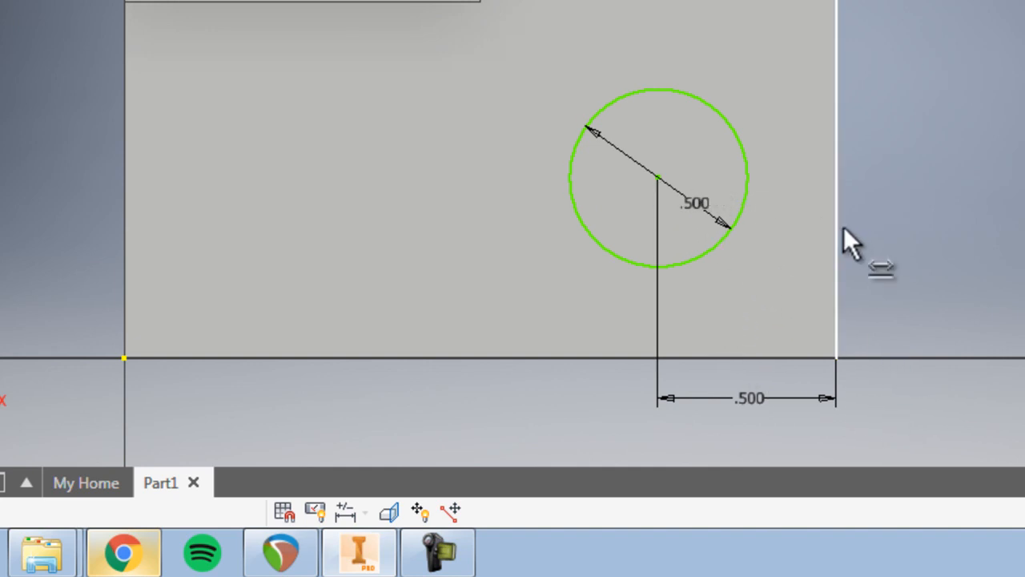
pyautogui.click(657, 188)
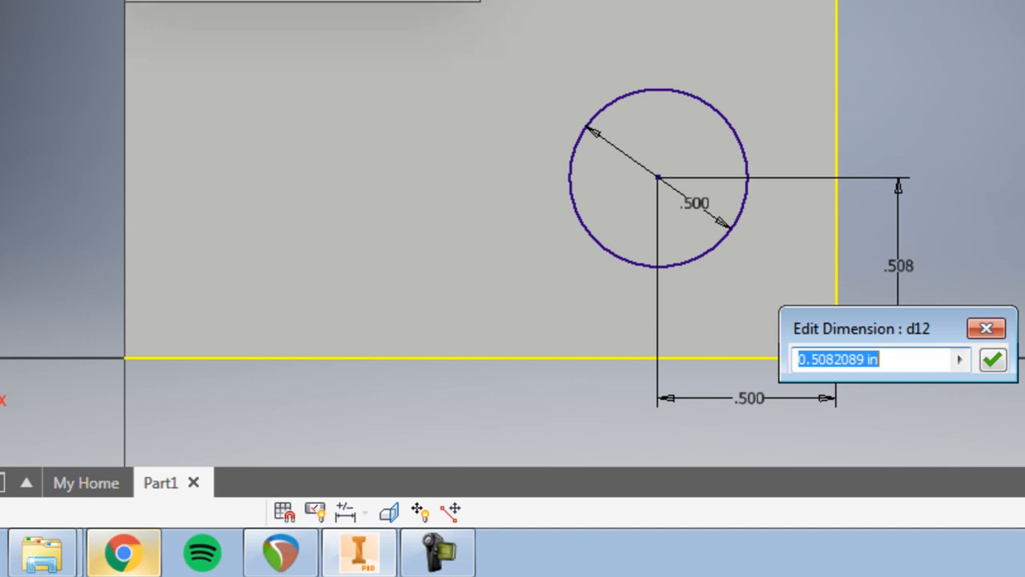
pyautogui.click(992, 359)
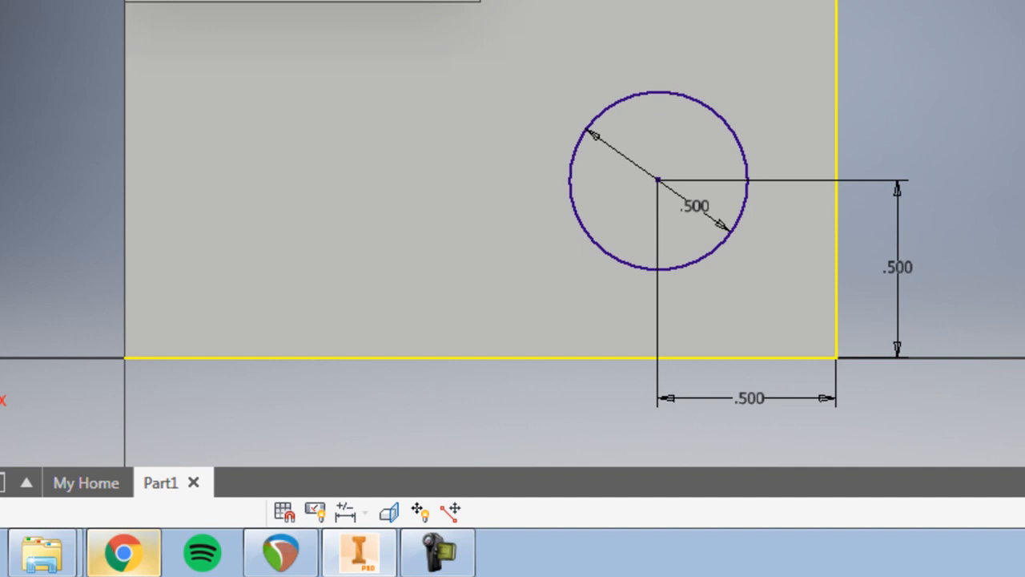
pyautogui.moveTo(805, 253)
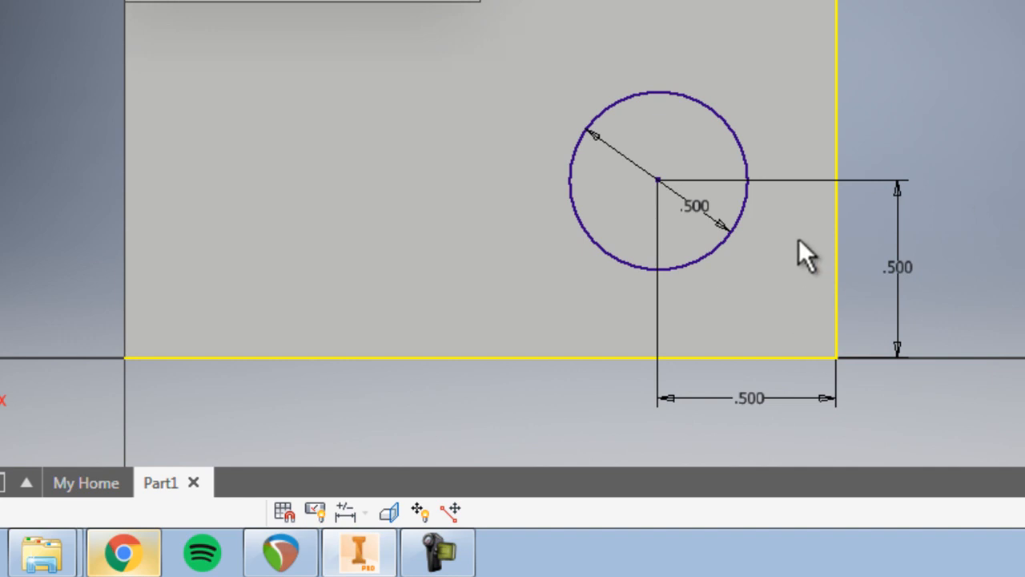
pyautogui.moveTo(716, 156)
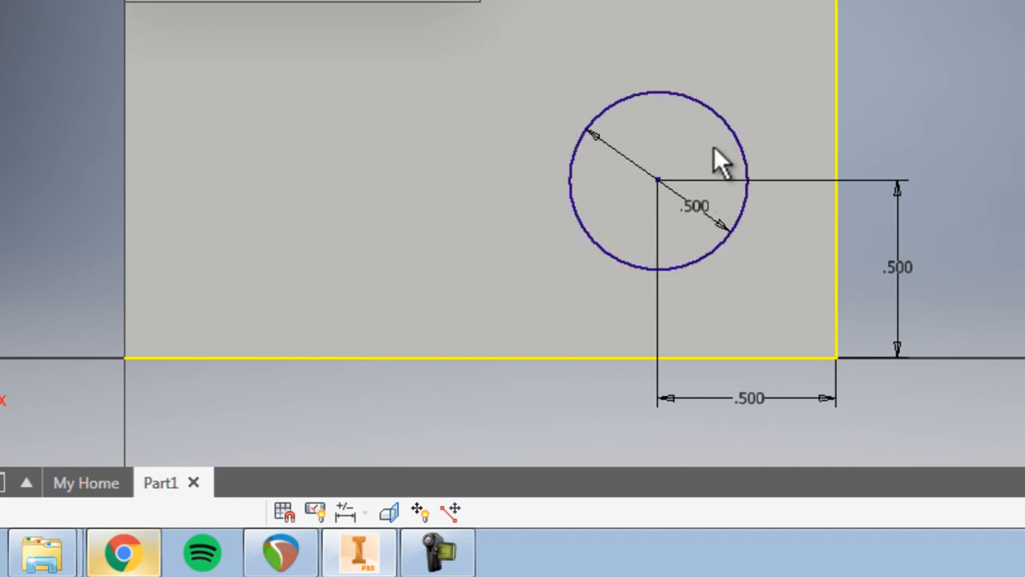
pyautogui.moveTo(633, 164)
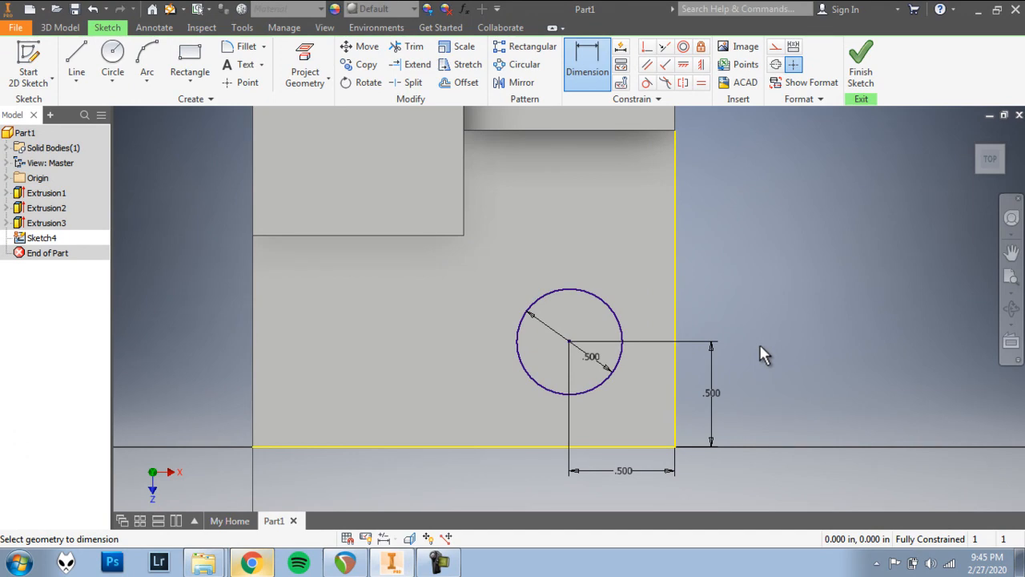
pyautogui.moveTo(860, 63)
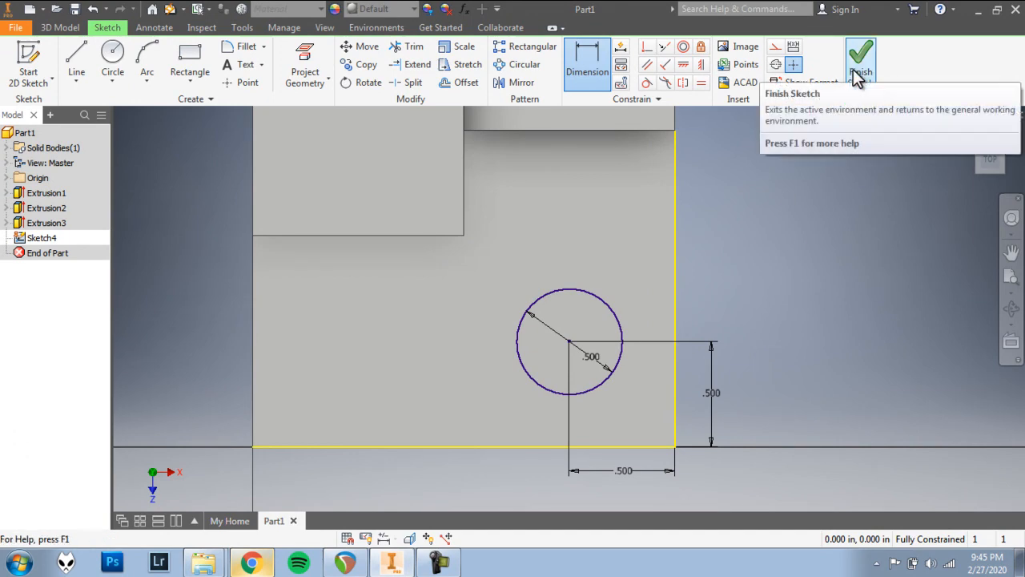
# Step: Finish the sketch and cut the 0.5 in circle 0.5 in into the base
pyautogui.click(860, 60)
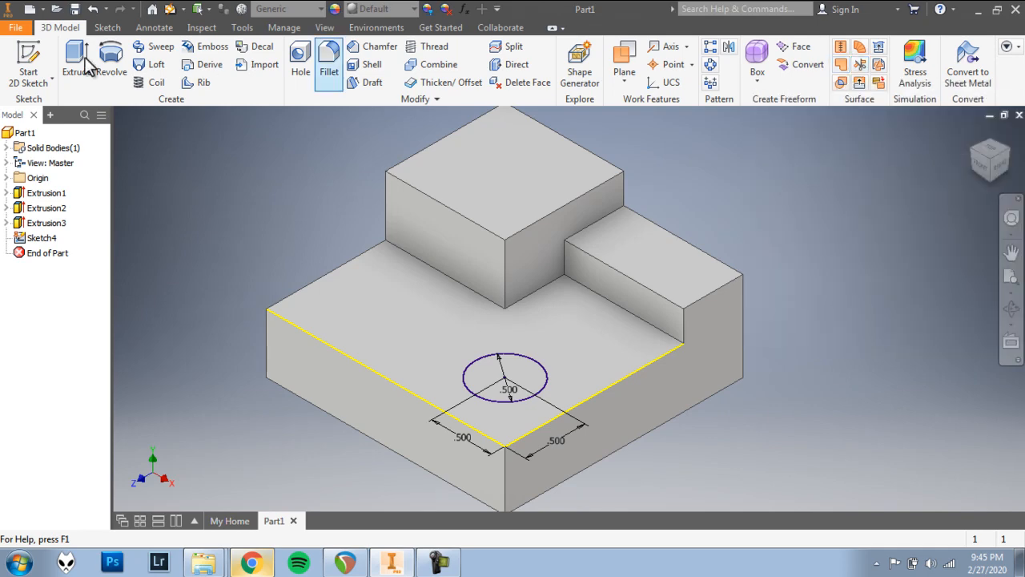
pyautogui.click(76, 60)
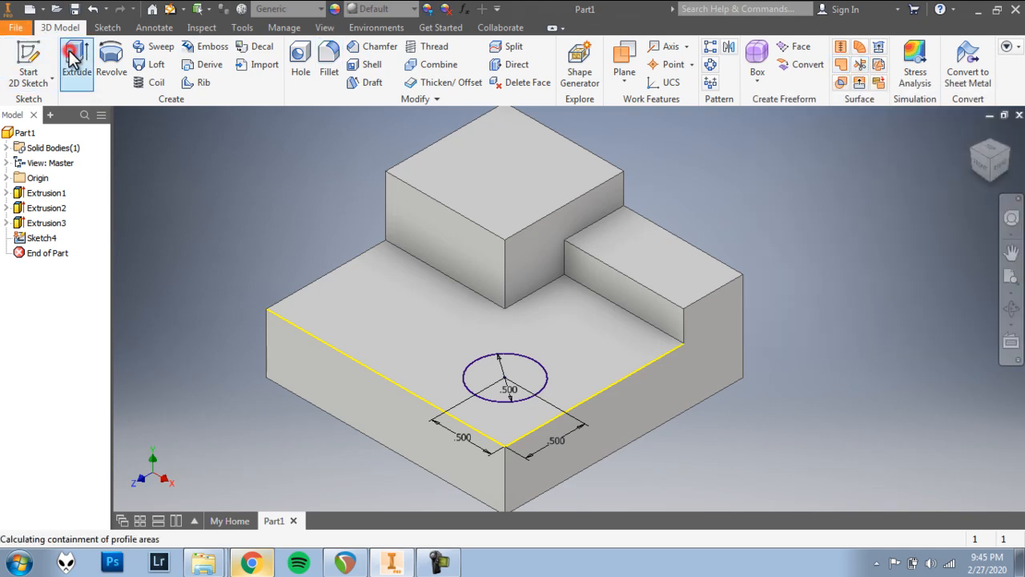
pyautogui.click(76, 61)
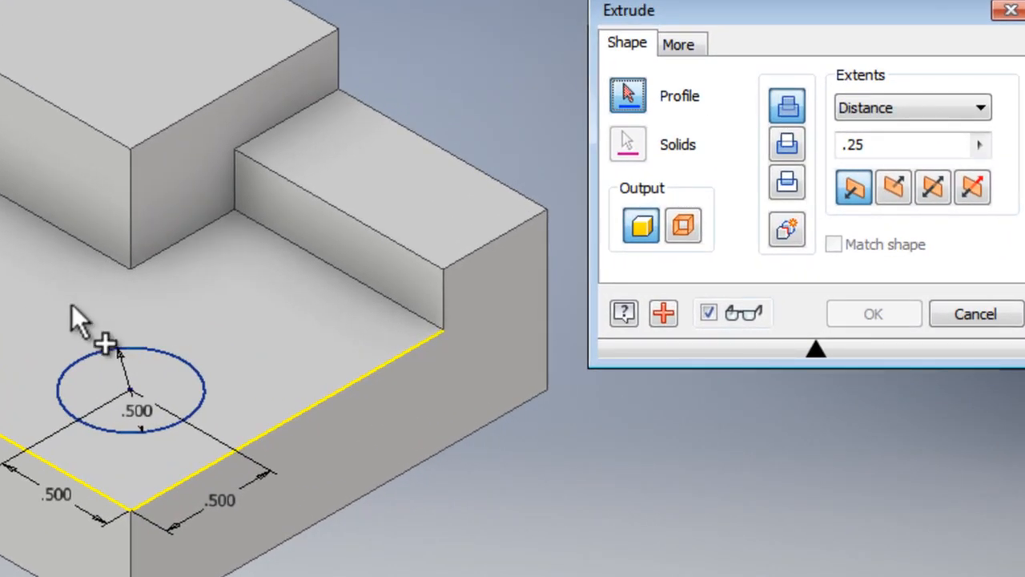
pyautogui.moveTo(152, 400)
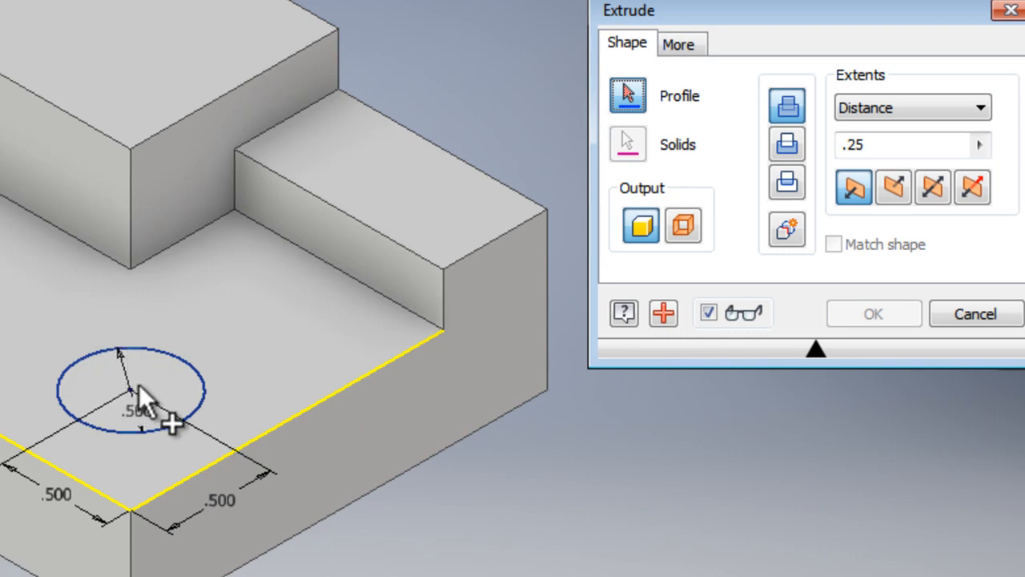
pyautogui.click(128, 389)
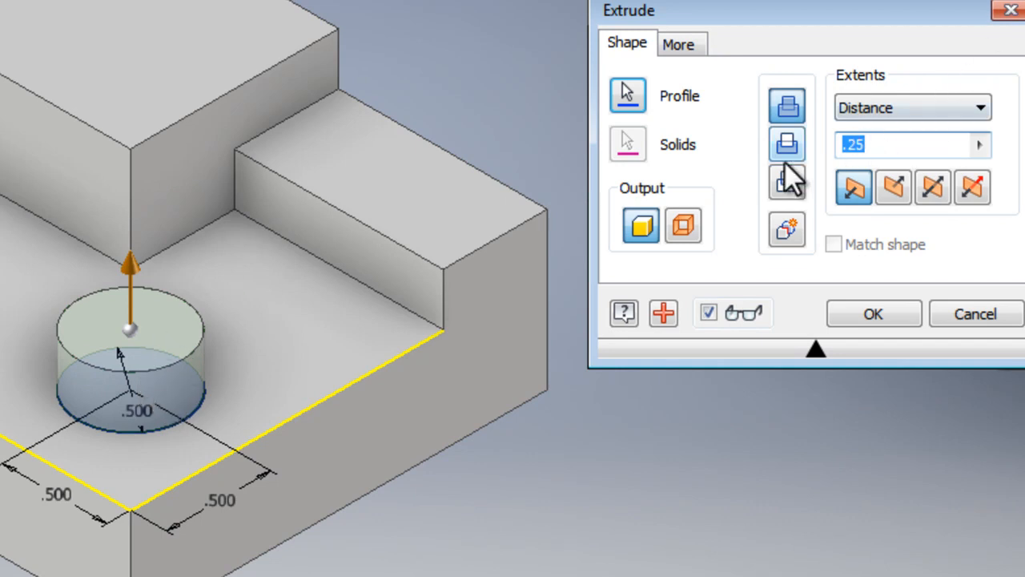
pyautogui.moveTo(787, 145)
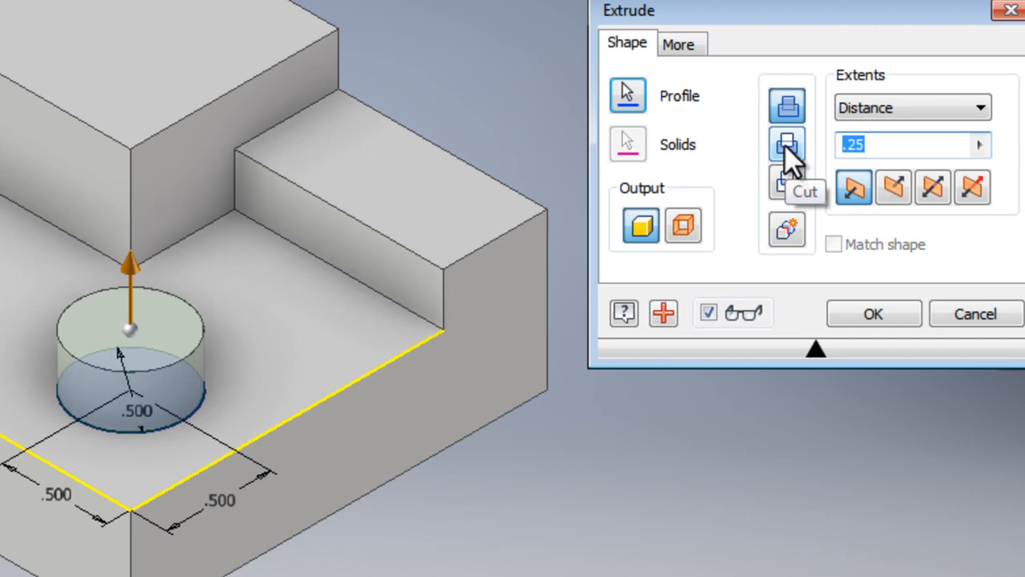
pyautogui.click(785, 144)
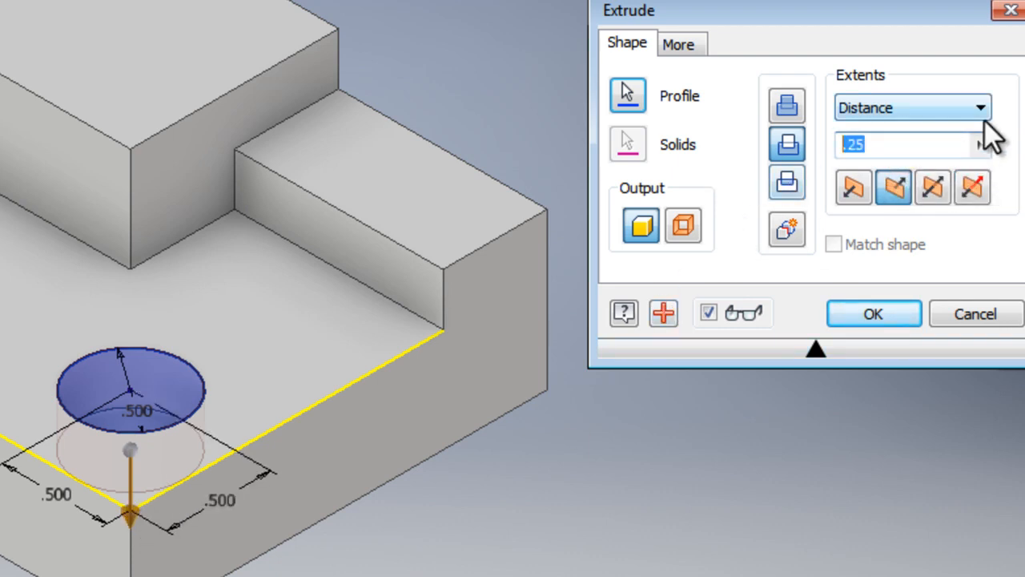
pyautogui.write('.5')
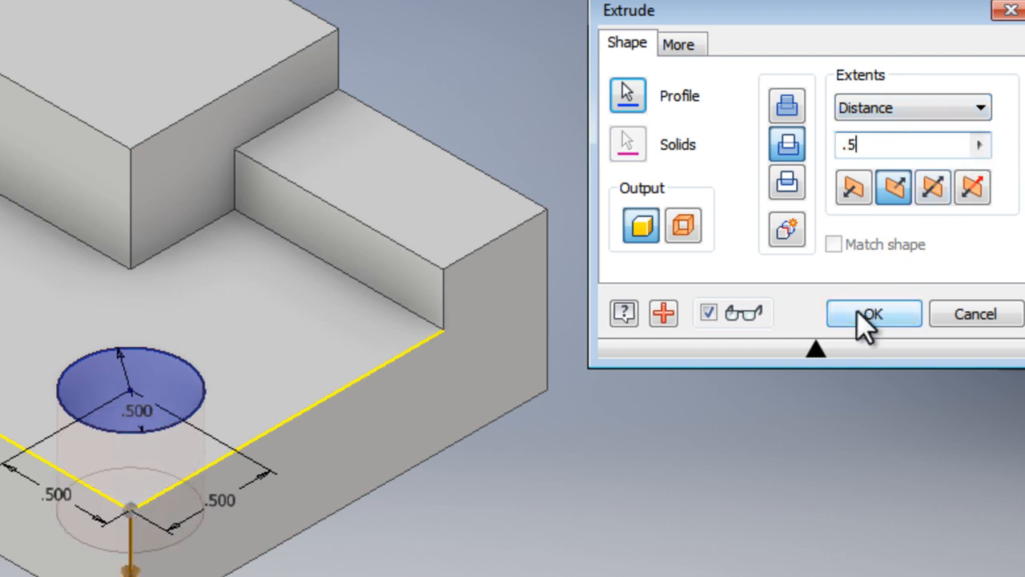
pyautogui.click(873, 313)
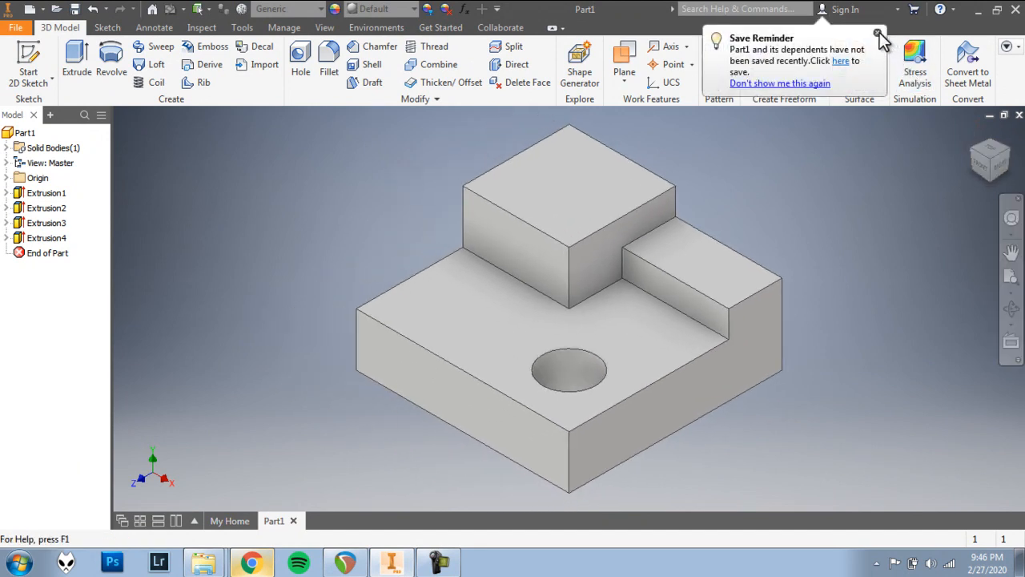
# Step: Dismiss the Save Reminder balloon and bring up the File menu's Save options for Part1
pyautogui.click(879, 37)
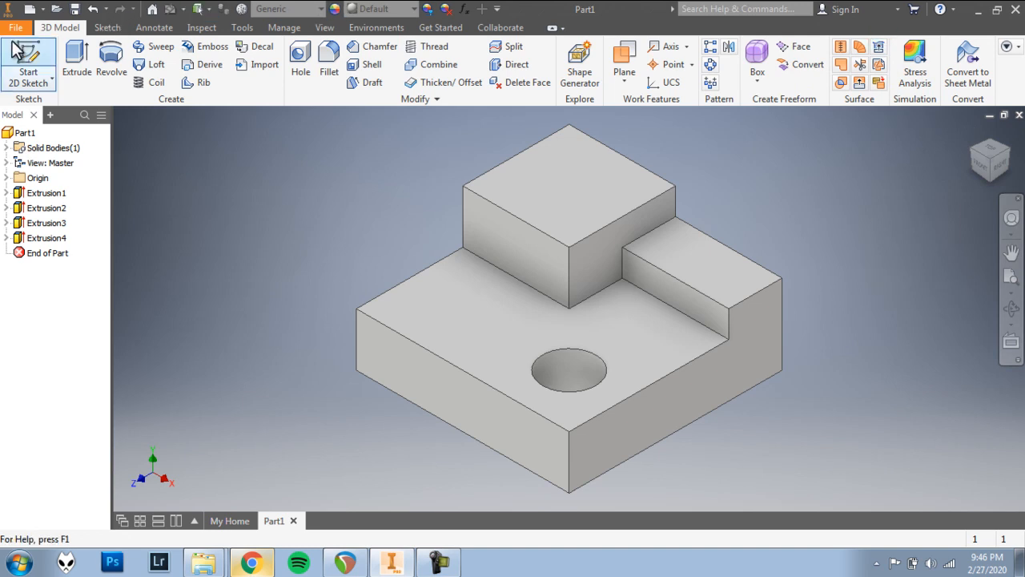
pyautogui.click(15, 27)
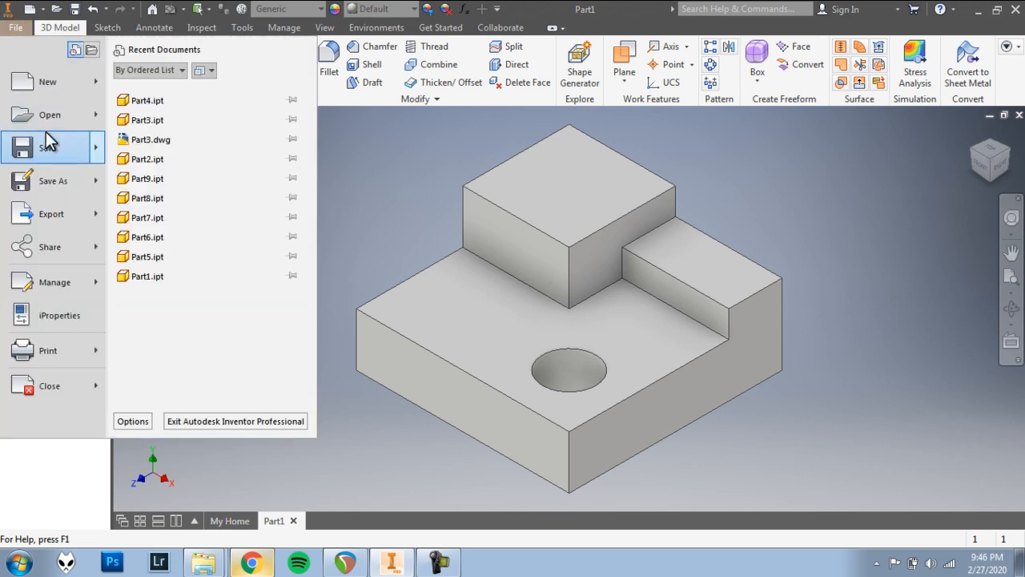
pyautogui.click(47, 147)
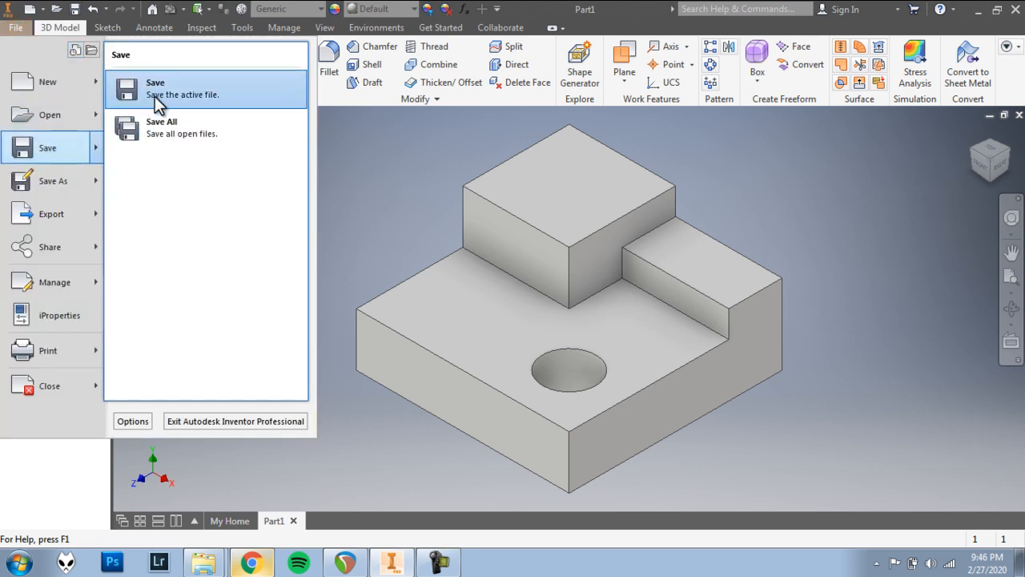